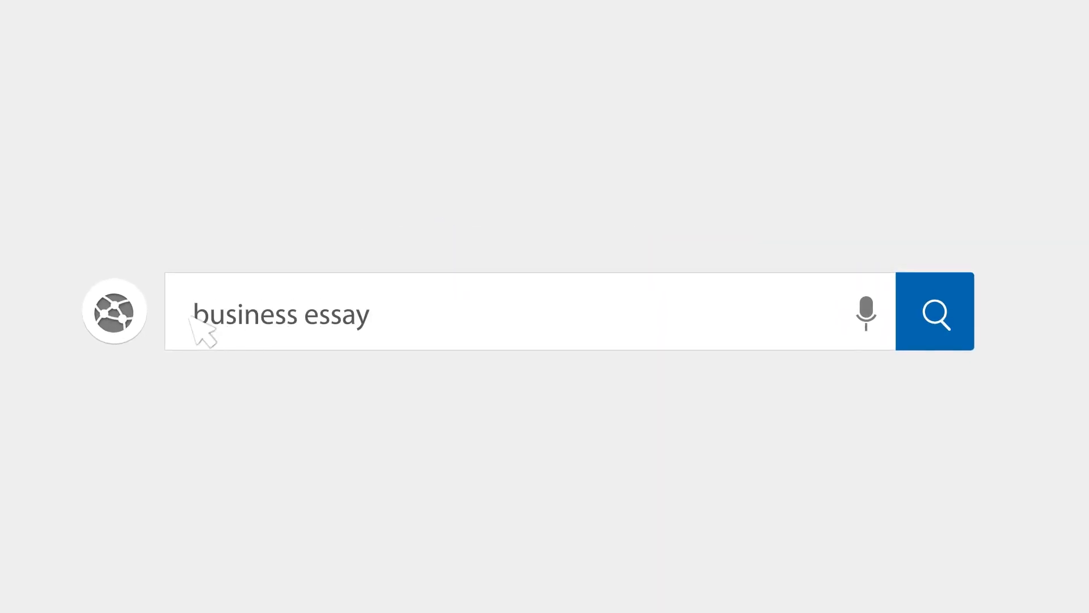
Search for 'business essay examples'.
{"action": "type", "text": "examples"}
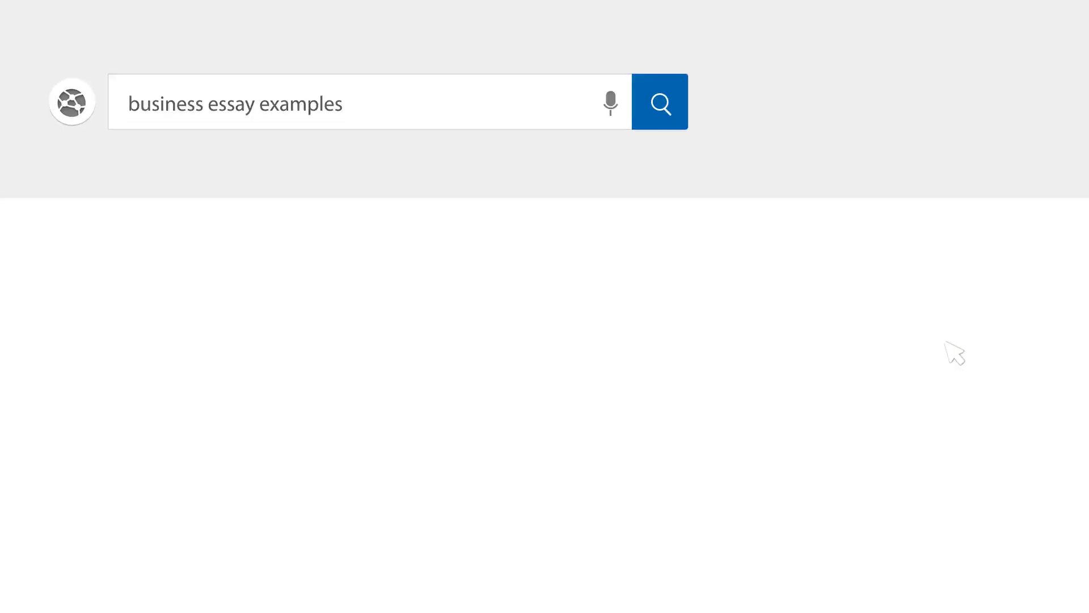
{"action": "left_click", "coordinate": [660, 102]}
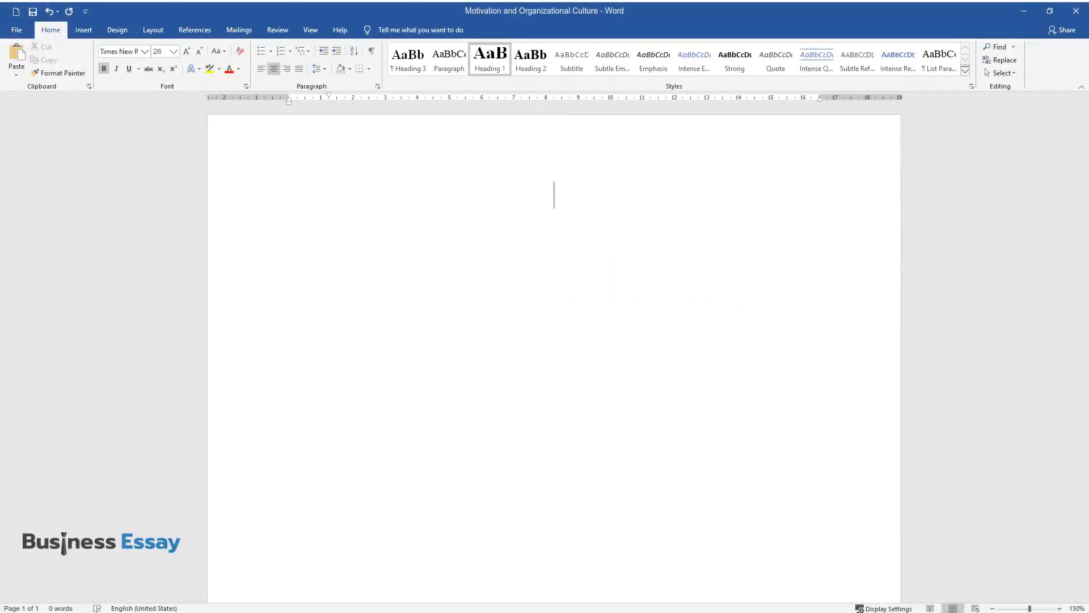
Type the title 'Motivation and Organizational Culture' and begin the paragraph defining management.
{"action": "type", "text": "Motivation and Organizational Culture"}
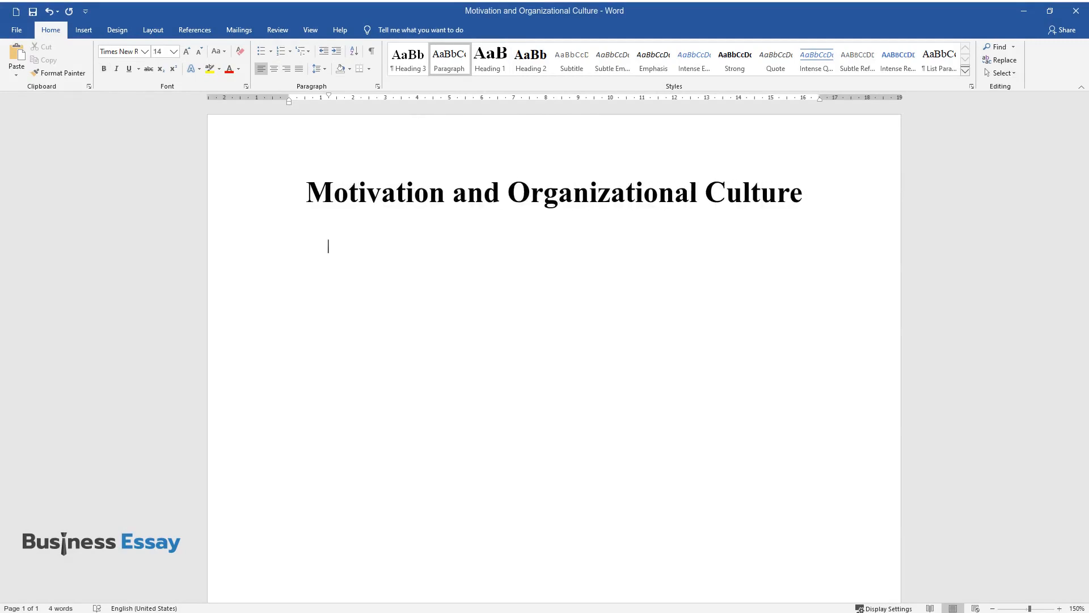
{"action": "type", "text": "Management"}
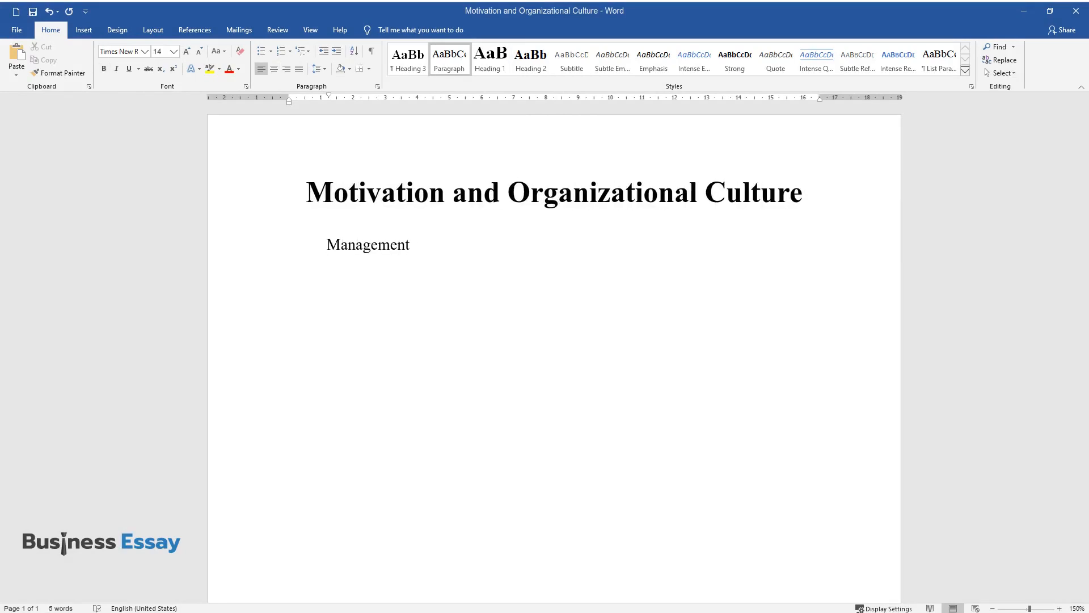
{"action": "type", "text": "is simply getting things done with and through people. It gets"}
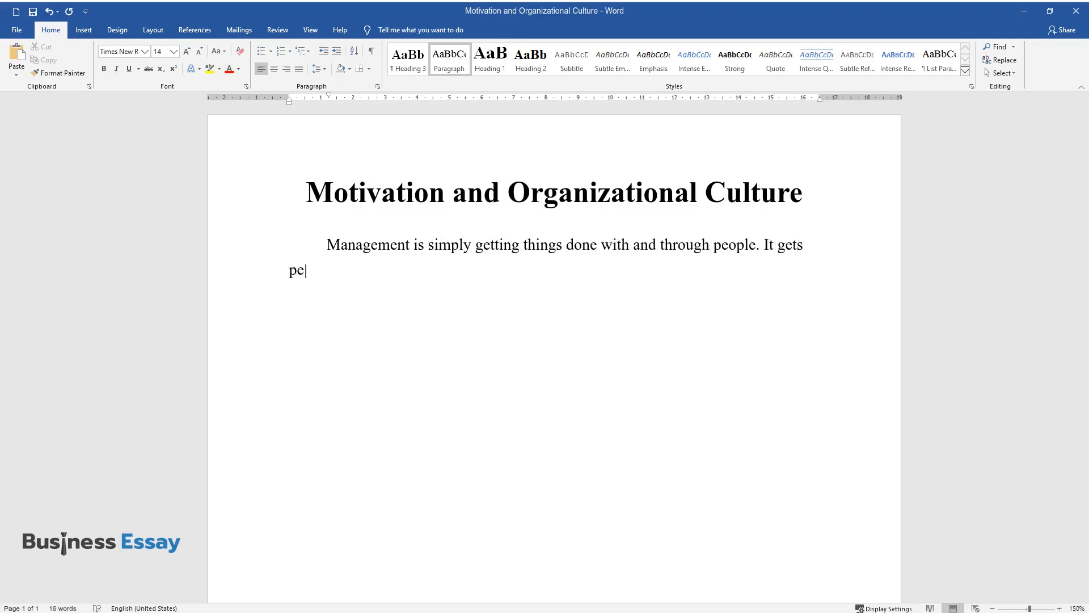
{"action": "type", "text": "ople to accomplish some laid dow"}
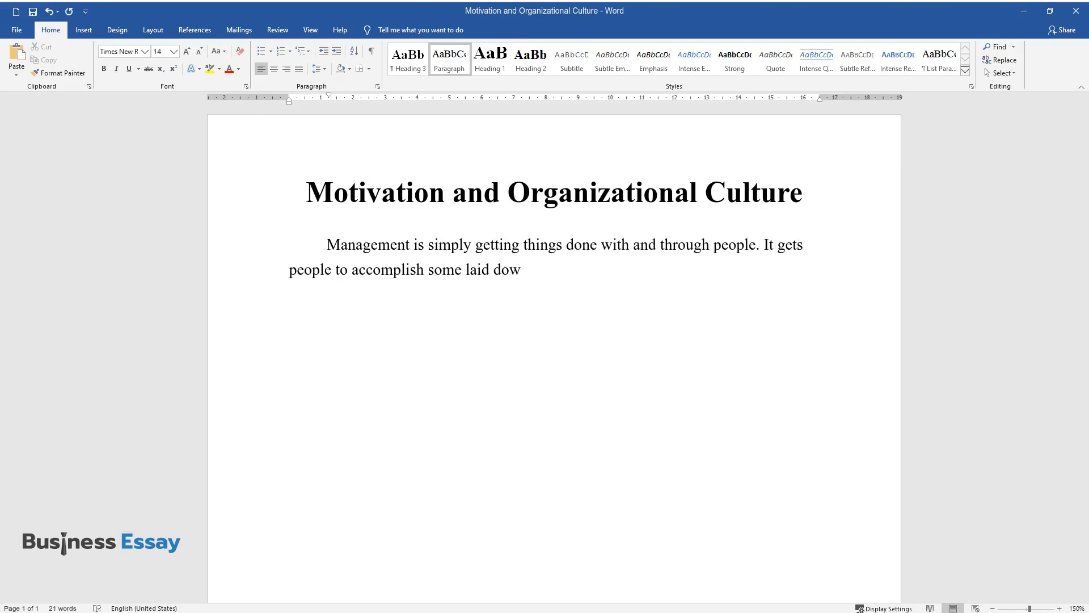
{"action": "type", "text": "n goals and objectives of the or"}
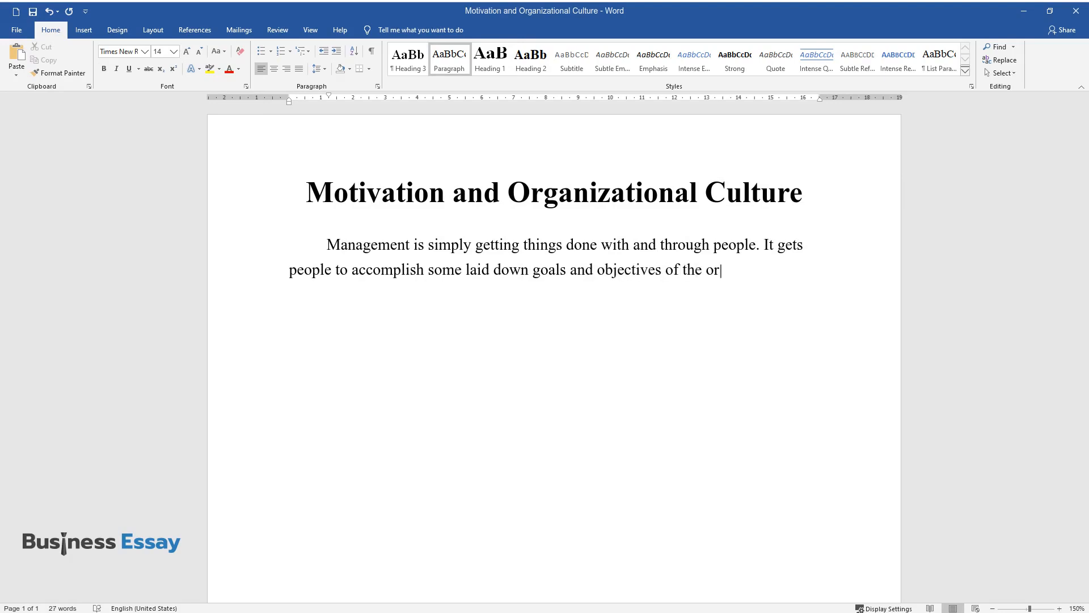
{"action": "type", "text": "ganization. According to Robbins,"}
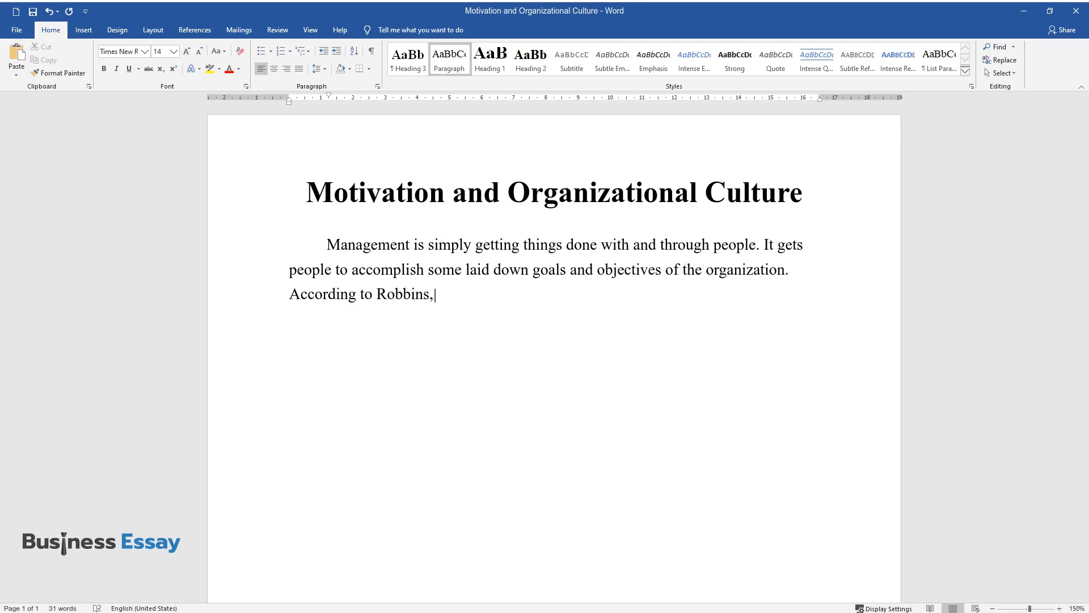
{"action": "type", "text": "DeCenzo & Coulte, management involves organizing,"}
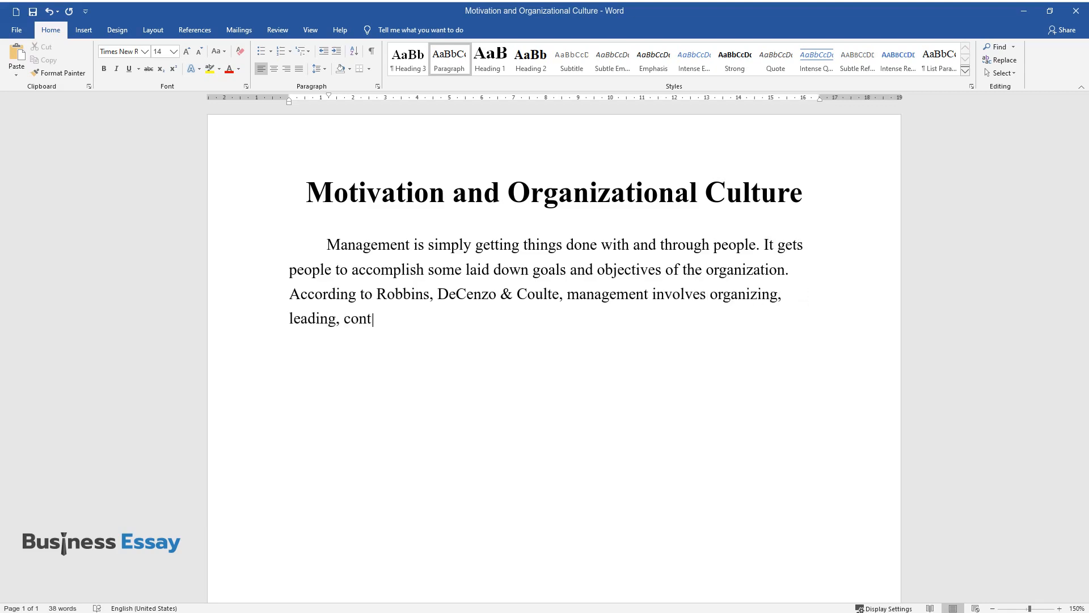
Continue the management paragraph on mobilizing resources and goals benefiting employees and organization.
{"action": "type", "text": "rolling, coordinating, arranging"}
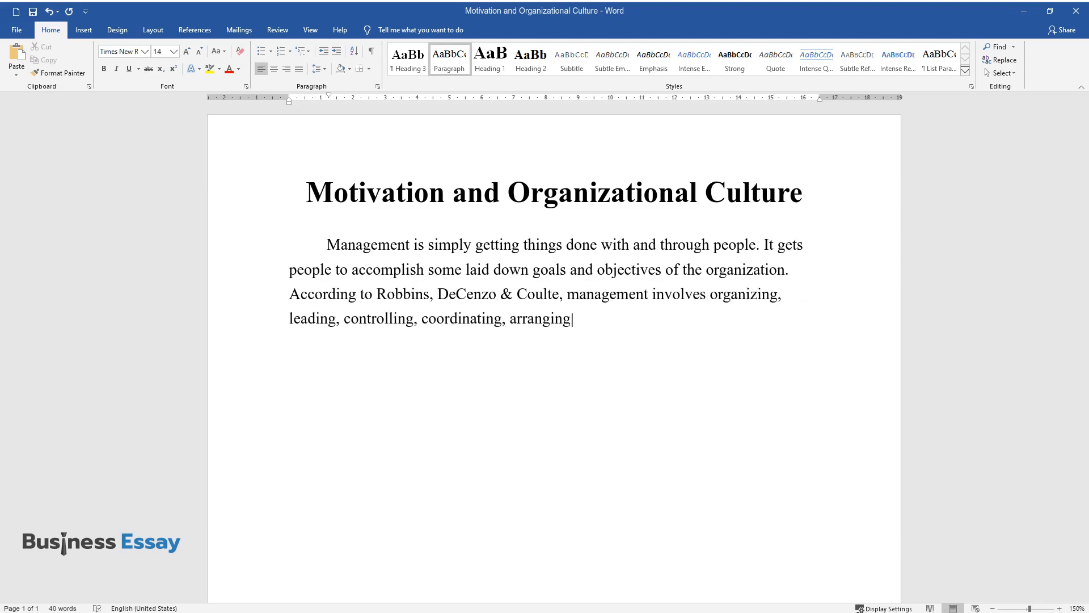
{"action": "type", "text": ", and staffing. Management is a p"}
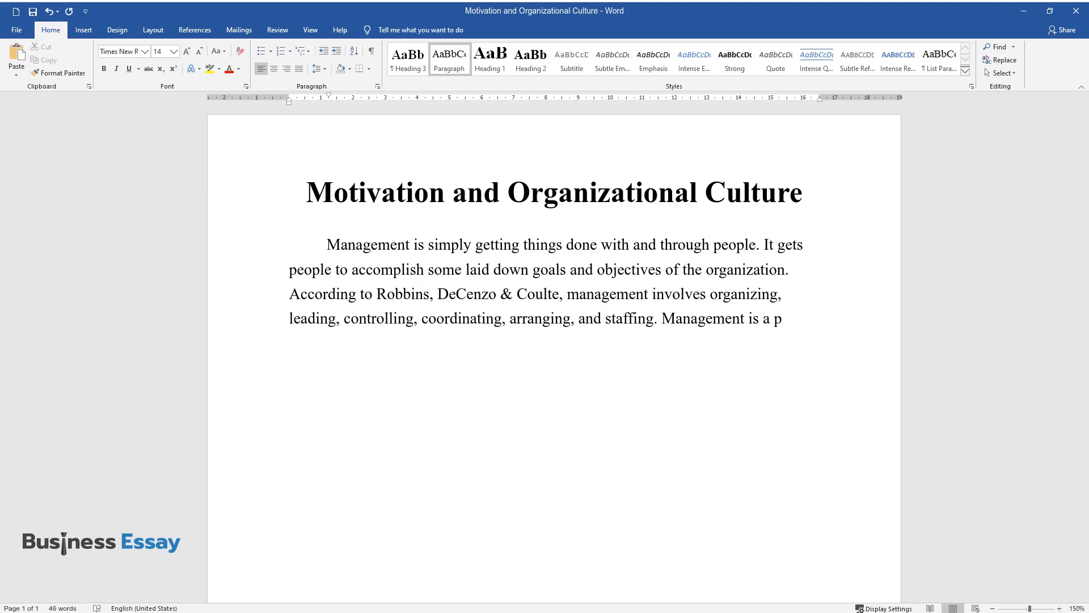
{"action": "type", "text": "rocess of immobilizing resources"}
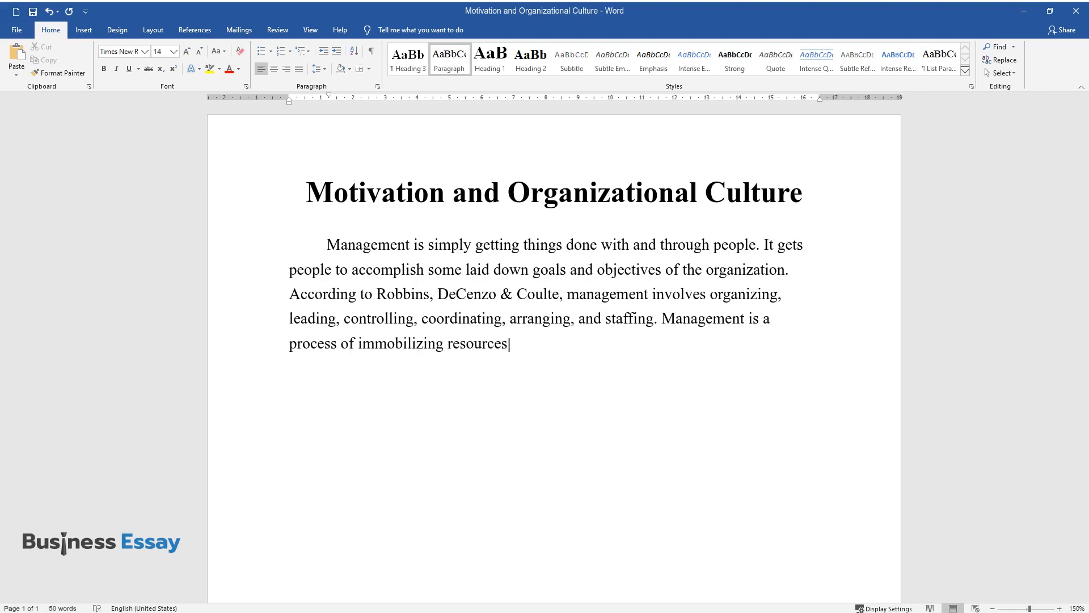
{"action": "type", "text": "to achieve a common goal. It al"}
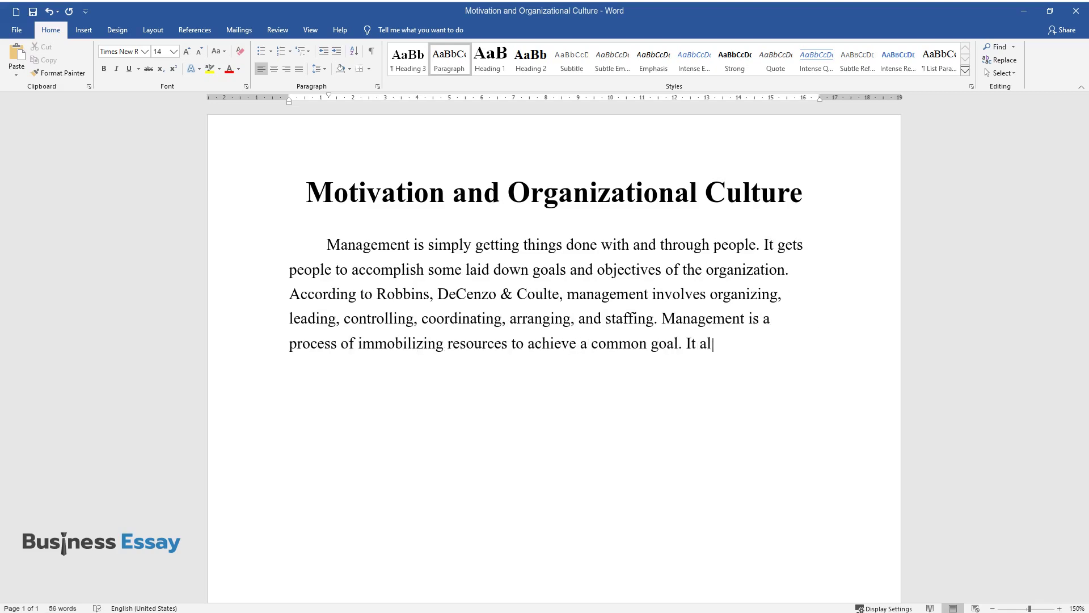
{"action": "type", "text": "so involves setting up goals and"}
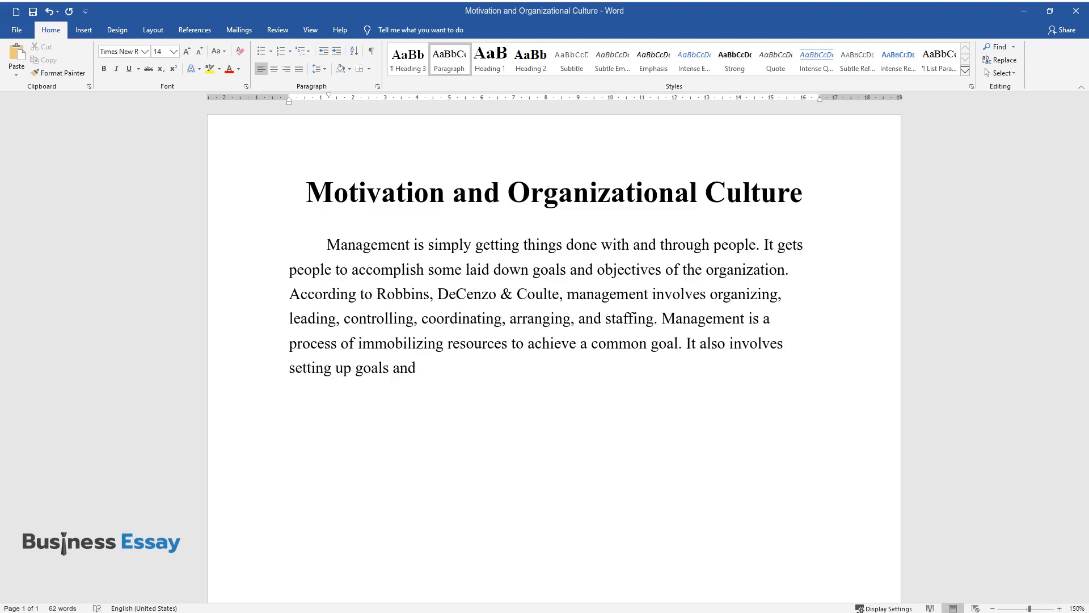
{"action": "type", "text": "objectives that are beneficial t"}
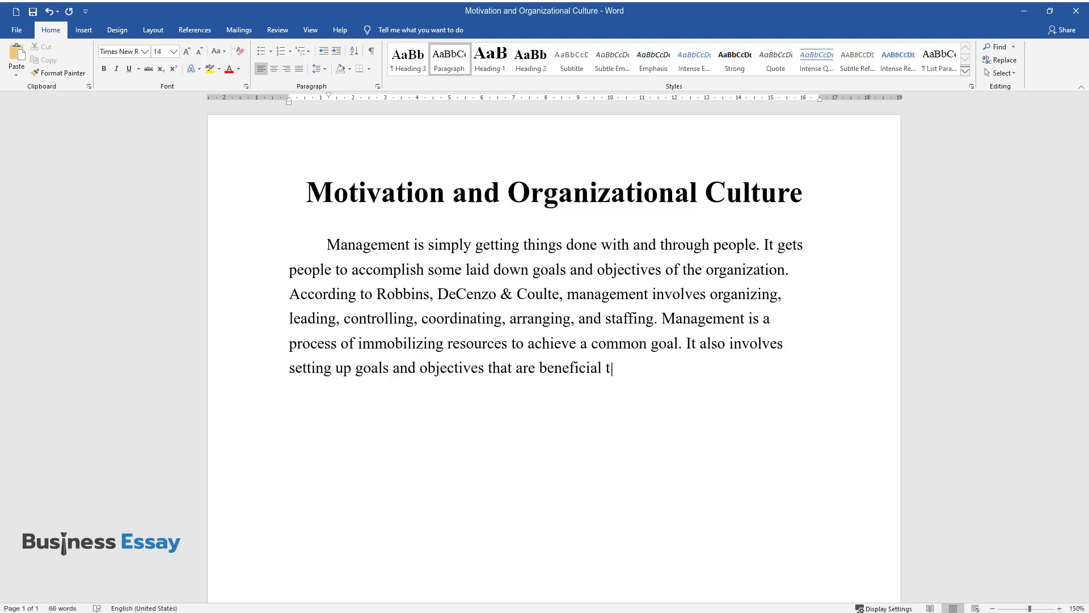
{"action": "type", "text": "o both, employees and organizati"}
{"action": "type", "text": "Planning invo"}
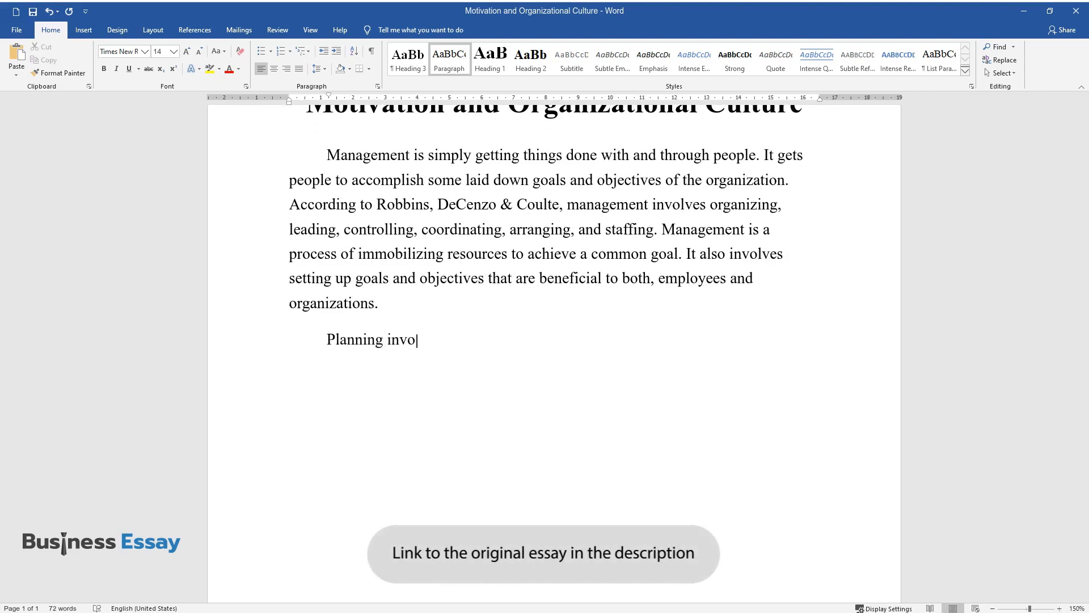
Type the sentences on planning, organizing with lines of authority, and leading.
{"action": "type", "text": "lves forecasting and developing those goals or objectives."}
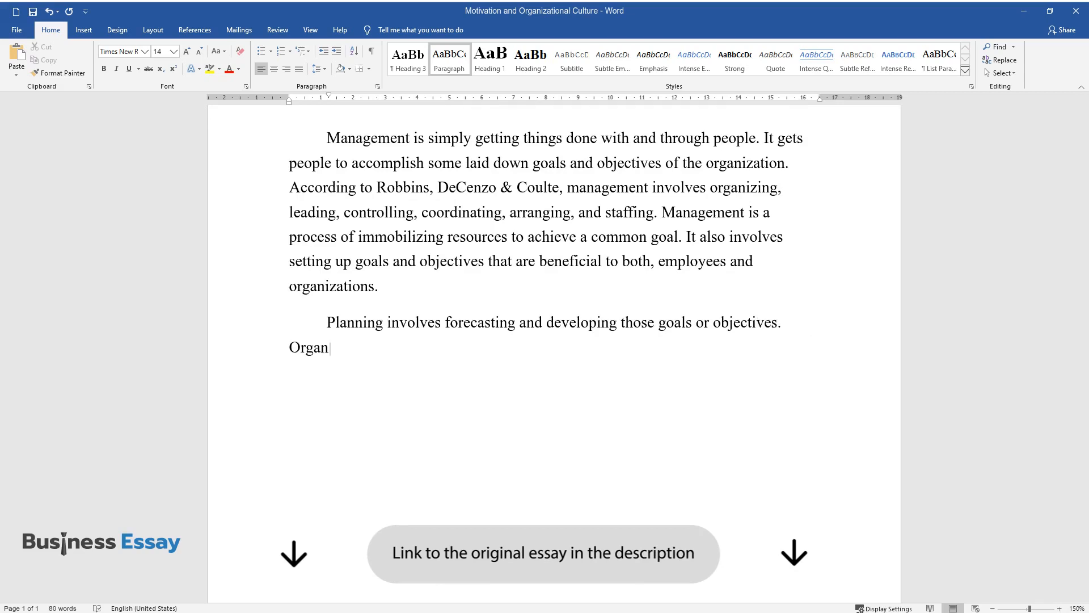
{"action": "type", "text": "izing, on the other hand, consis"}
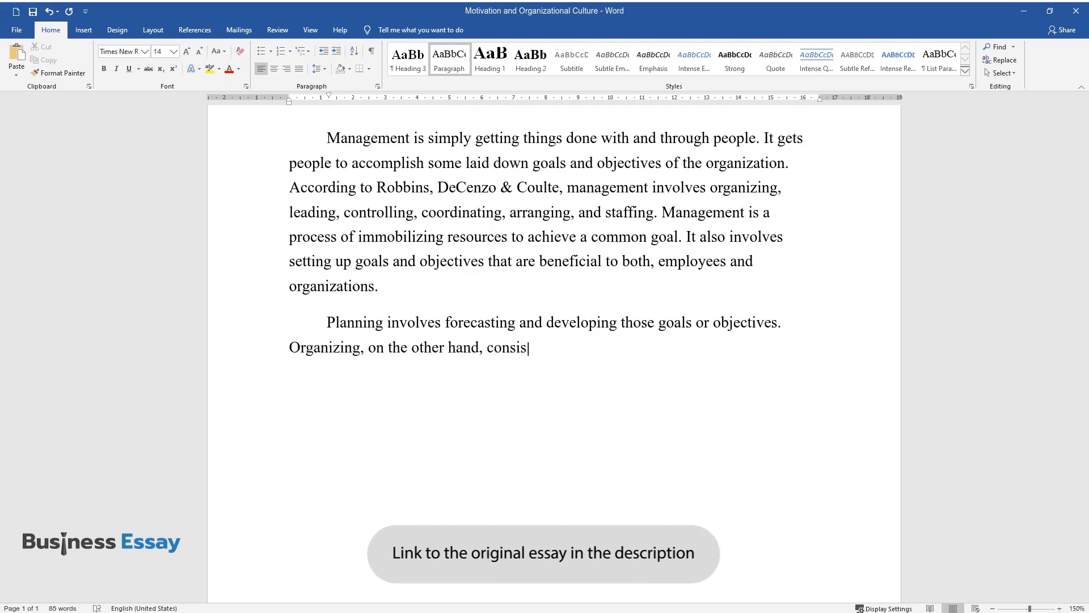
{"action": "type", "text": "ts of arranging and coming up w"}
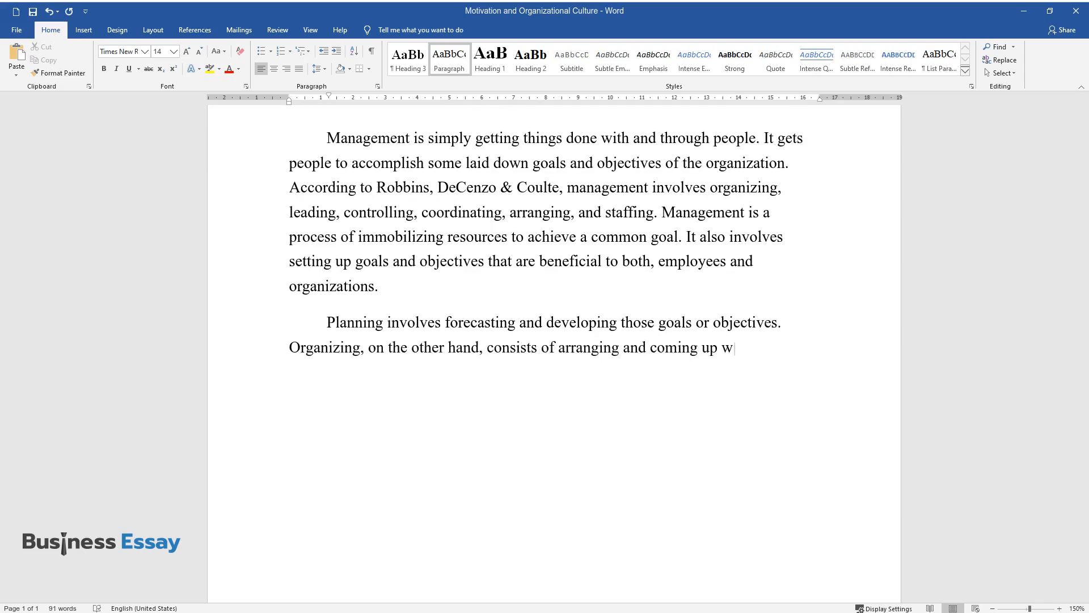
{"action": "type", "text": "ith an organizational structure."}
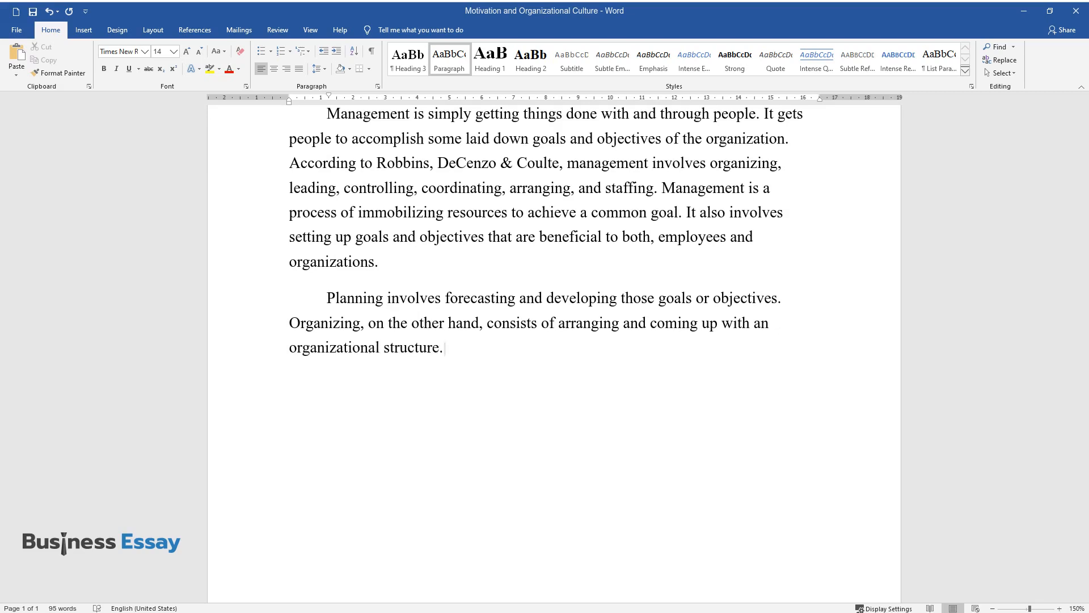
{"action": "type", "text": "This clearly defines the lines"}
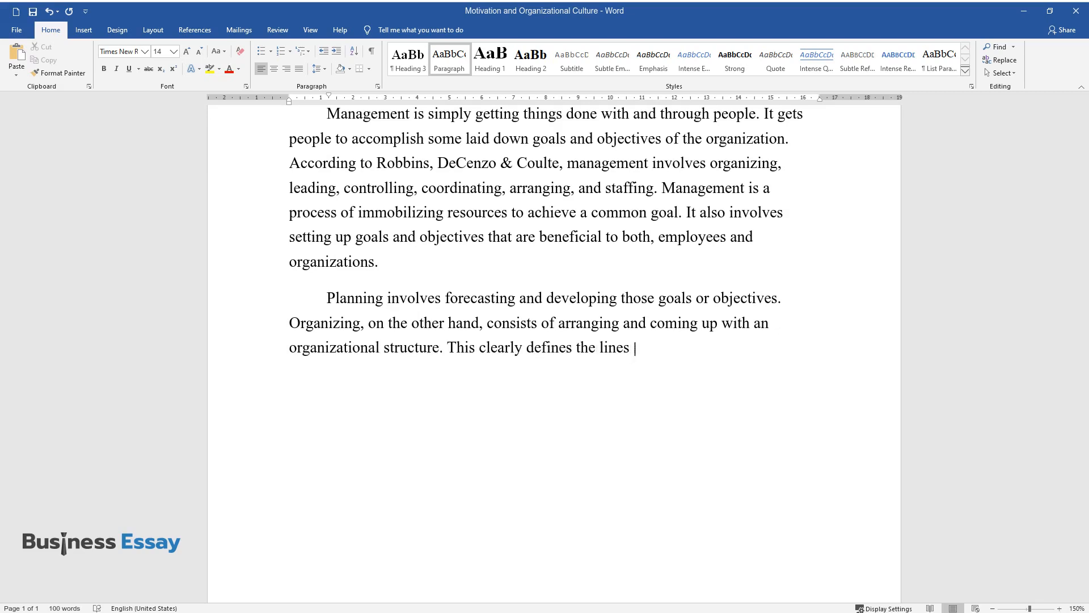
{"action": "type", "text": "of authority and responsibility."}
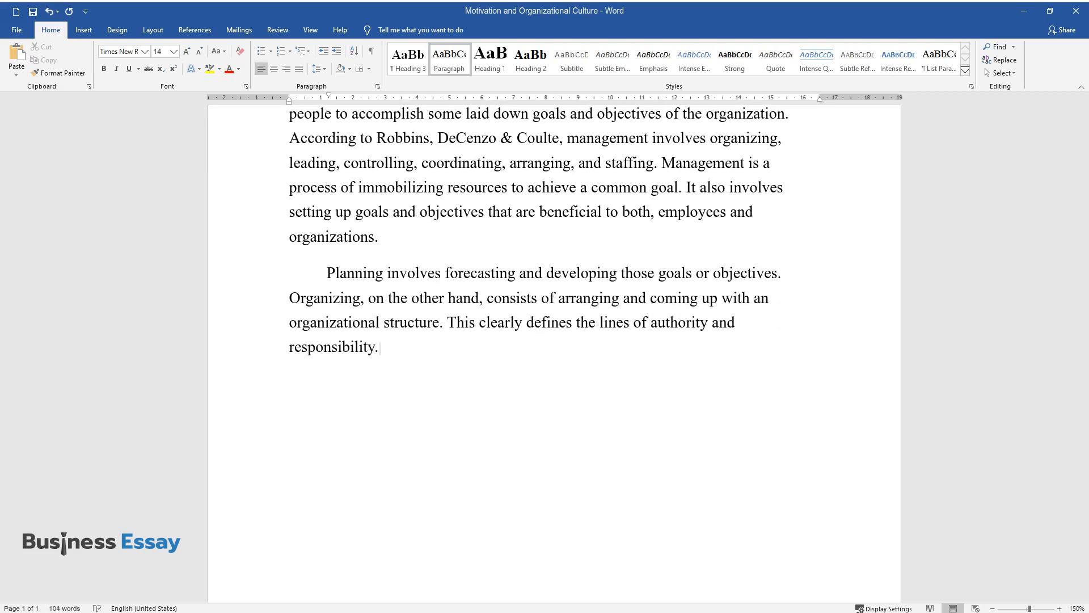
{"action": "type", "text": "Leading involves motivating people towards the set goals, giving"}
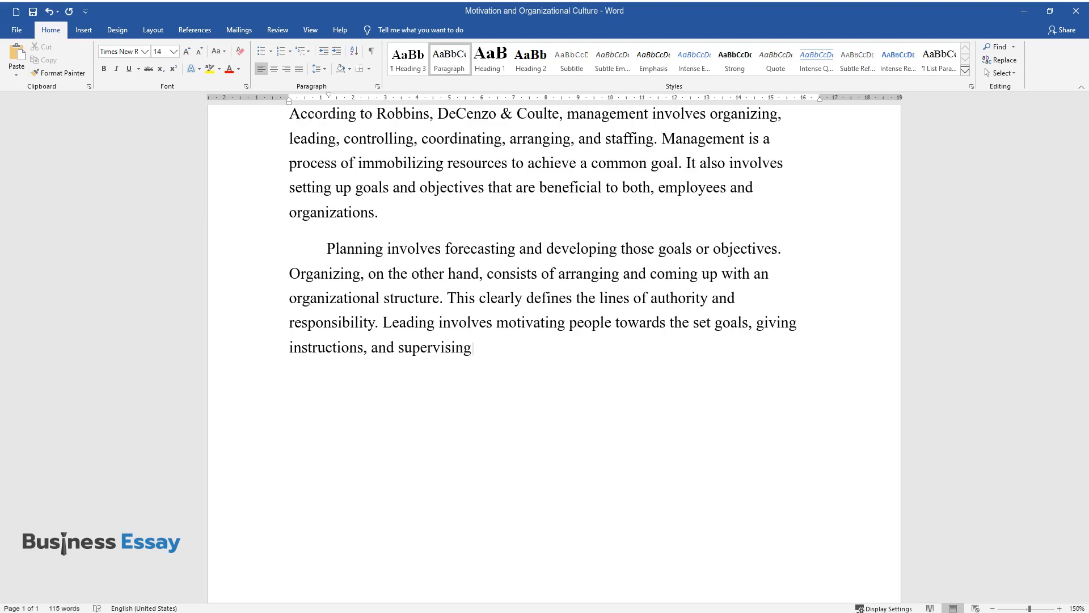
Add the coordination and staffing sentences, ending with 'career development.'.
{"action": "type", "text": ". Furthermore, coordination is a"}
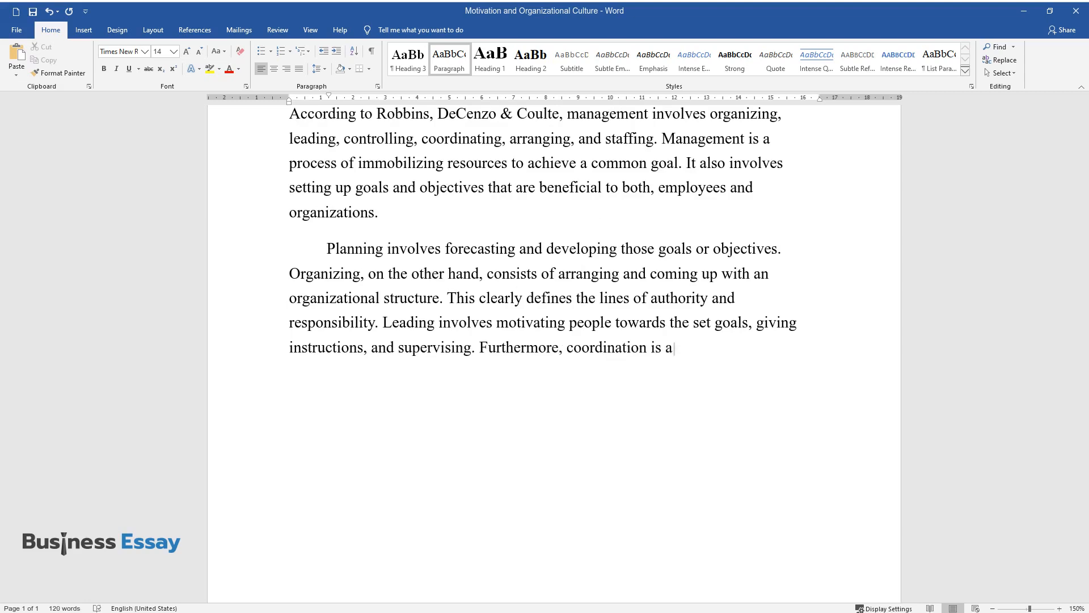
{"action": "type", "text": "function of management that in"}
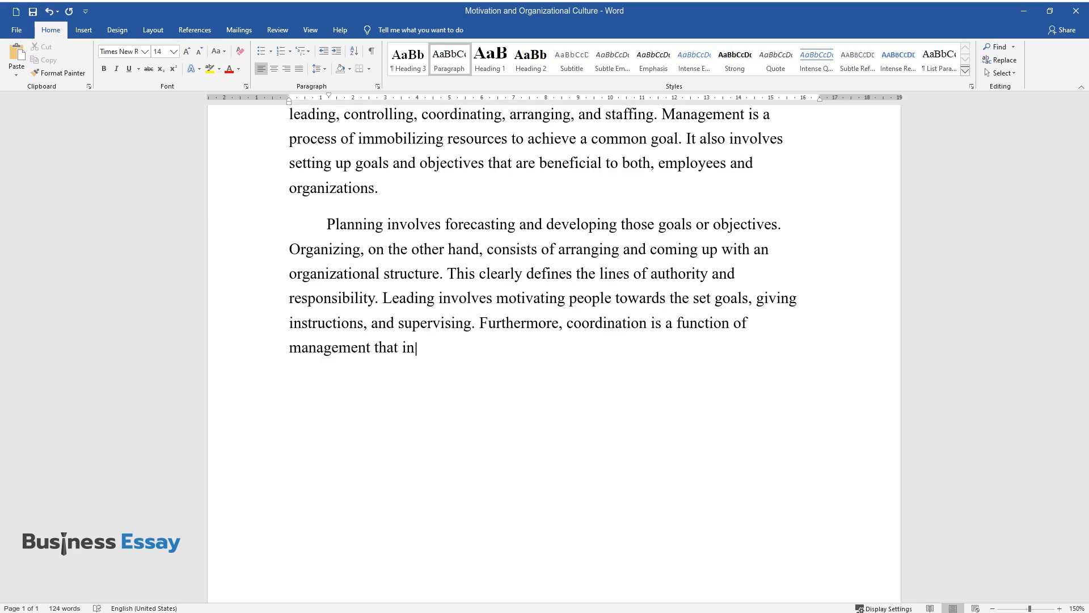
{"action": "type", "text": "volves incorporating both, employees and organizational goals."}
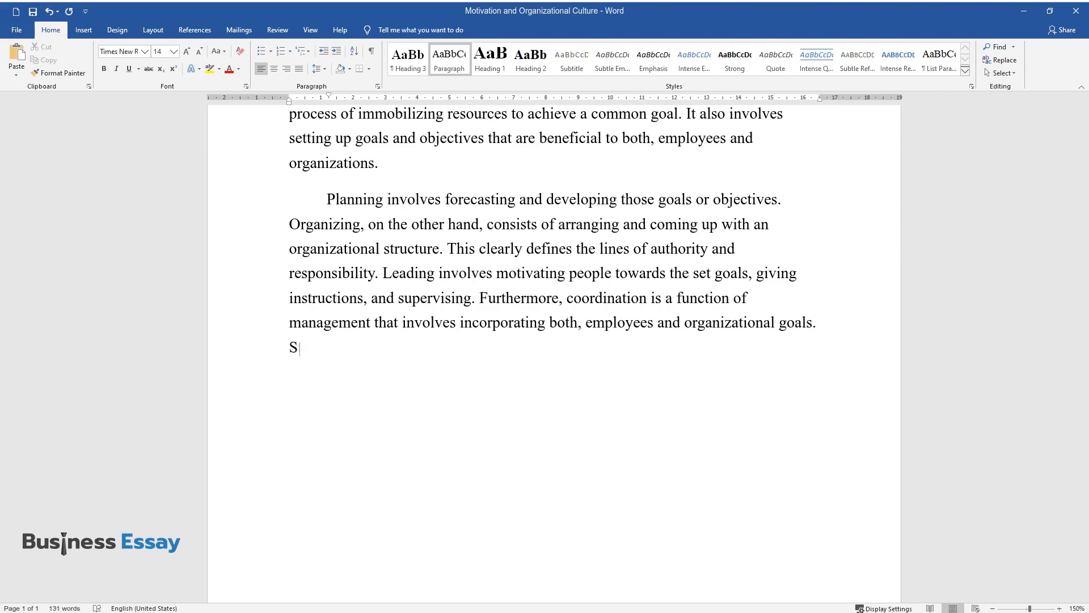
{"action": "type", "text": "taffing is a management function"}
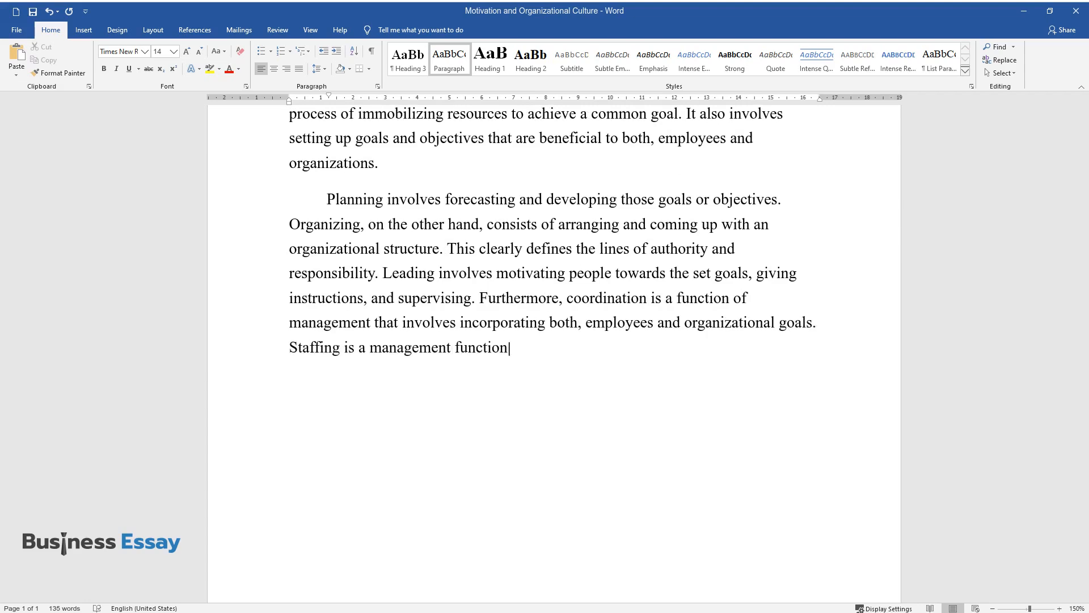
{"action": "type", "text": ", which deals with recruitment a"}
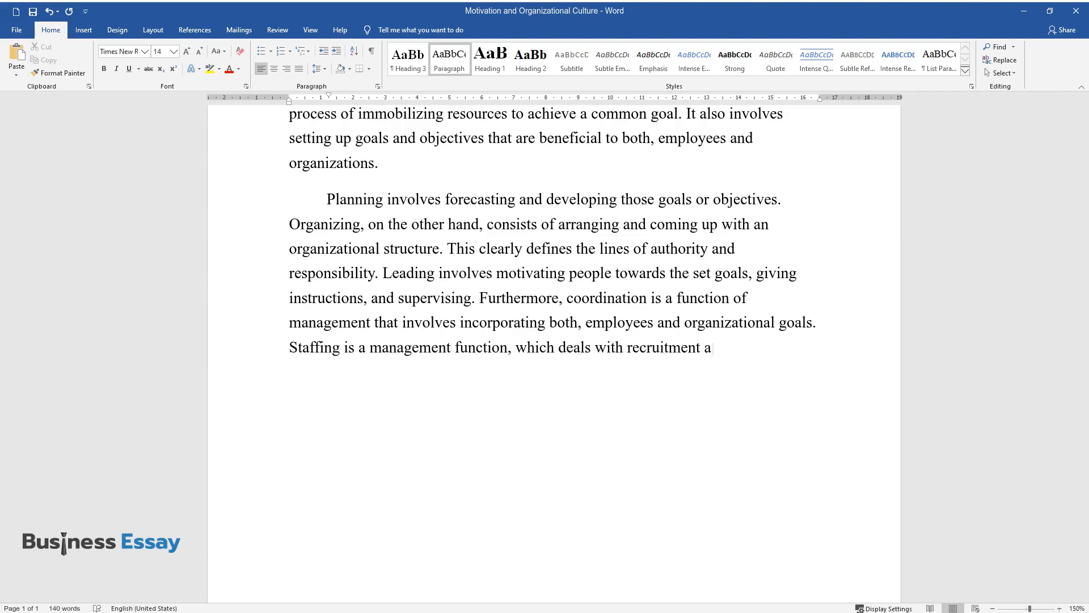
{"action": "type", "text": "nd selection, performance appra"}
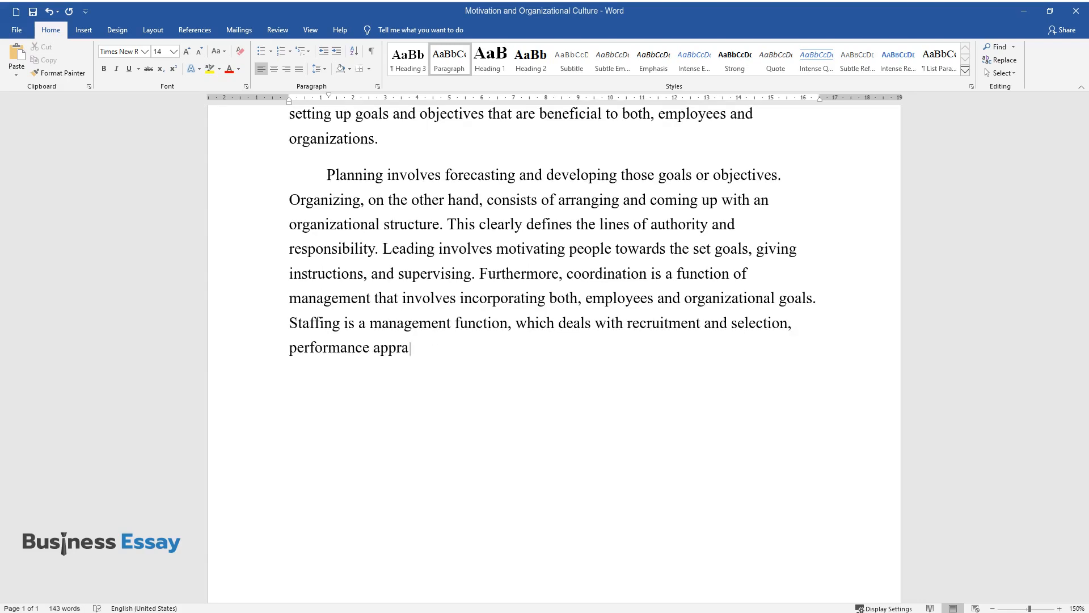
{"action": "type", "text": "isal, remuneration, training, an"}
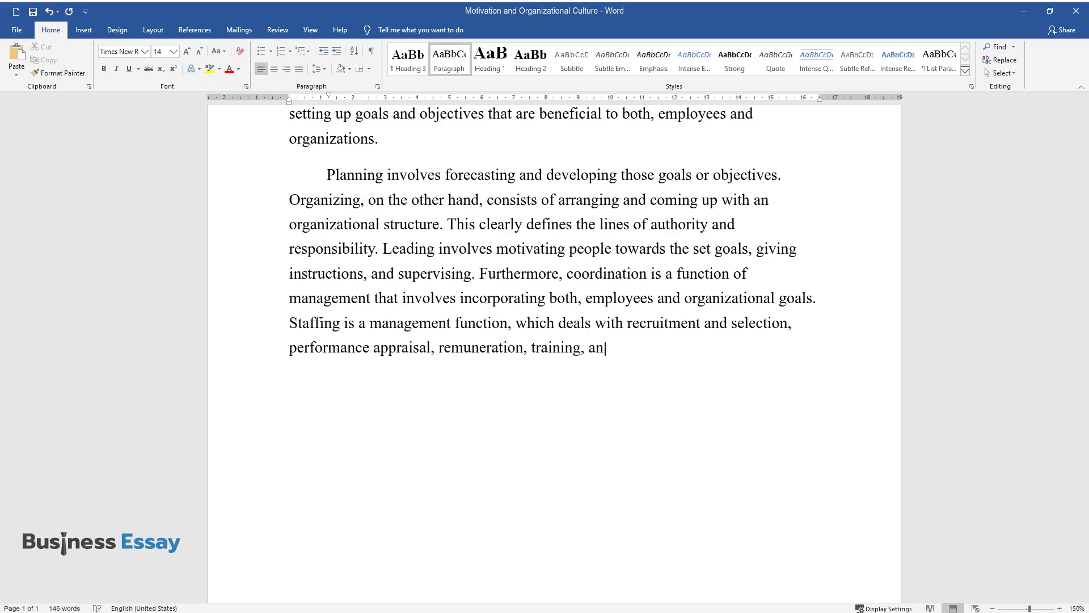
{"action": "type", "text": "d career development."}
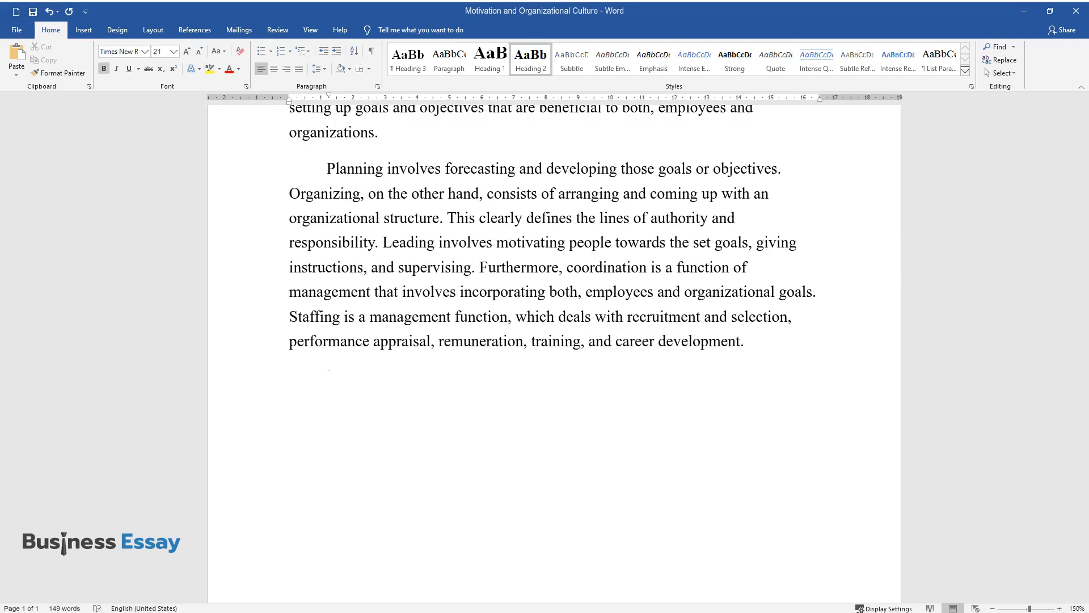
Type the heading and start the paragraph on strategic human resource management.
{"action": "type", "text": "The Role That Management"}
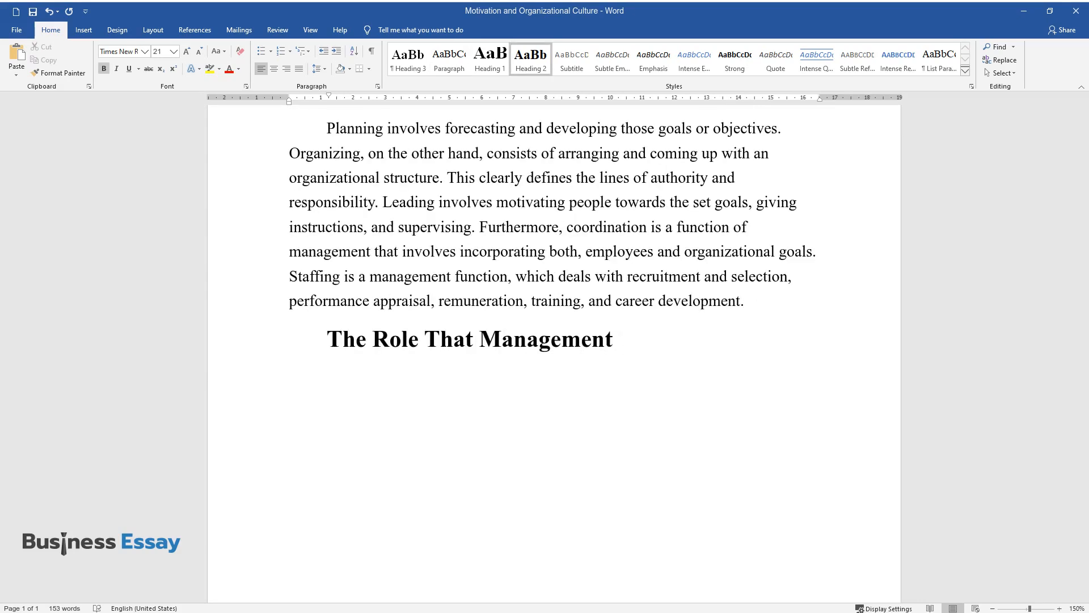
{"action": "type", "text": "Should Play in Workplace Psychology"}
{"action": "type", "text": "The busin"}
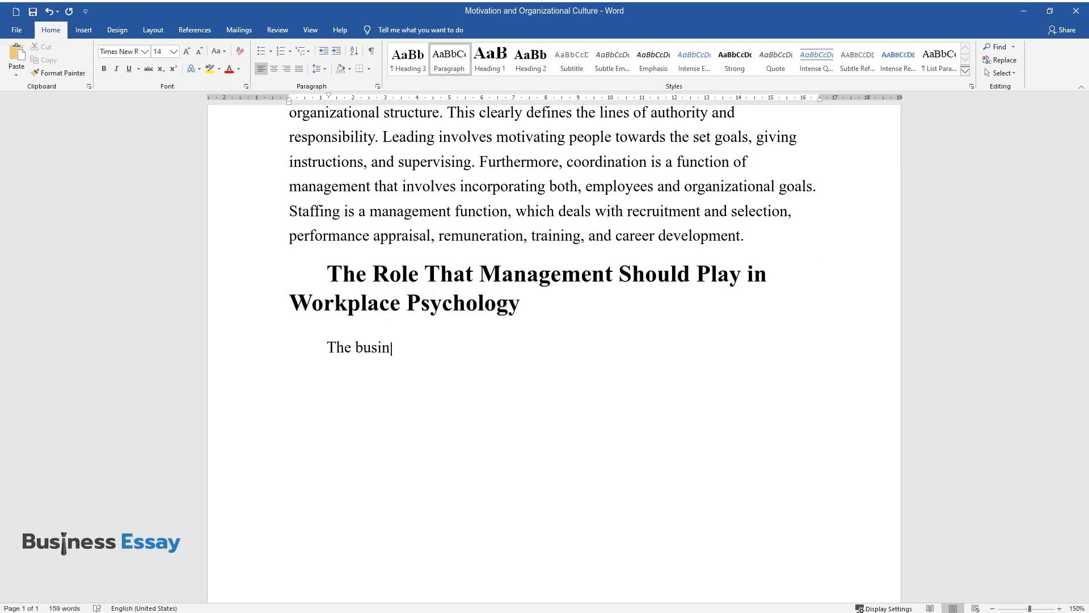
{"action": "type", "text": "ess environment has become extreme"}
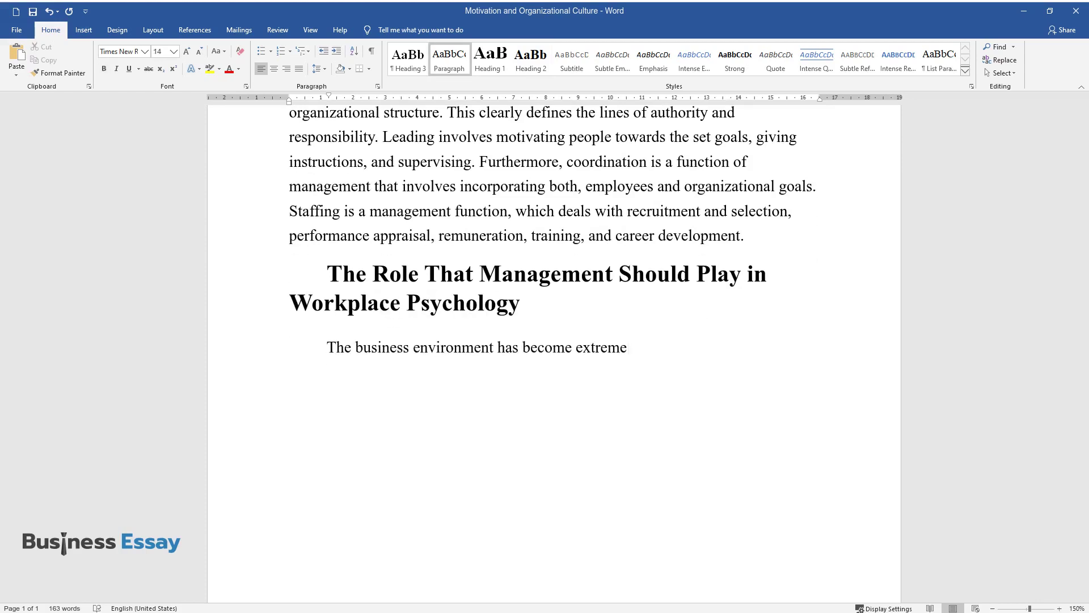
{"action": "type", "text": "ly dynamic and it has brought man"}
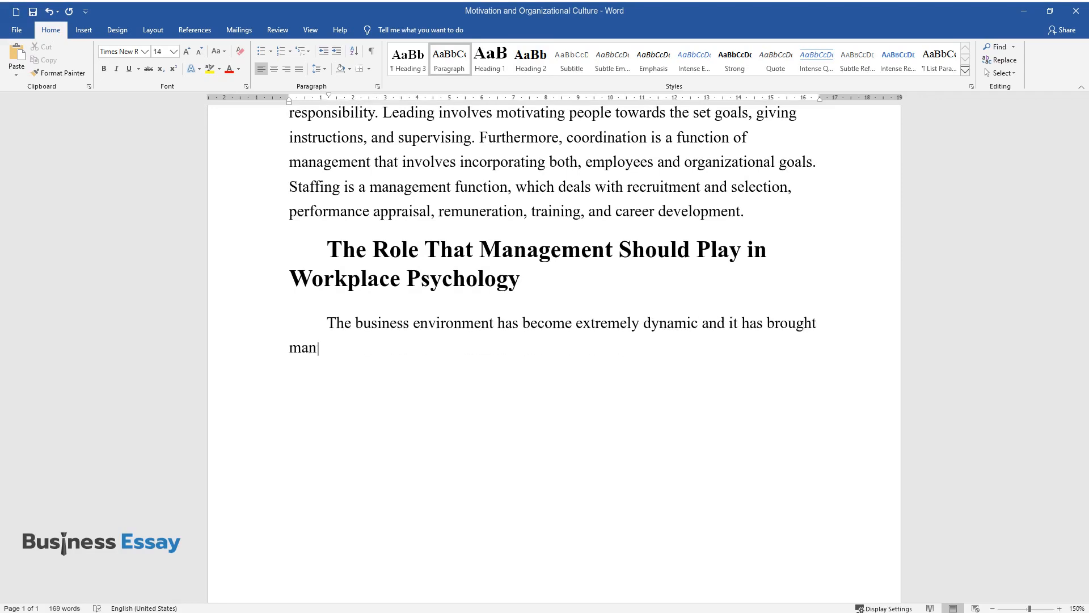
{"action": "type", "text": "y challenges. For example, it shi"}
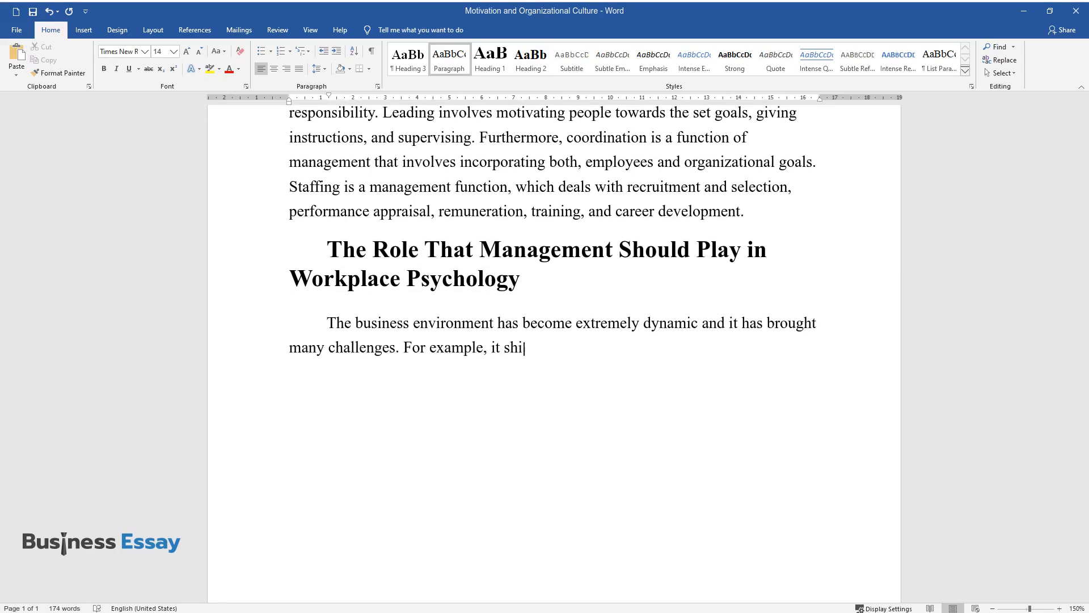
{"action": "type", "text": "fts focus from traditional human r"}
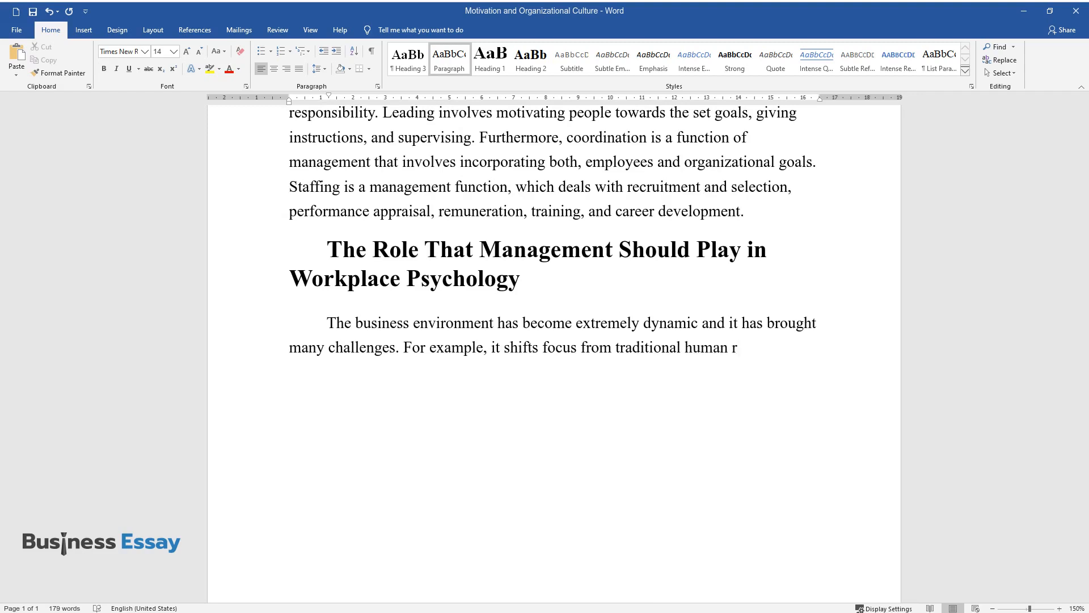
{"action": "type", "text": "esource management to strategic h"}
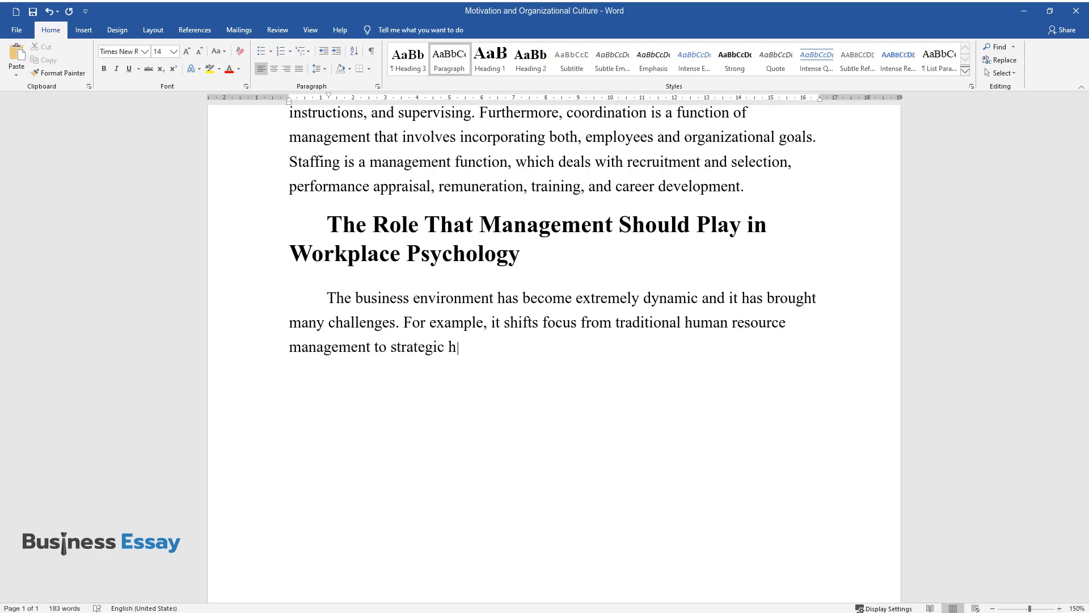
{"action": "type", "text": "uman resource management. Undoubt"}
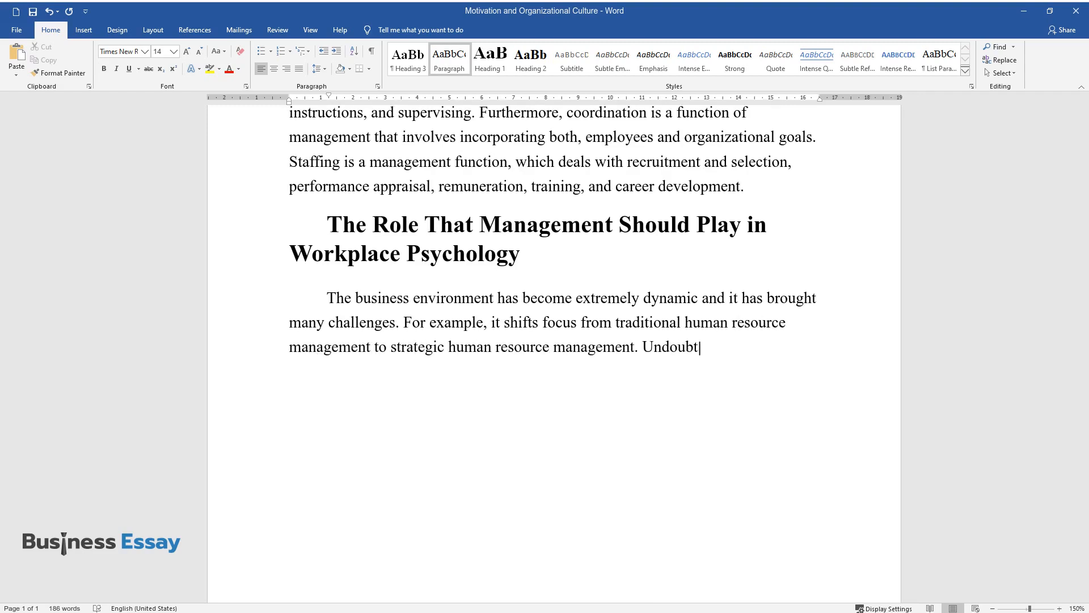
Finish the paragraph on employees as the most valuable resource, ending 'retaining them.'.
{"action": "type", "text": "edly, employees are the most valua"}
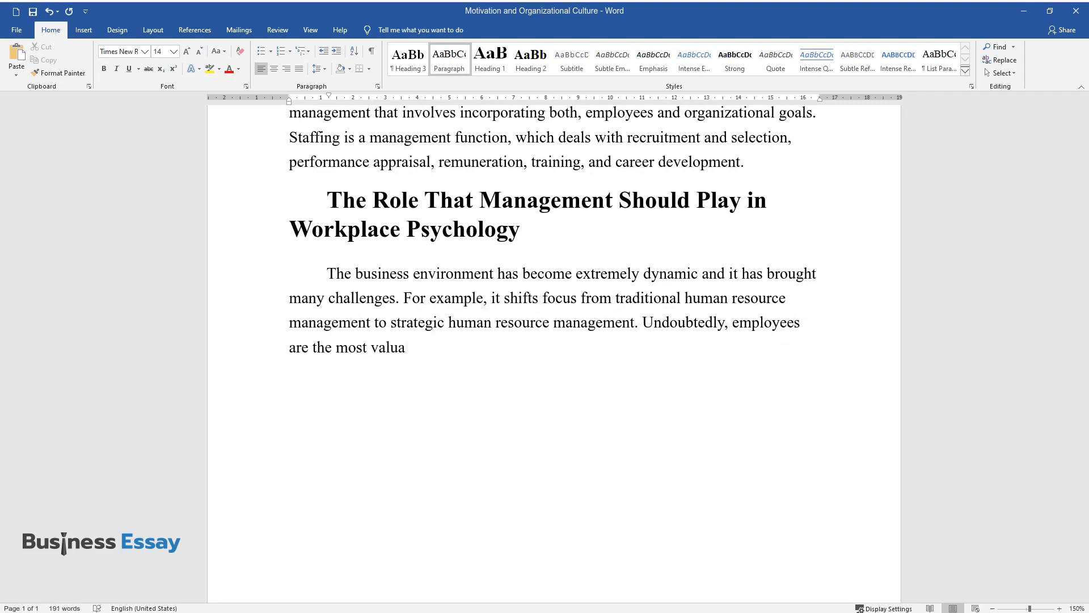
{"action": "type", "text": "ble resource if compared to all o"}
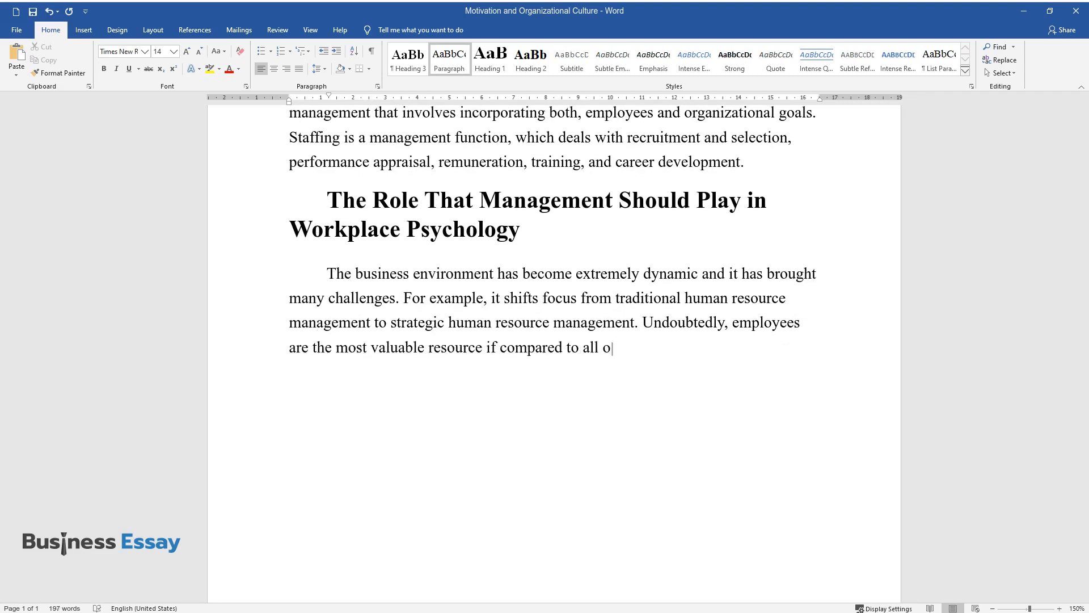
{"action": "type", "text": "thers. Therefore, the organizatio"}
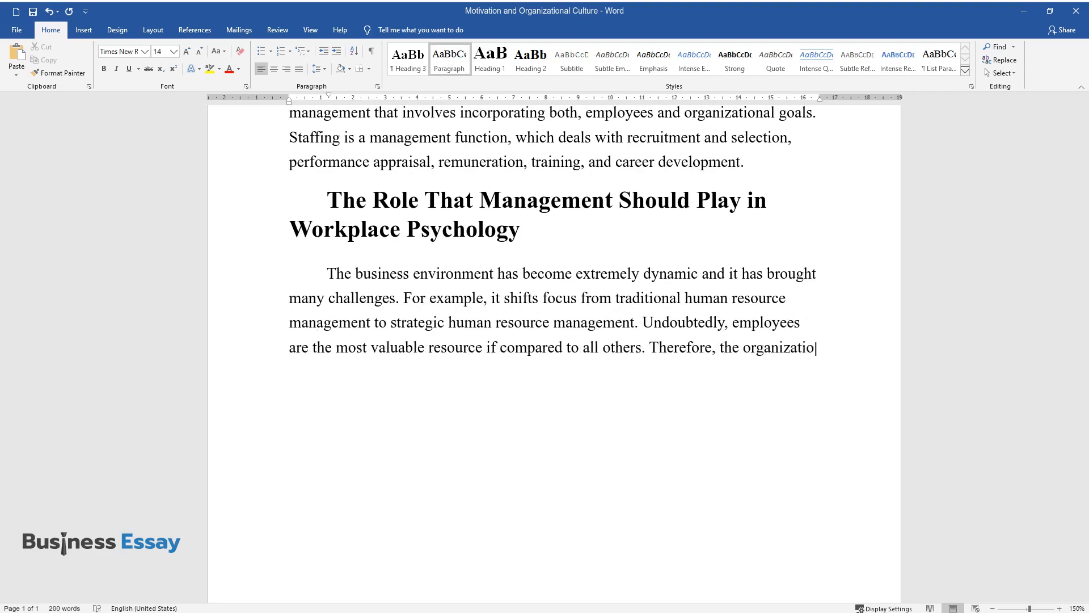
{"action": "type", "text": "ns have to consider this supreme r"}
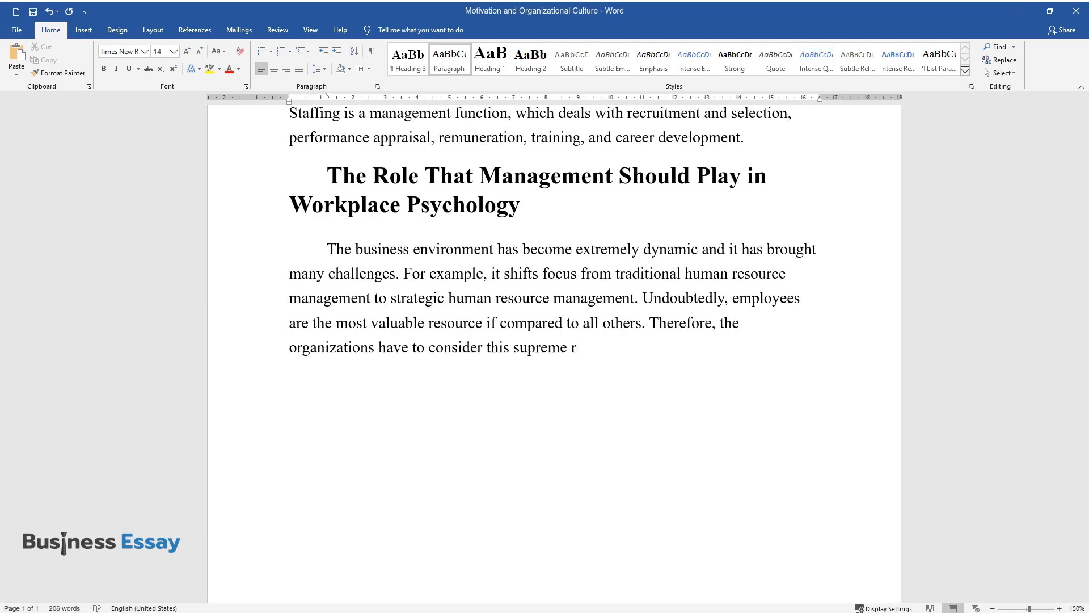
{"action": "type", "text": "esource first. The difference bet"}
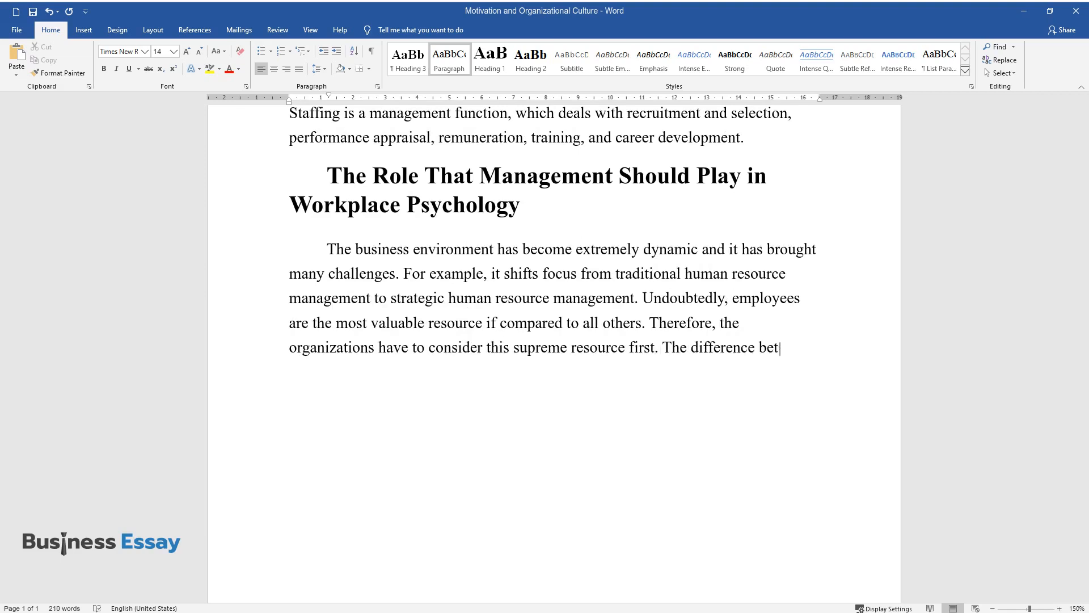
{"action": "type", "text": "ween one organization and the oth"}
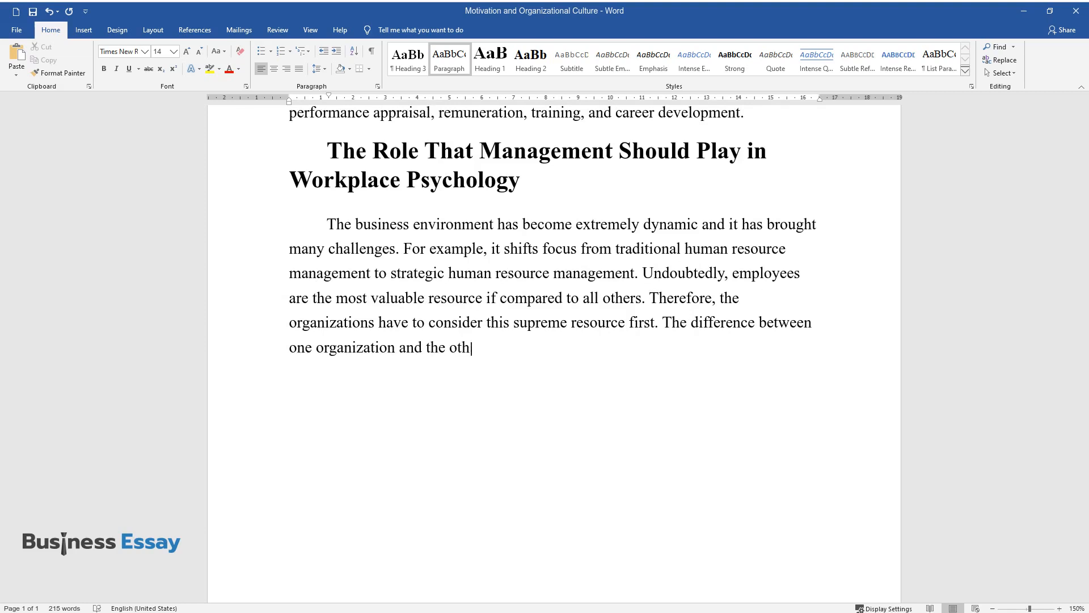
{"action": "type", "text": "er is the quality of its workforc"}
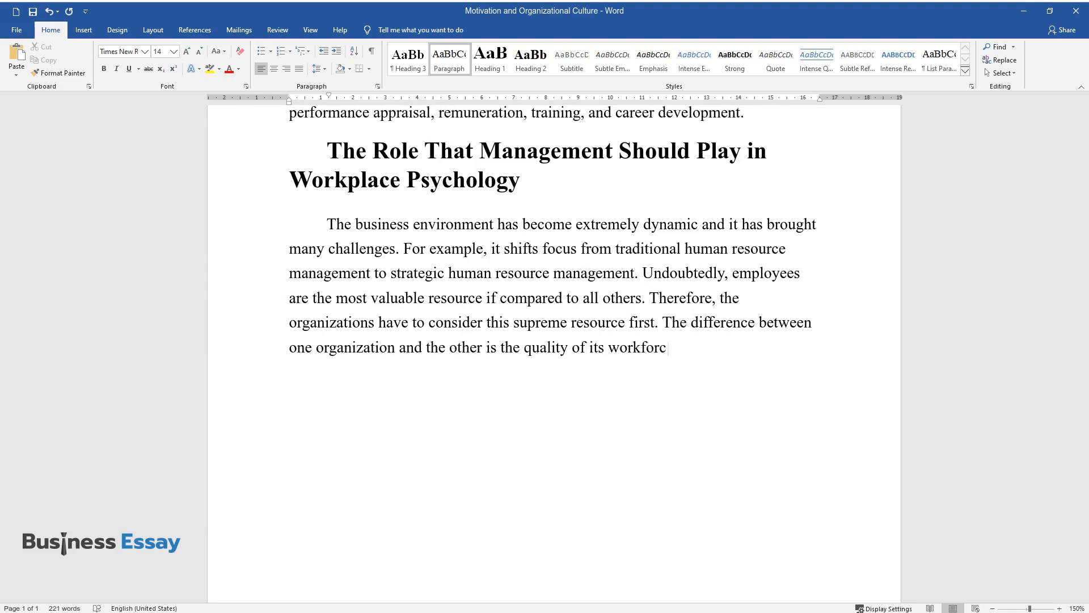
{"action": "type", "text": "e. The management has to find ways"}
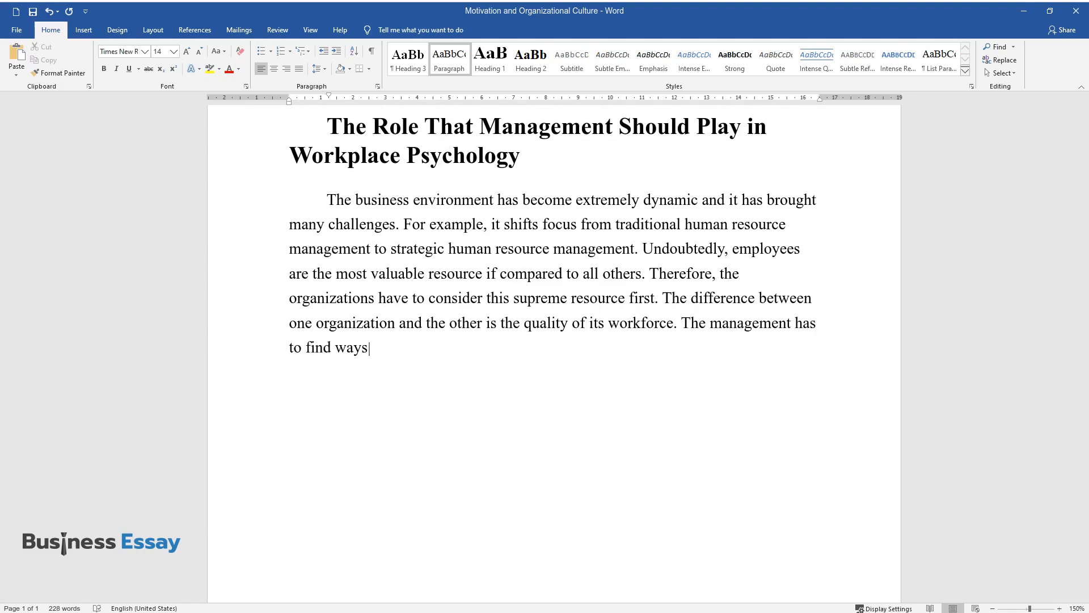
{"action": "type", "text": "of not only acquiring employees"}
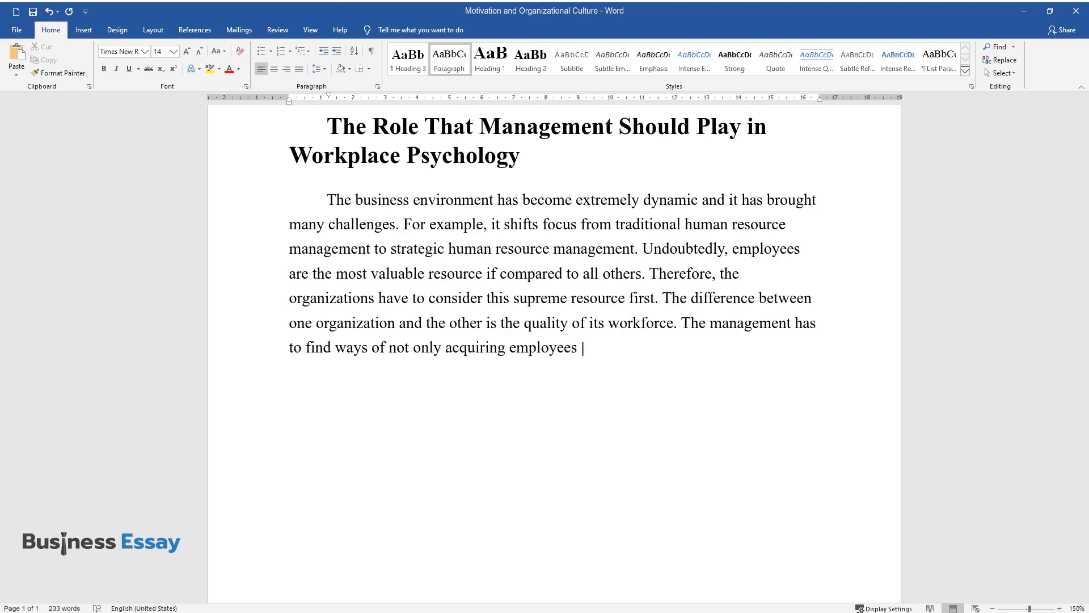
{"action": "type", "text": "but also retaining them."}
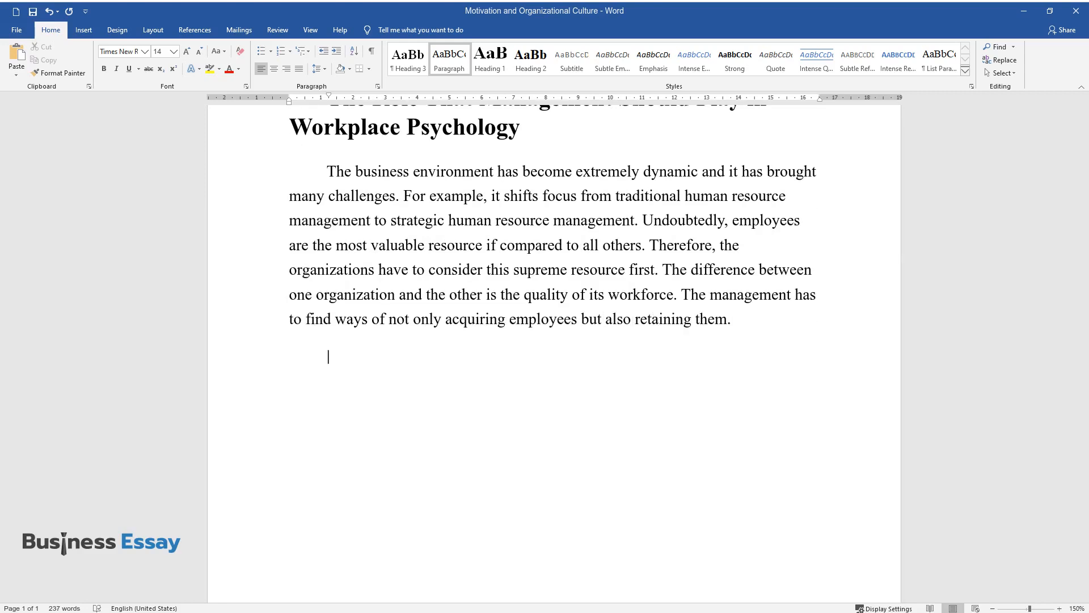
Type the paragraph defining workplace psychology as enhancing work life in a stress-free environment.
{"action": "type", "text": "One of the ways to ensure this is to come up with defini"}
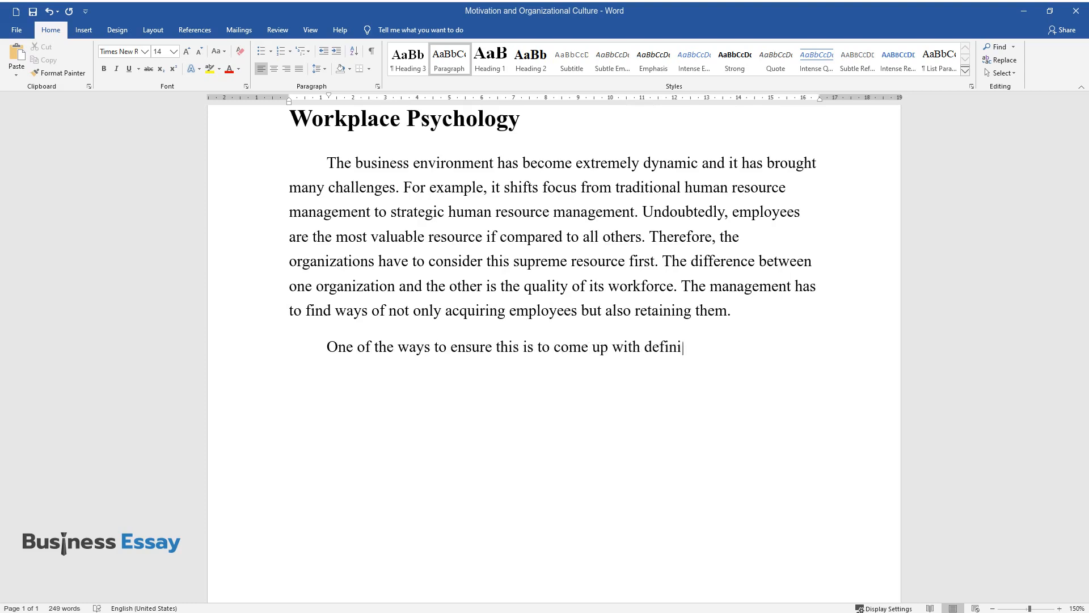
{"action": "type", "text": "ng their role in workplace psychol"}
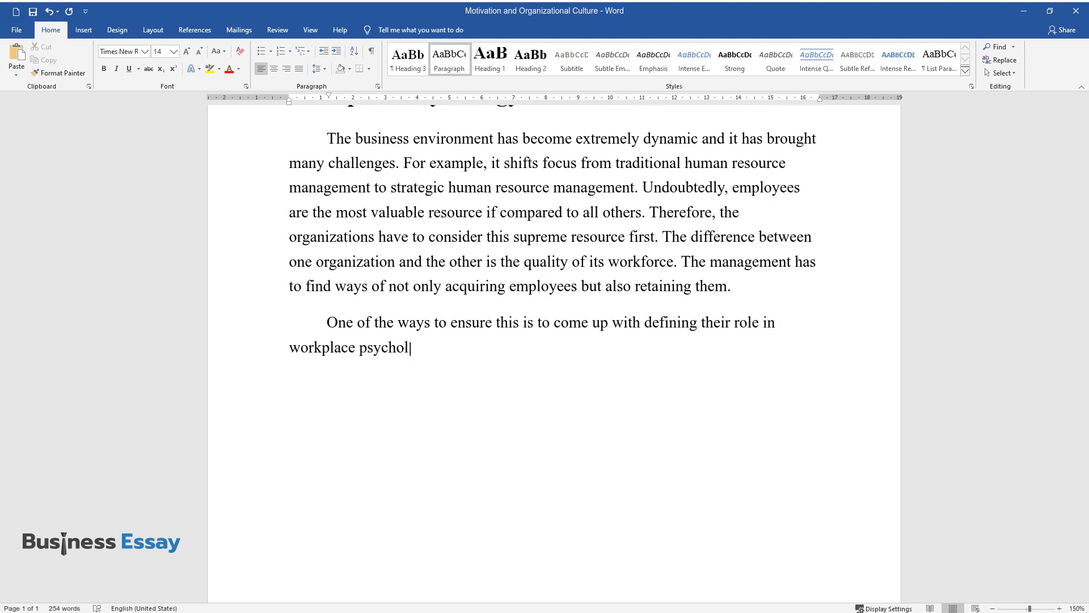
{"action": "type", "text": "ogy. Workplace psychology is an ef"}
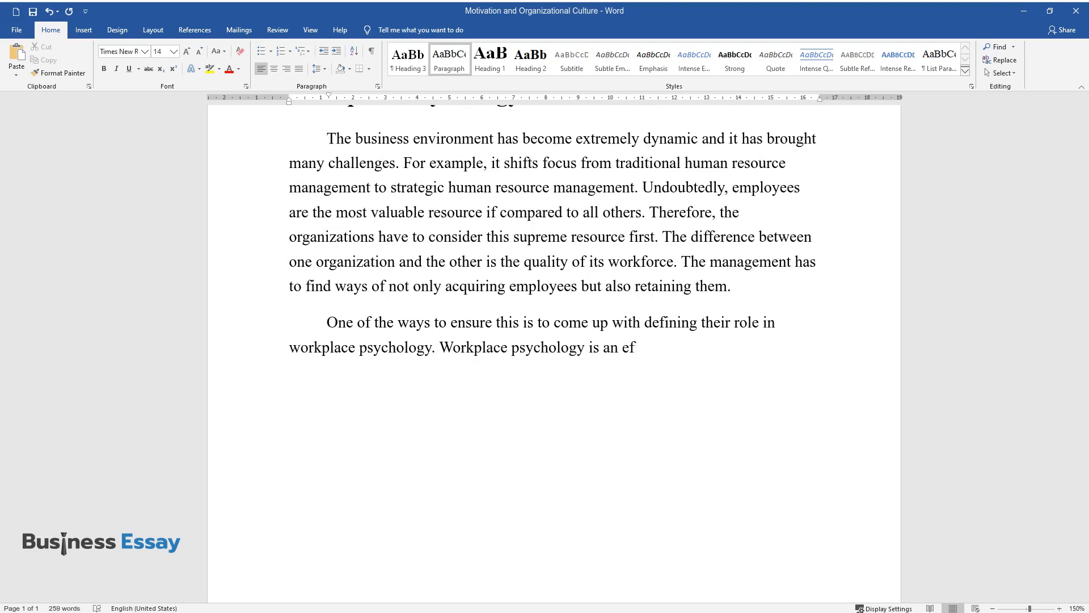
{"action": "type", "text": "fort focused on ensuring and enhan"}
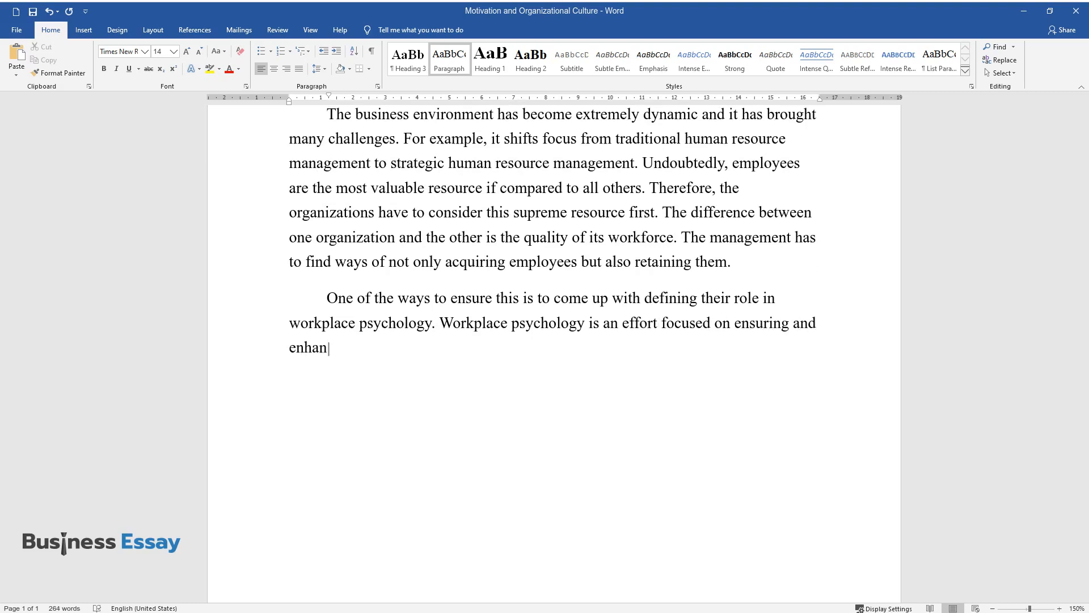
{"action": "type", "text": "cing work life. This is geared to"}
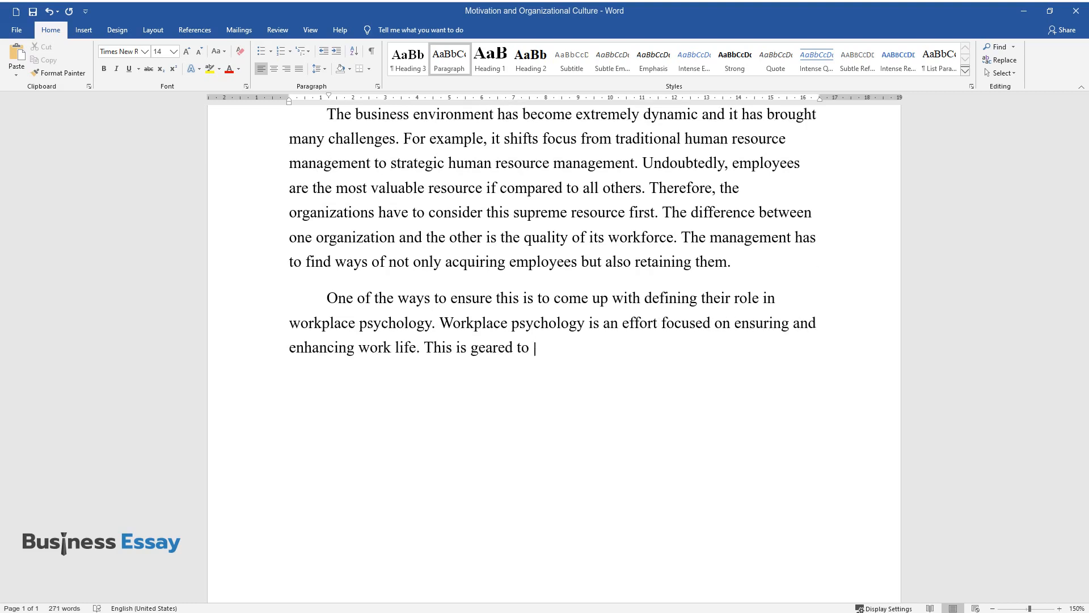
{"action": "type", "text": "a free physical and emotional stre"}
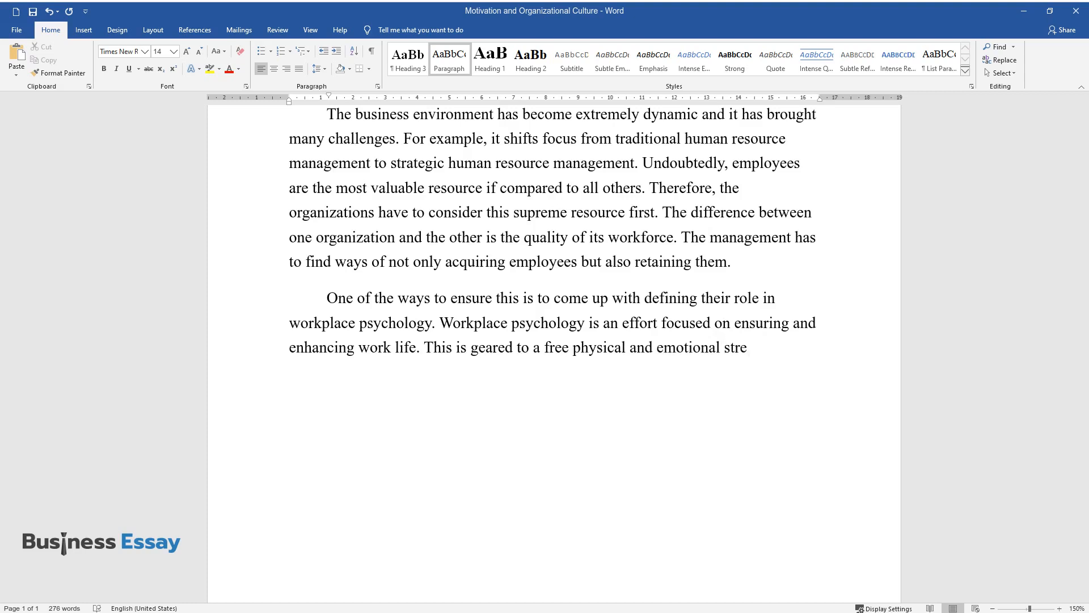
{"action": "type", "text": "ss environment. Stress management"}
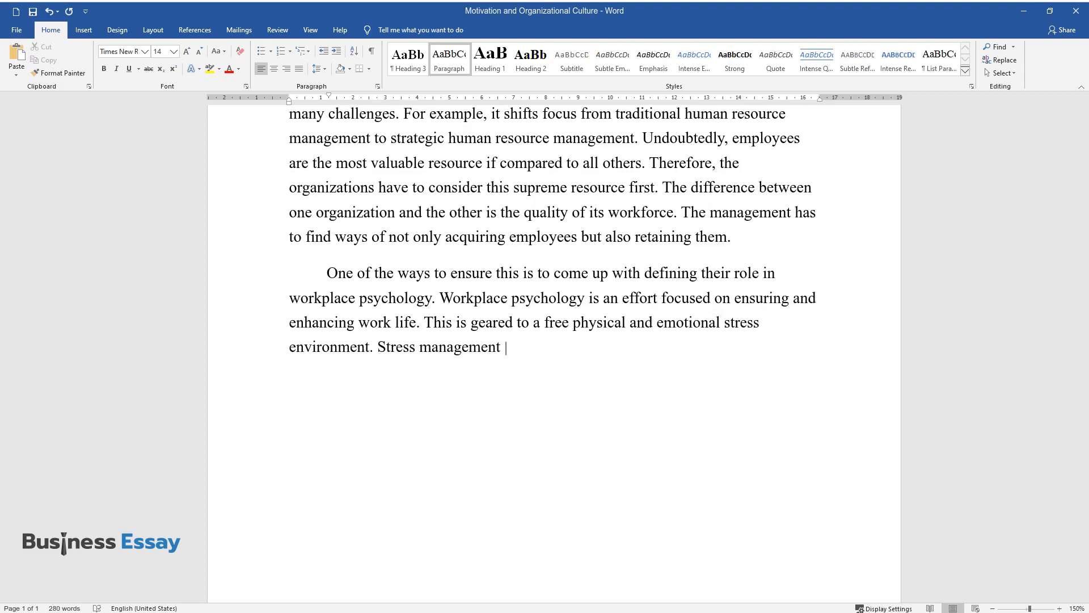
{"action": "type", "text": "and conflict management will be ef"}
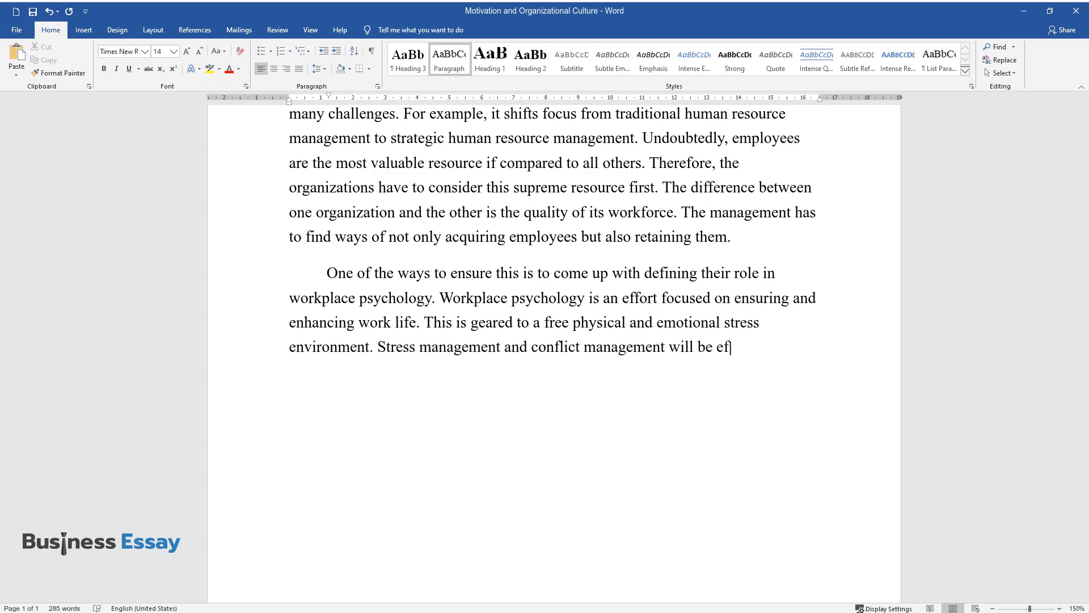
{"action": "type", "text": "fectively dealt with as discussed below."}
{"action": "type", "text": "Stress"}
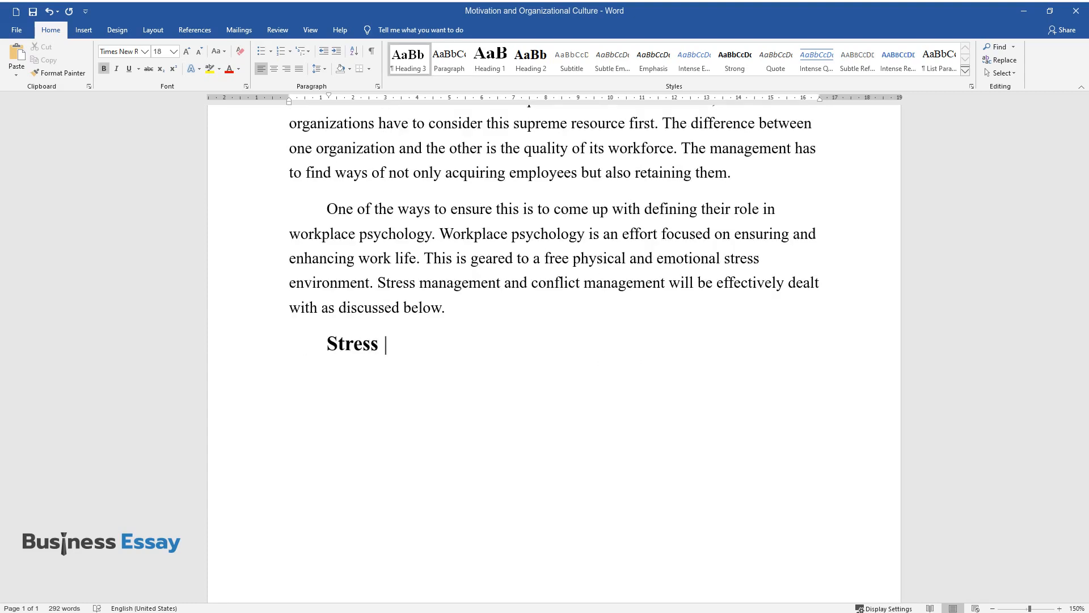
Type the 'Stress Management at the Workplace' heading and begin the paragraph on workplace stress.
{"action": "type", "text": "Management at the Workplace"}
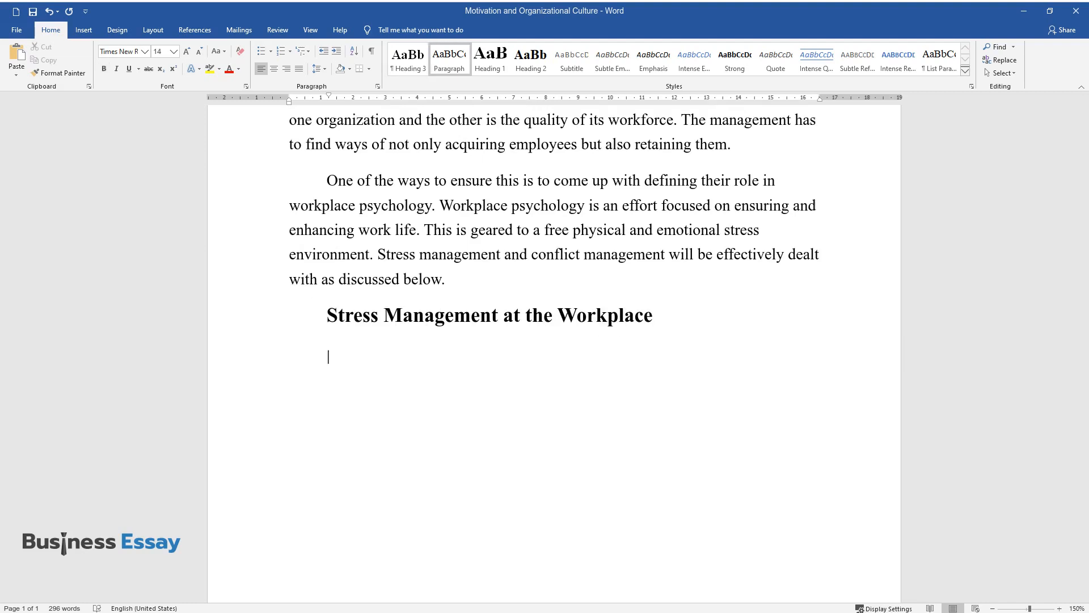
{"action": "type", "text": "Workplace stress"}
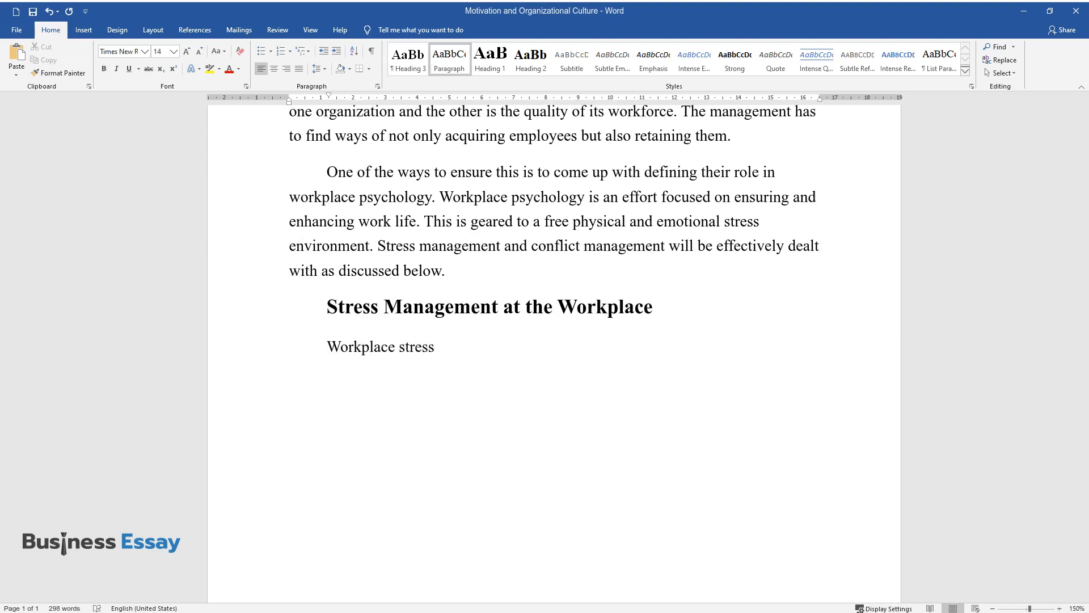
{"action": "type", "text": "is normal but, when its level i"}
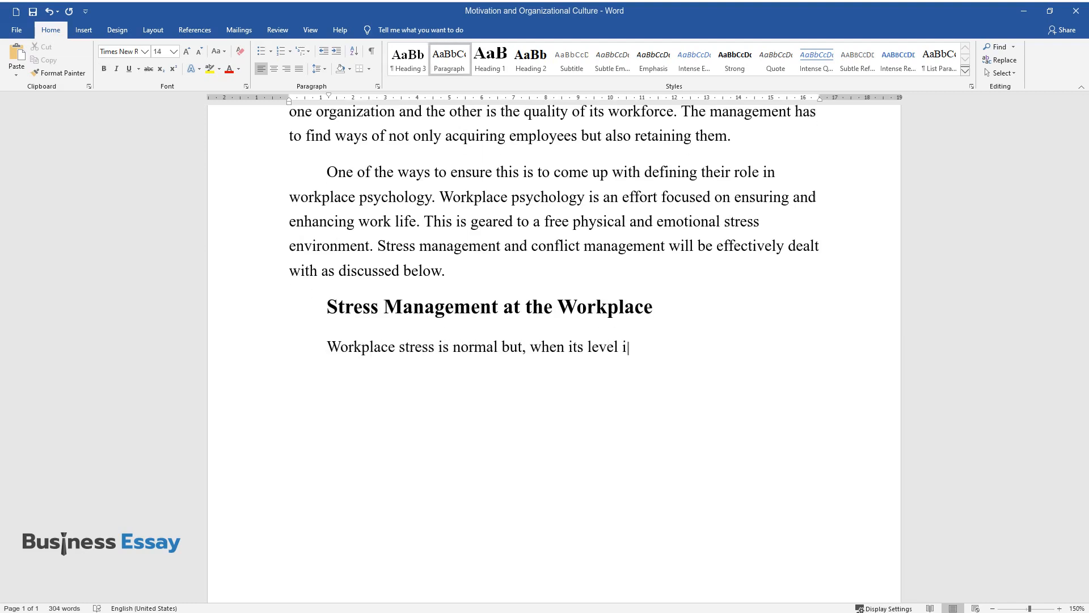
{"action": "type", "text": "s too high, it affects the produ"}
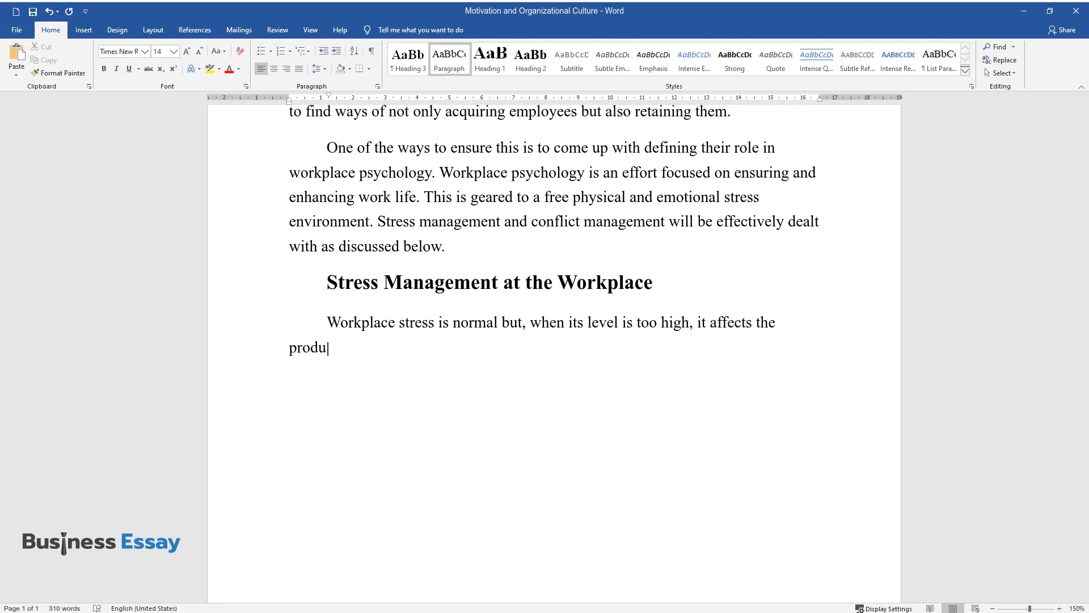
{"action": "type", "text": "ctivity level and also leads to h"}
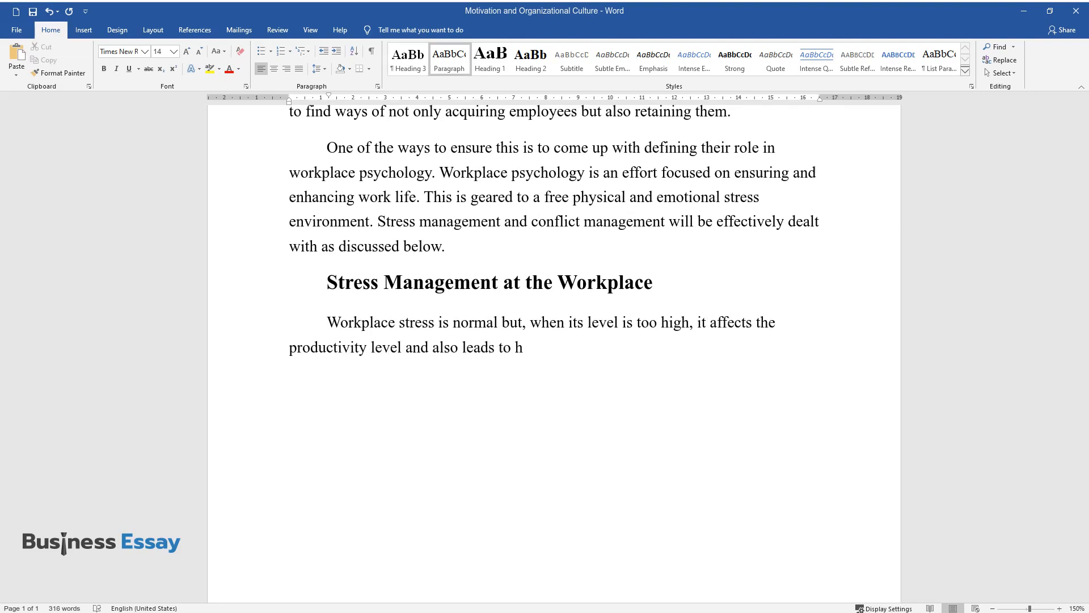
{"action": "type", "text": "ealth issues. With the worrying"}
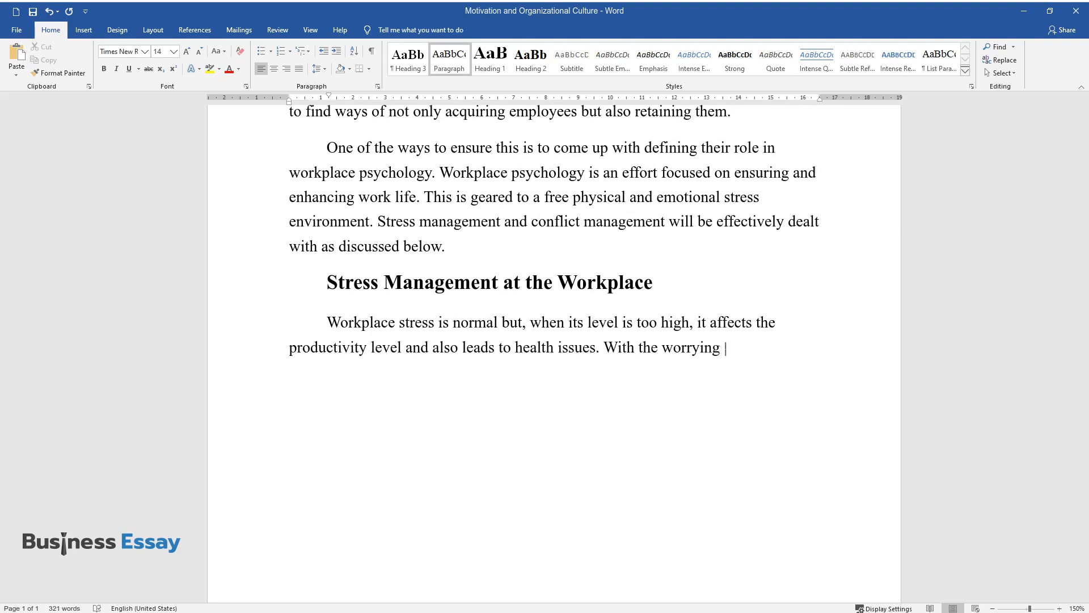
{"action": "type", "text": "economy, many workers undergo a"}
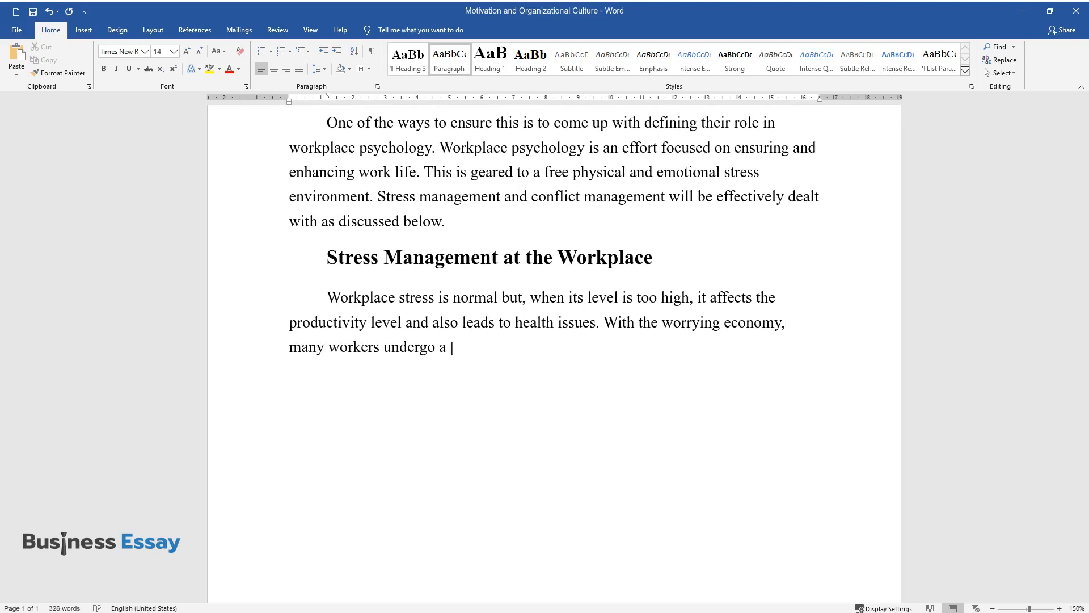
{"action": "type", "text": "mixture of feelings. For example"}
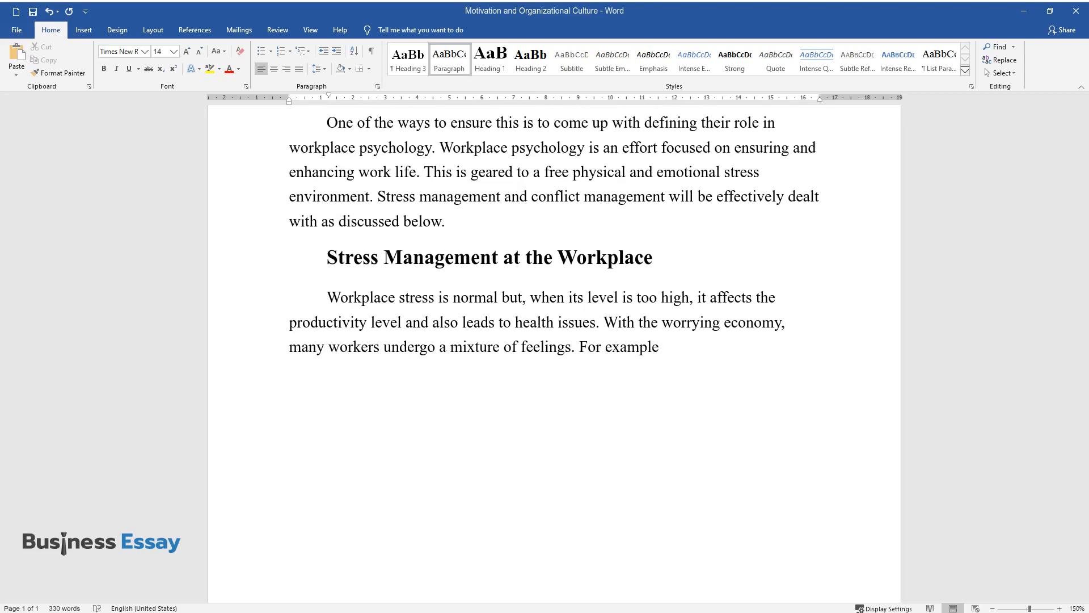
{"action": "type", "text": ", there is an increased fear of u"}
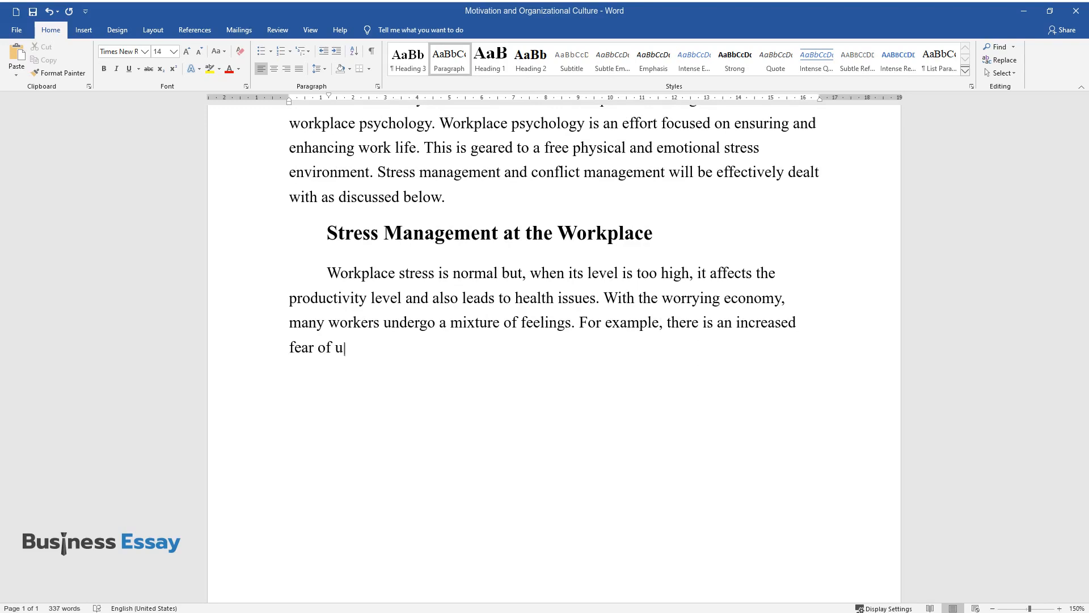
Finish the paragraph on layoffs and costs of hospitalization, litigation and compensation.
{"action": "type", "text": "ncertainty because of layoffs. S"}
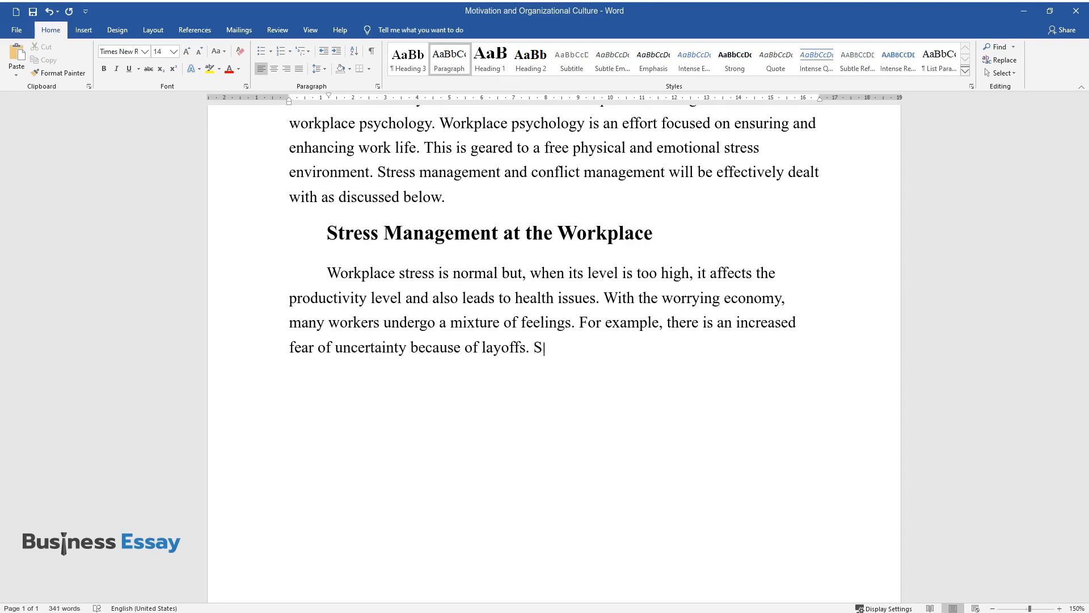
{"action": "type", "text": "tress management at the workplac"}
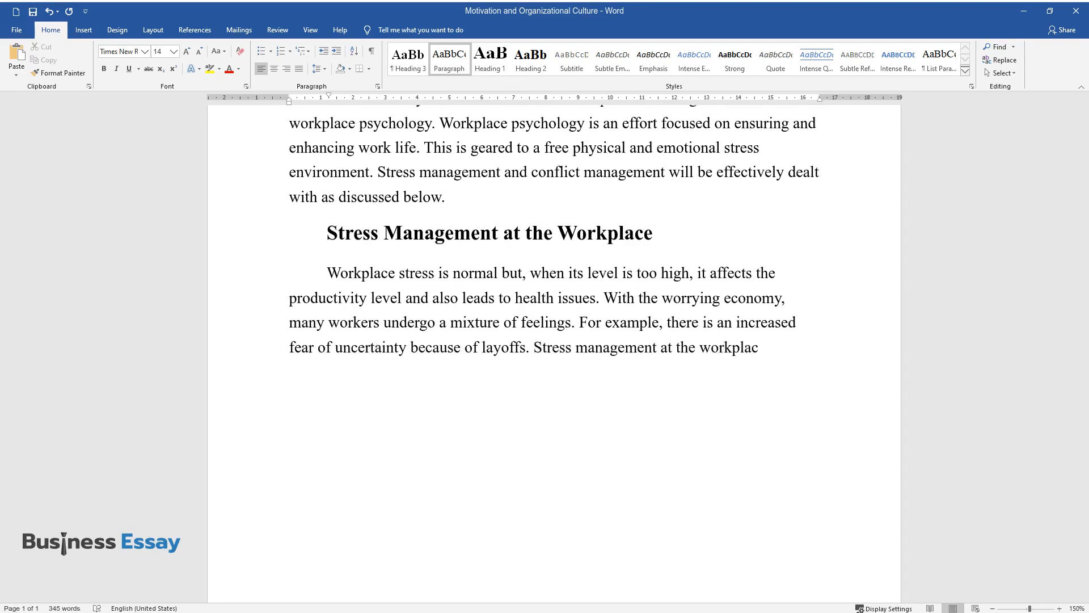
{"action": "type", "text": "will not improve the productiv"}
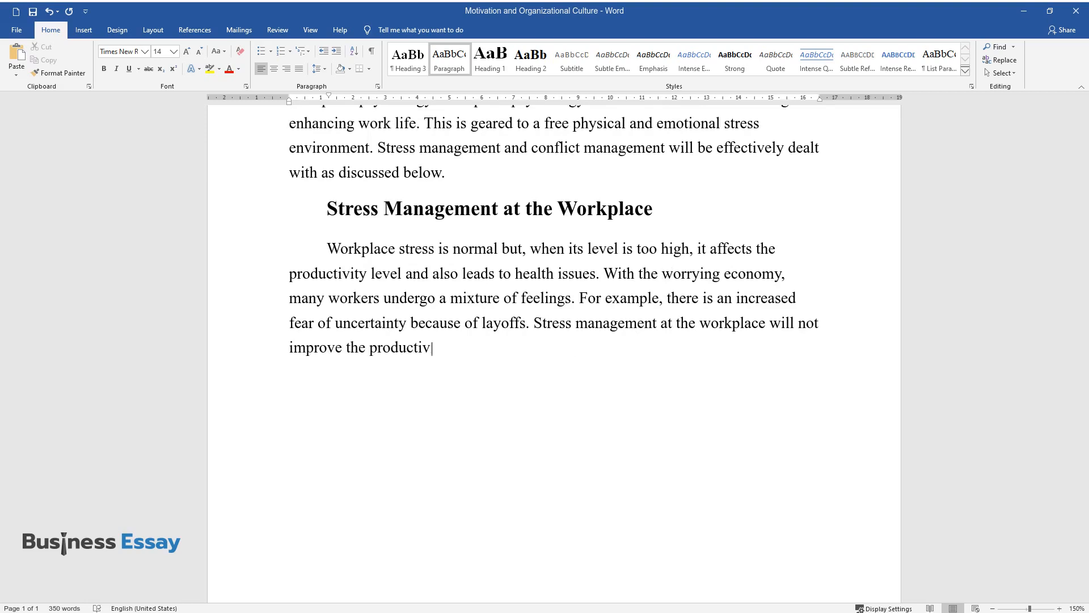
{"action": "type", "text": "ity of employees; it also does n"}
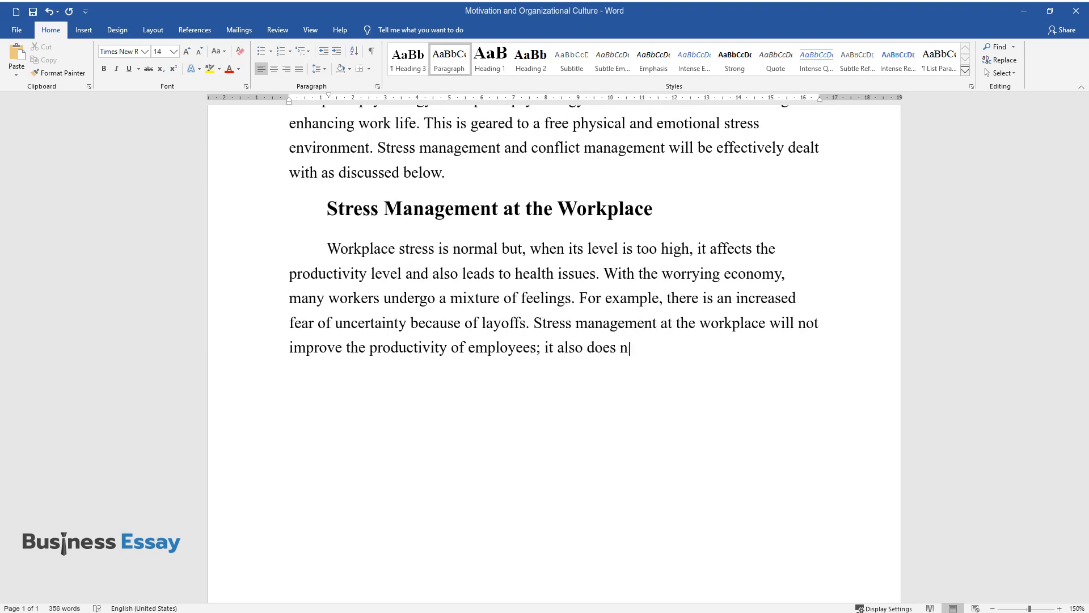
{"action": "type", "text": "ot reduce ill health and, in turn"}
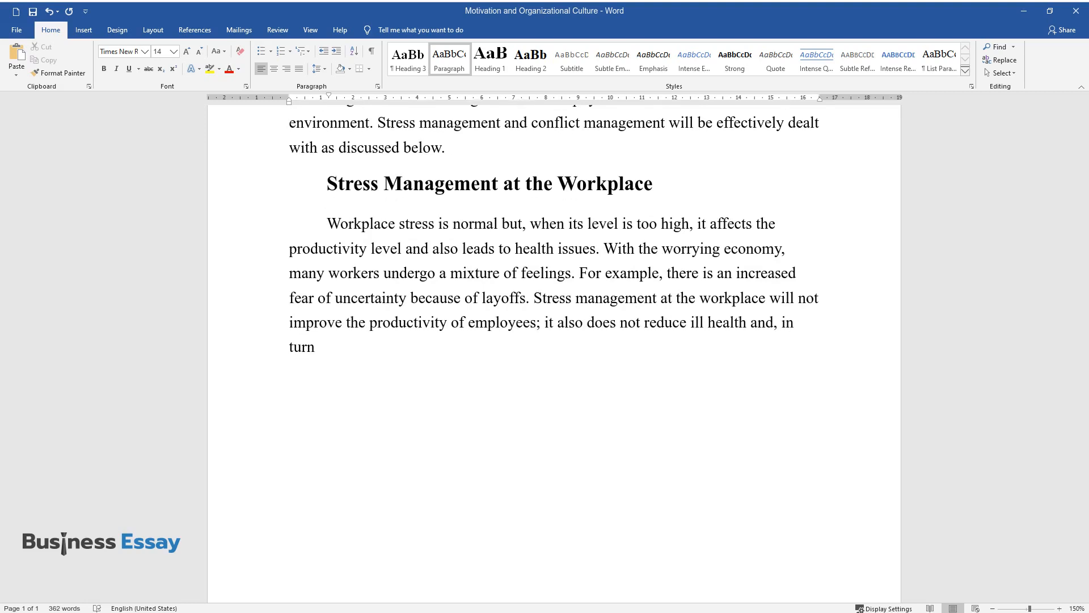
{"action": "type", "text": ", reduces the organization's cos"}
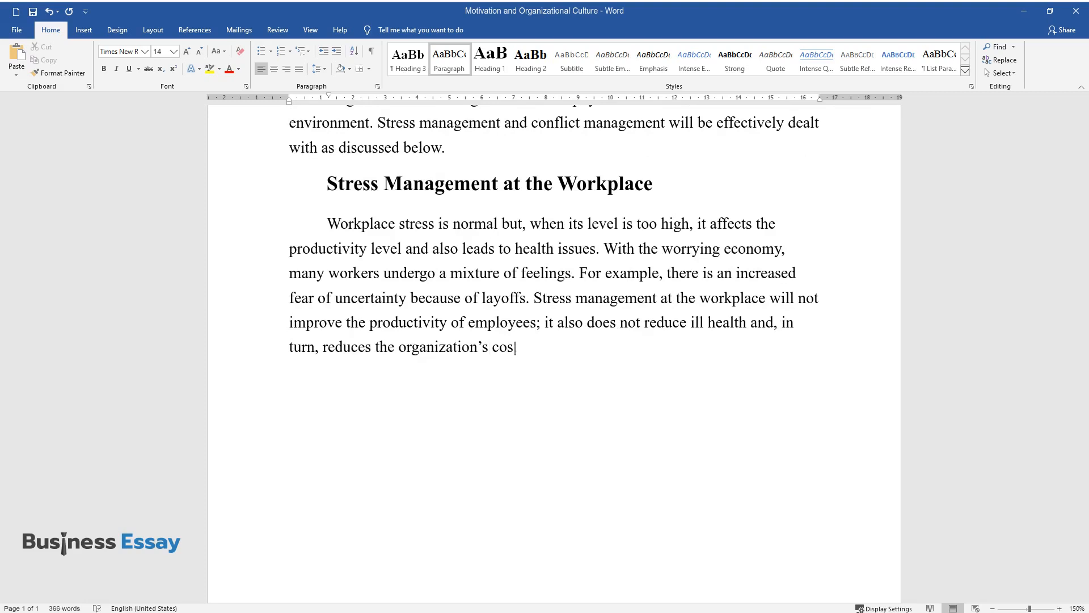
{"action": "type", "text": "ts such as; the cost of hospital"}
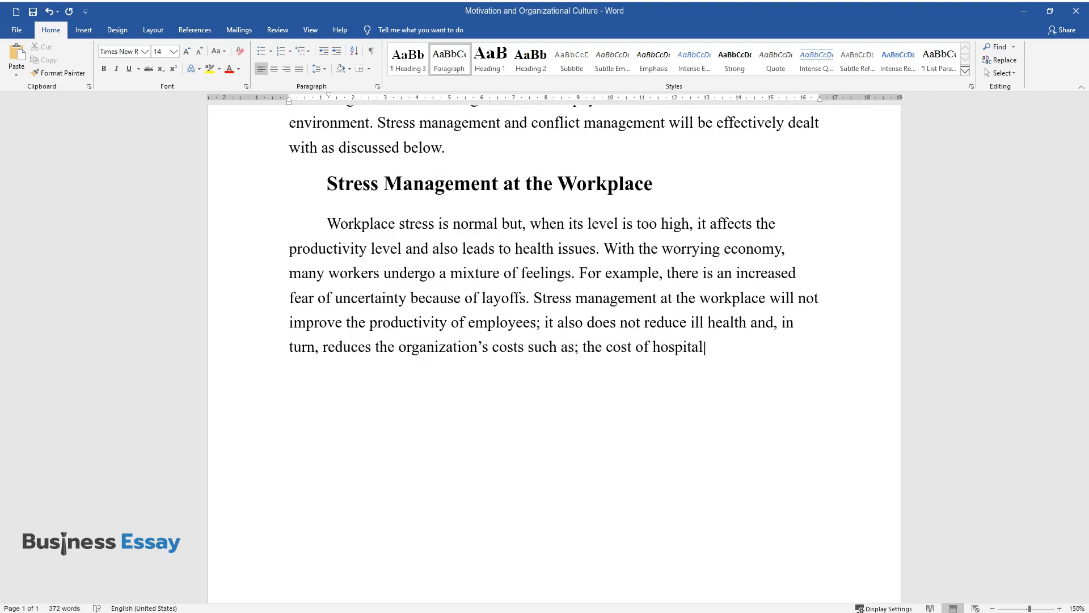
{"action": "type", "text": "ization, litigation, and compensa"}
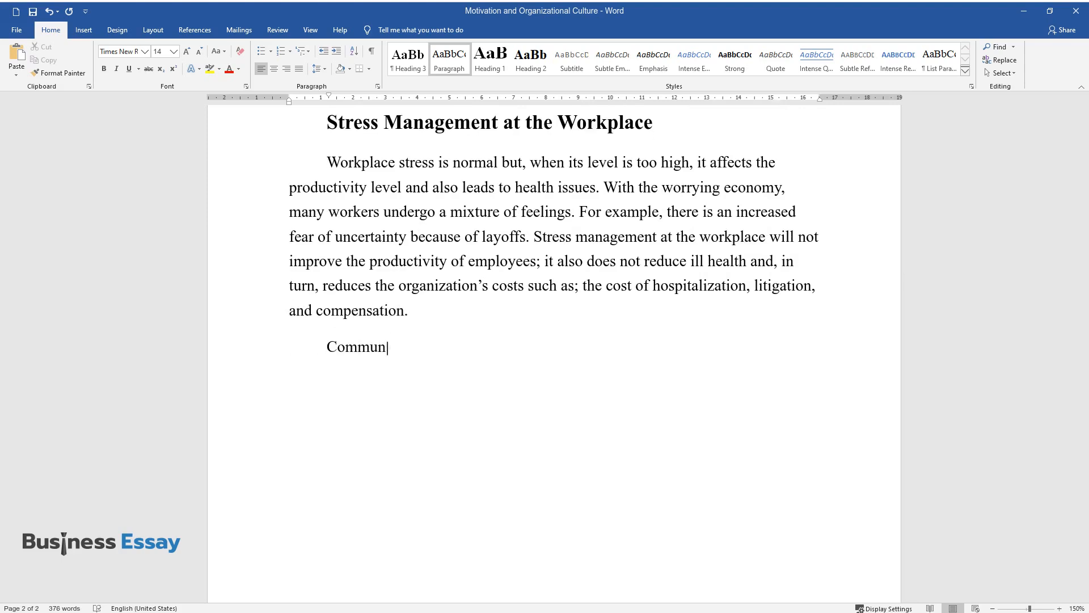
Type the paragraph on clear organizational structure reducing confusion and involving employees in decisions.
{"action": "type", "text": "ication is first improved by ensurin"}
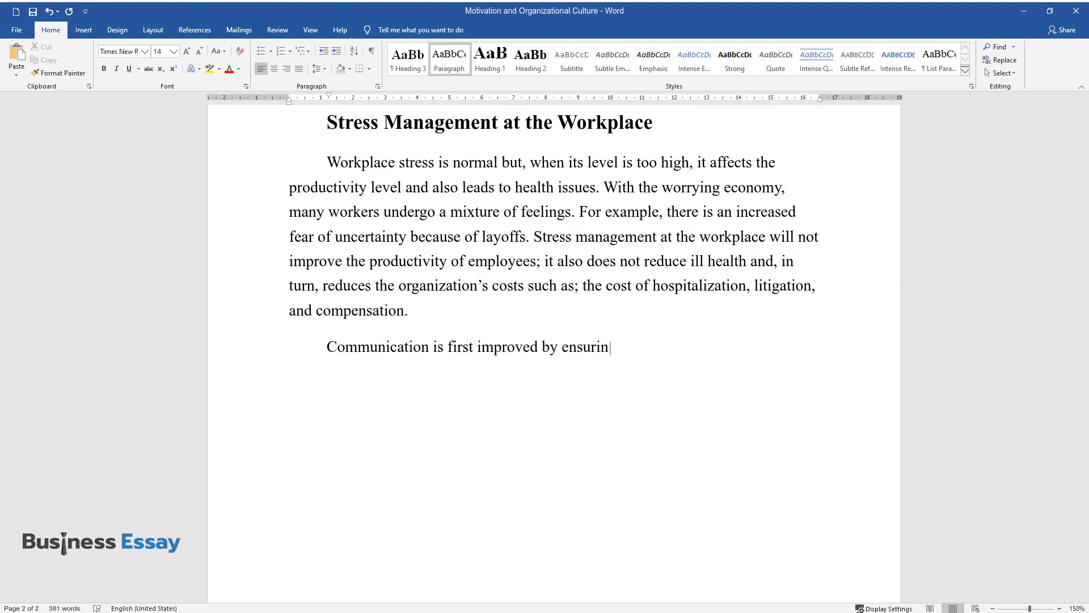
{"action": "type", "text": "g that there is a clear organizatio"}
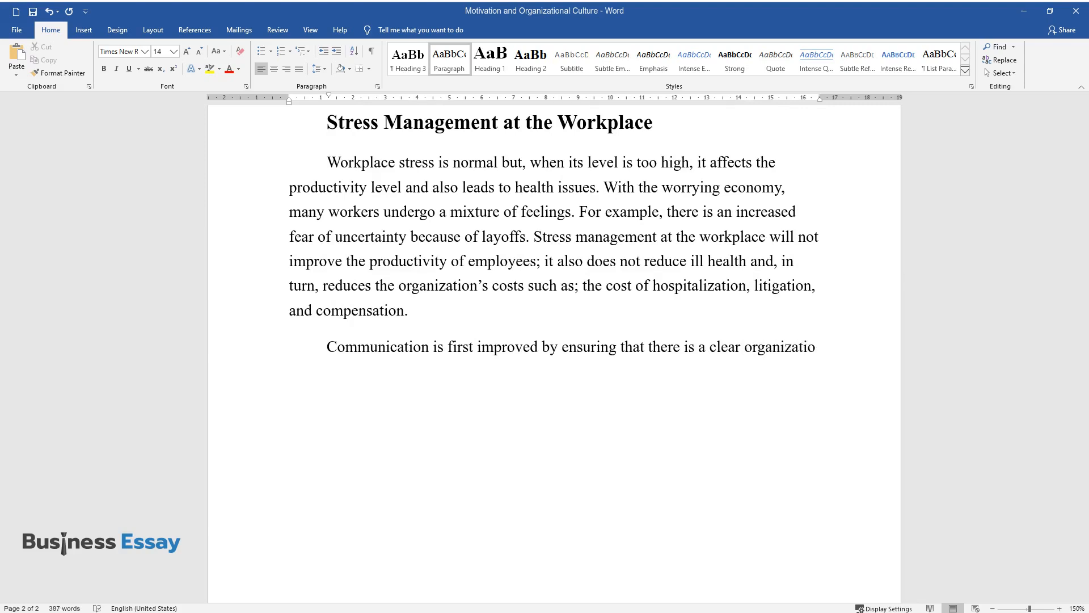
{"action": "type", "text": "nal structure. This reduces confusio"}
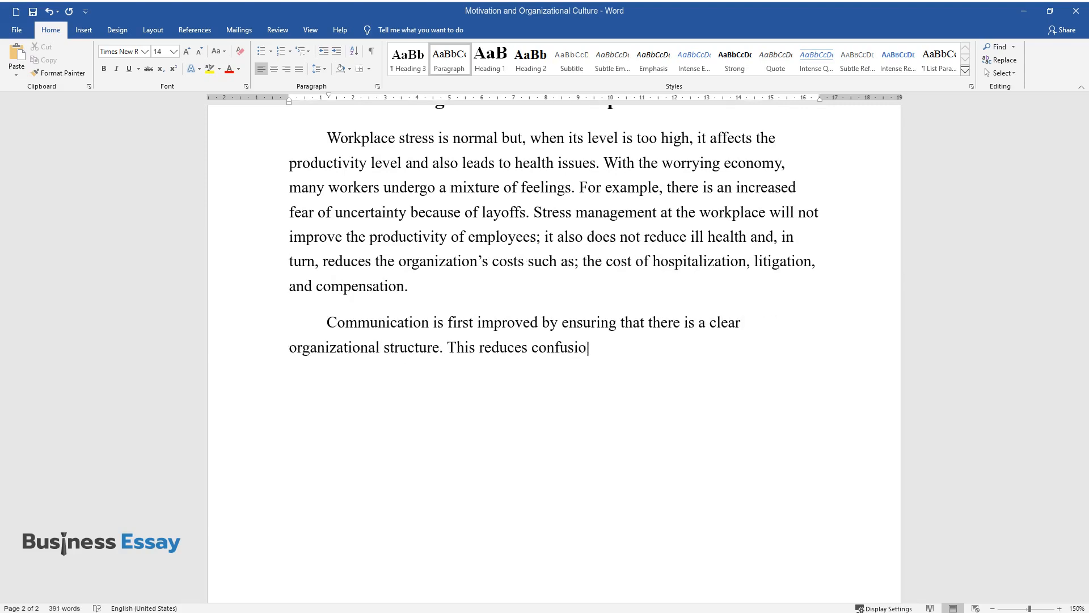
{"action": "type", "text": "n because everyone is aware of the r"}
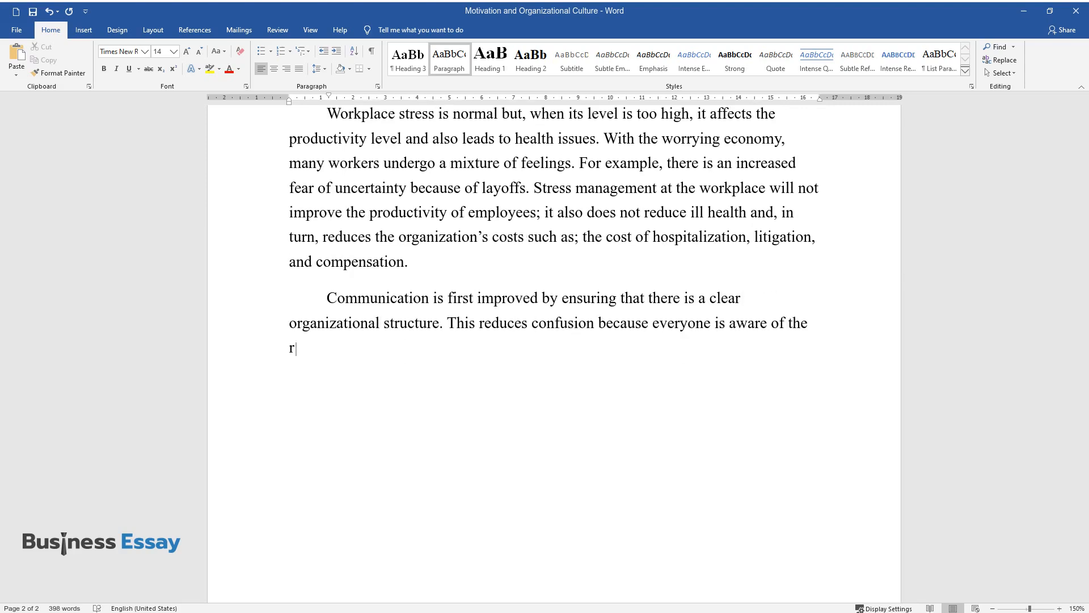
{"action": "type", "text": "equirements and knows what is expect"}
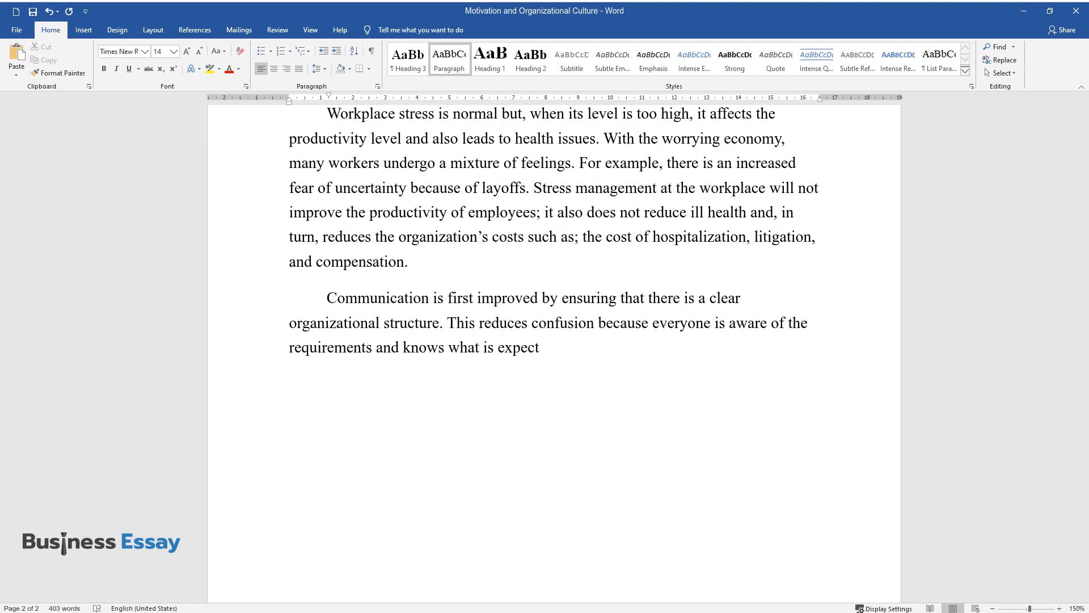
{"action": "type", "text": "ed of them and whom they can report"}
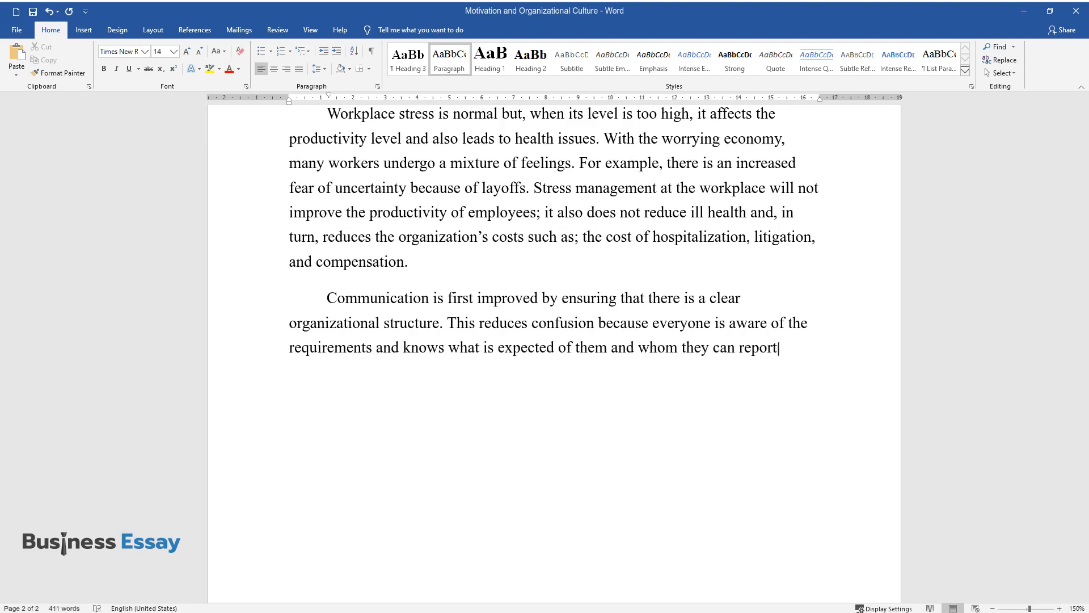
{"action": "type", "text": "to in case of grievances. Secondly,"}
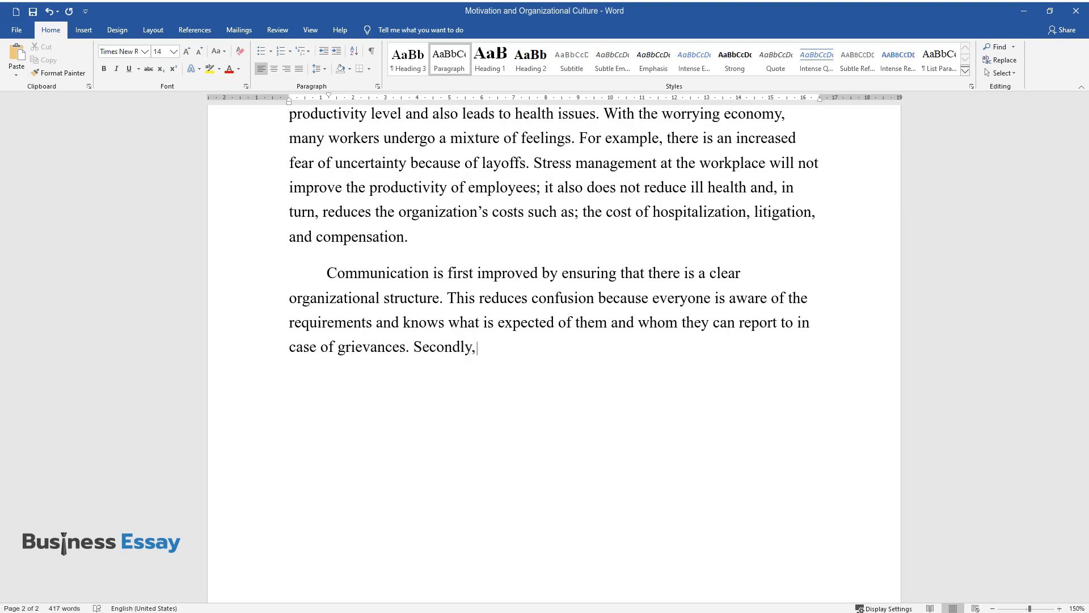
{"action": "type", "text": "when the management is making decisions or coming up"}
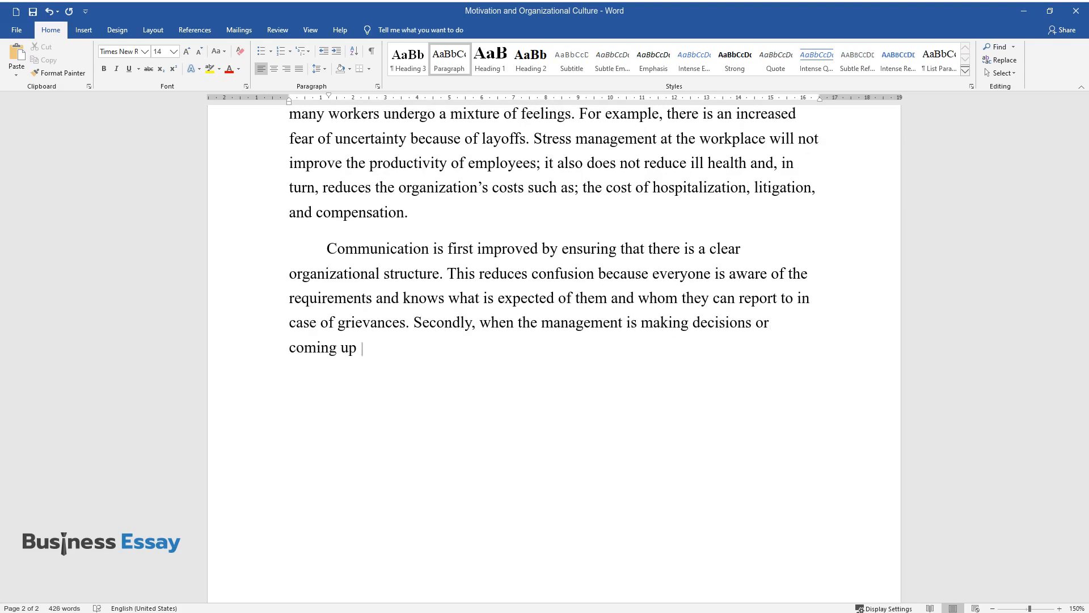
{"action": "type", "text": "with policies, employees are involved."}
{"action": "type", "text": "Conflict Management"}
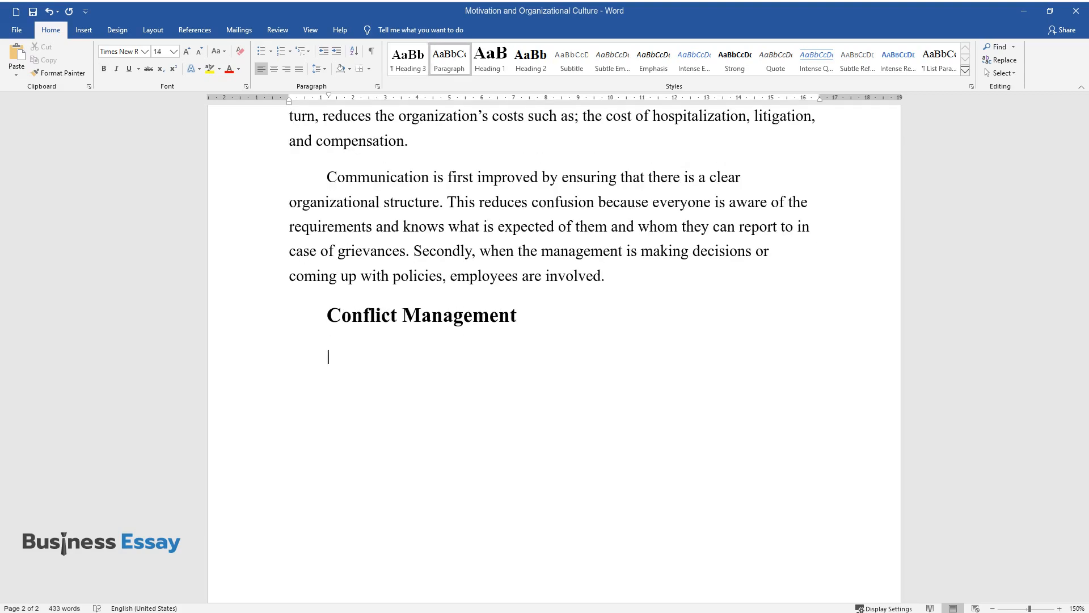
Type the Hellriegel, Slocum and Woodman definition of conflict within an organization.
{"action": "type", "text": "According to Hellriegel, Slocu"}
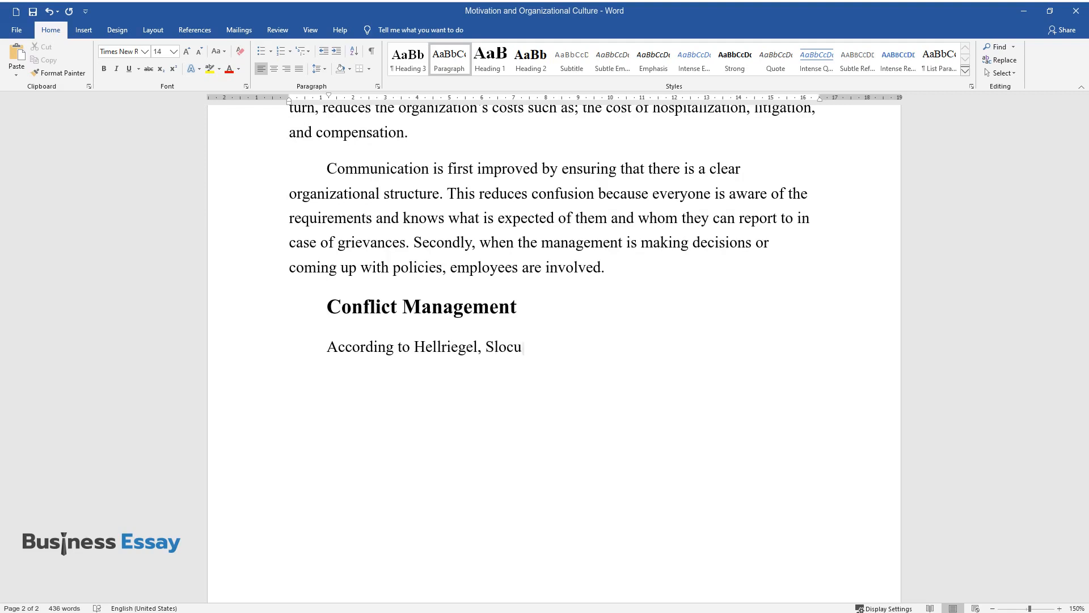
{"action": "type", "text": "m, and Woodman conflict is defin"}
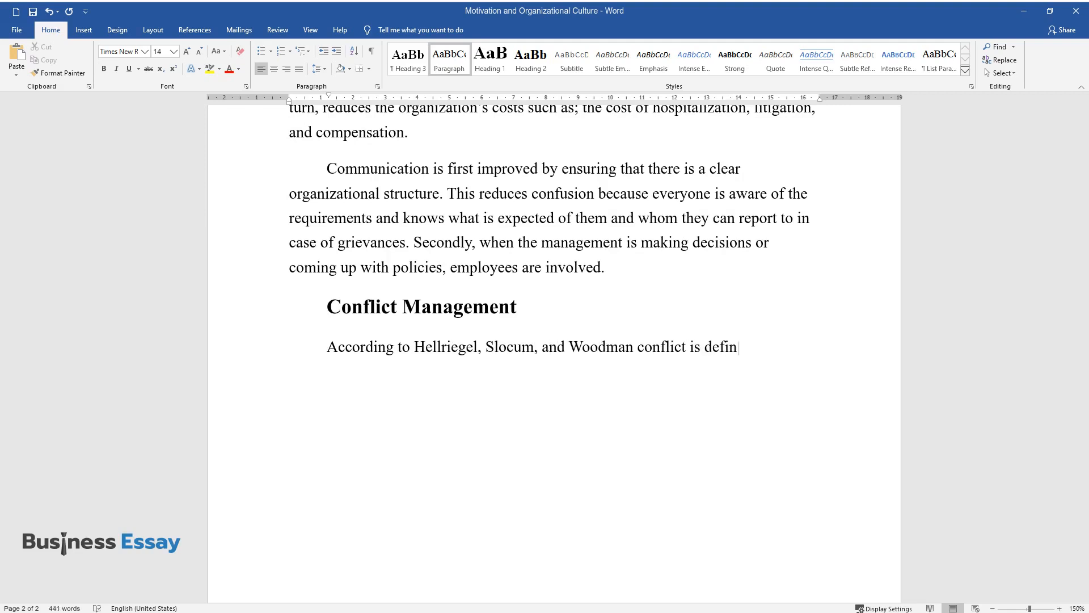
{"action": "type", "text": "ed as the procedure in which one"}
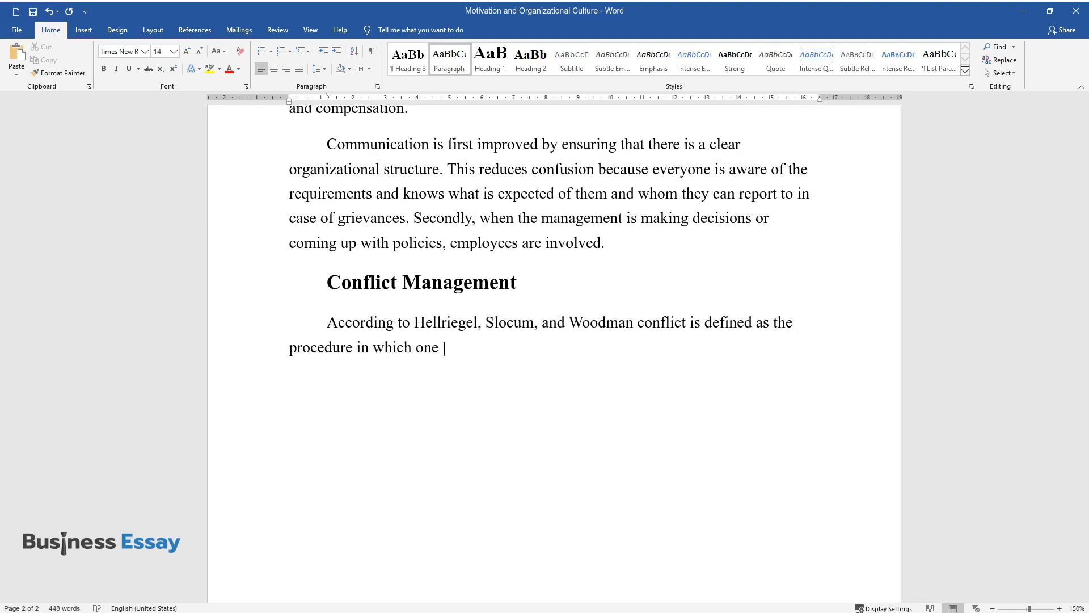
{"action": "type", "text": "party takes that its well-being"}
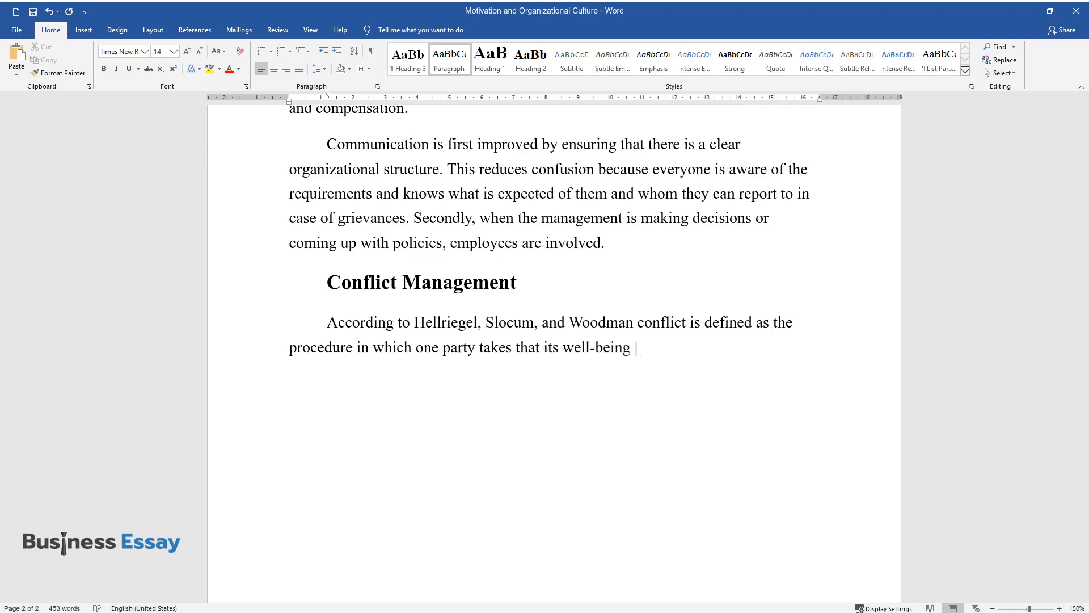
{"action": "type", "text": "is being opposed or negatively inf"}
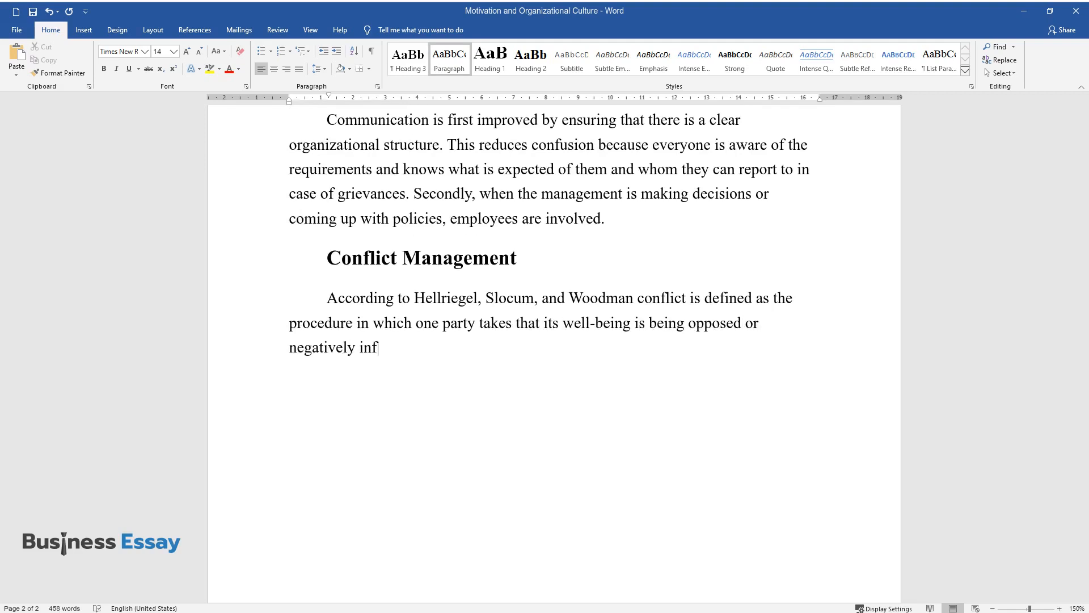
{"action": "type", "text": "luenced by another gathering. Co"}
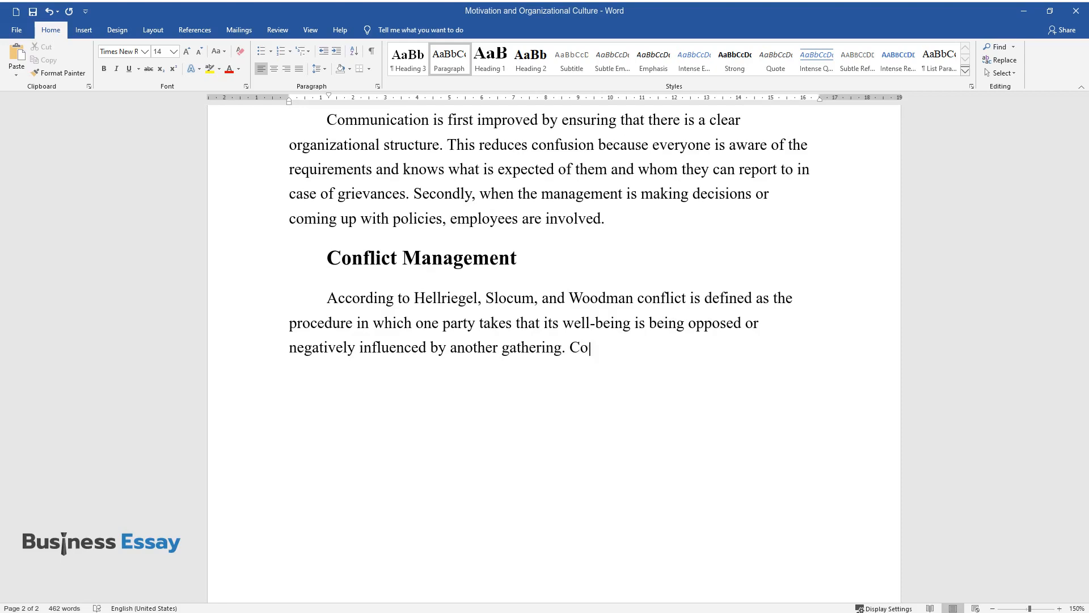
{"action": "type", "text": "nflict within an organization can be"}
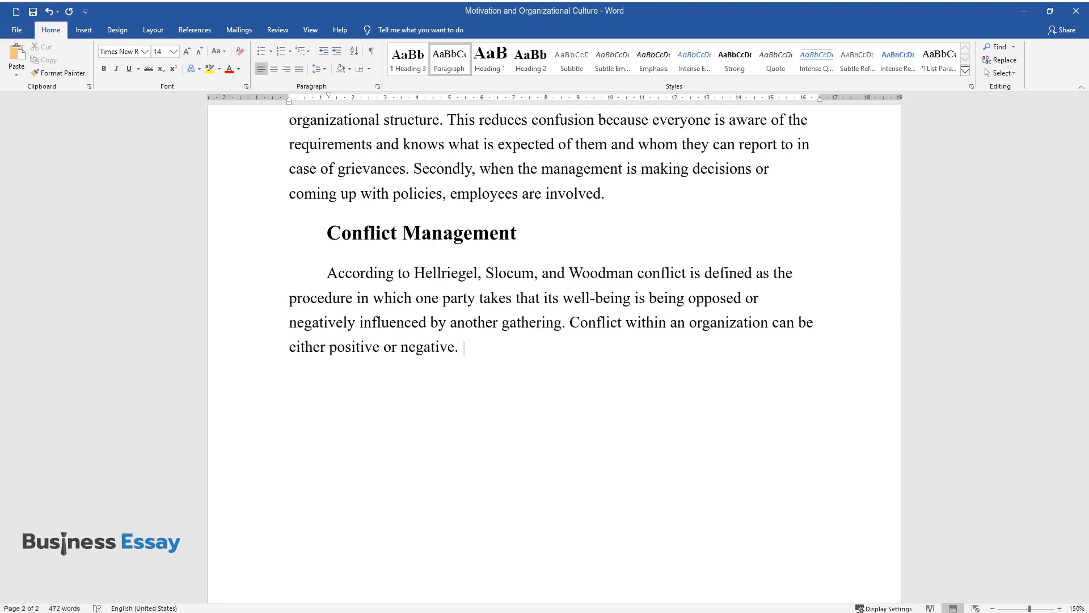
Add the sentences on negative conflict effects and accommodating, collaborating, compromising styles.
{"action": "type", "text": "Negative conflicts affect an indi"}
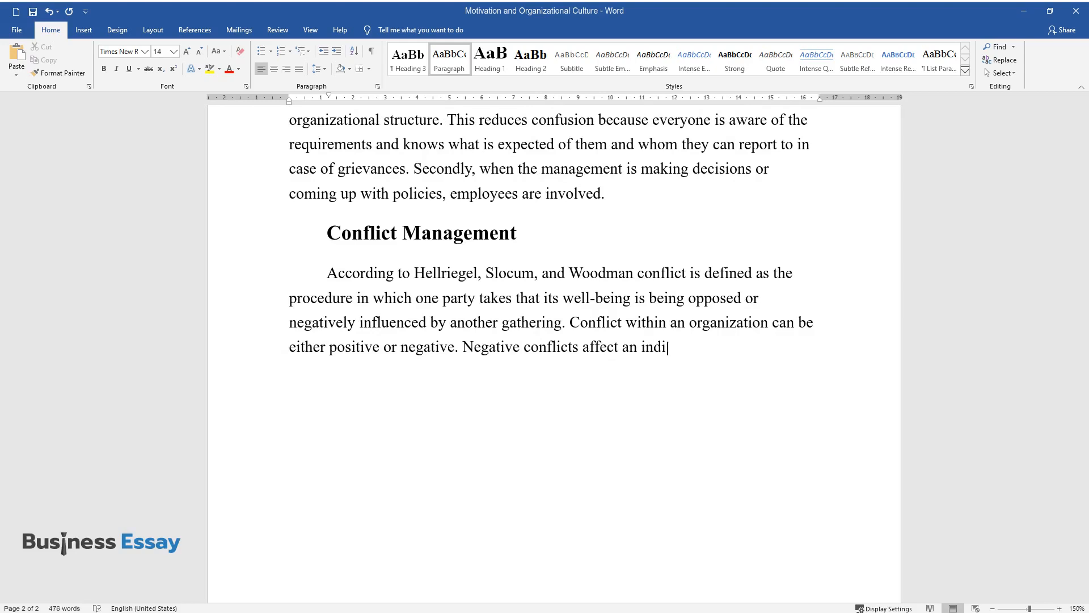
{"action": "type", "text": "vidual's performance and the empl"}
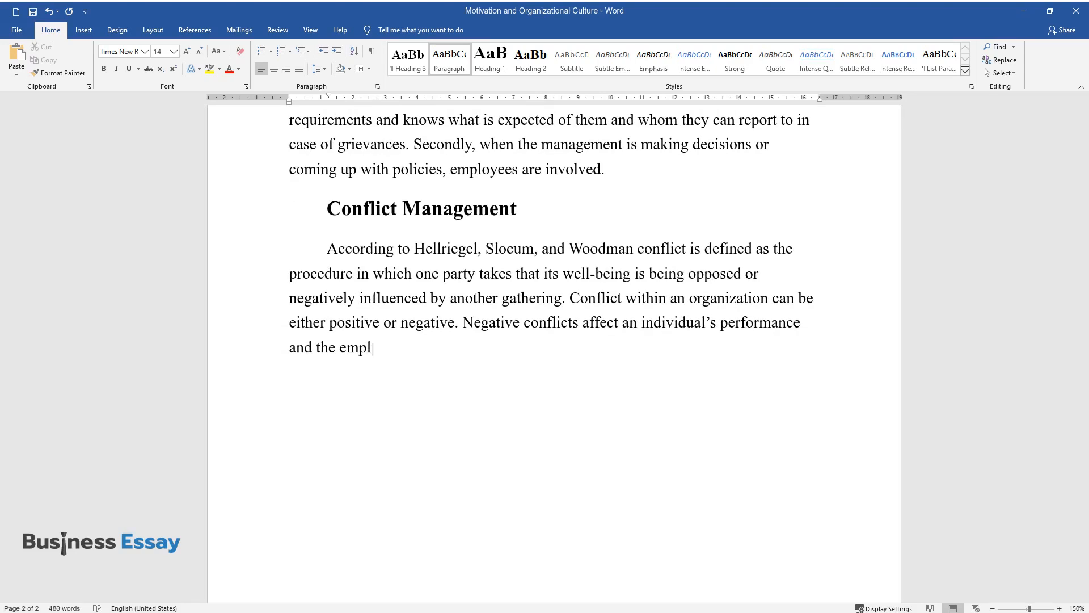
{"action": "type", "text": "oyee's psychological well-being."}
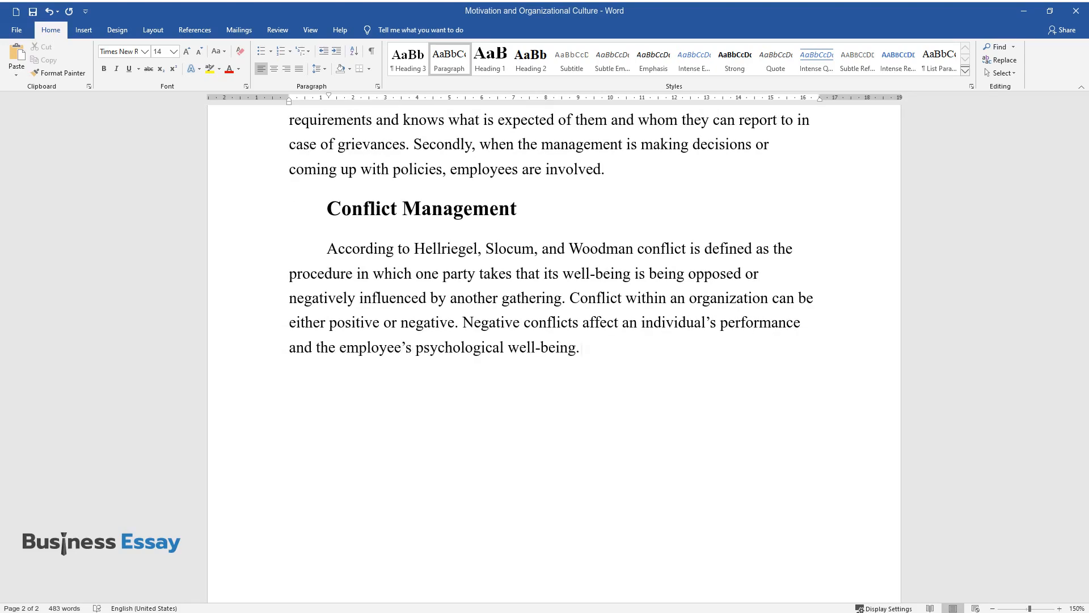
{"action": "type", "text": "Such conflicts create unnecessar"}
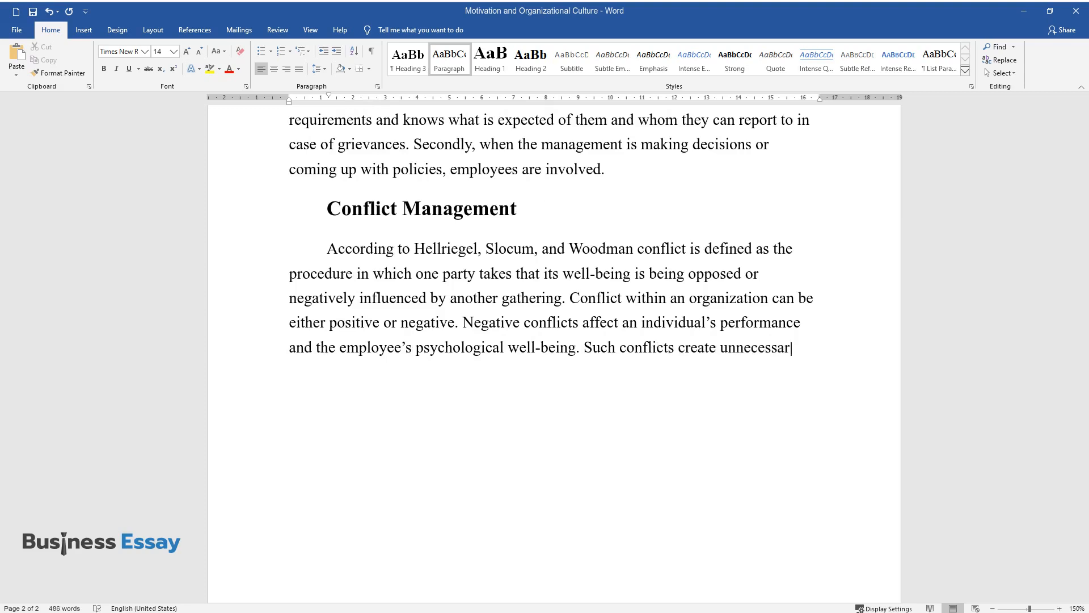
{"action": "type", "text": "y tension, anxiety, and apprehens"}
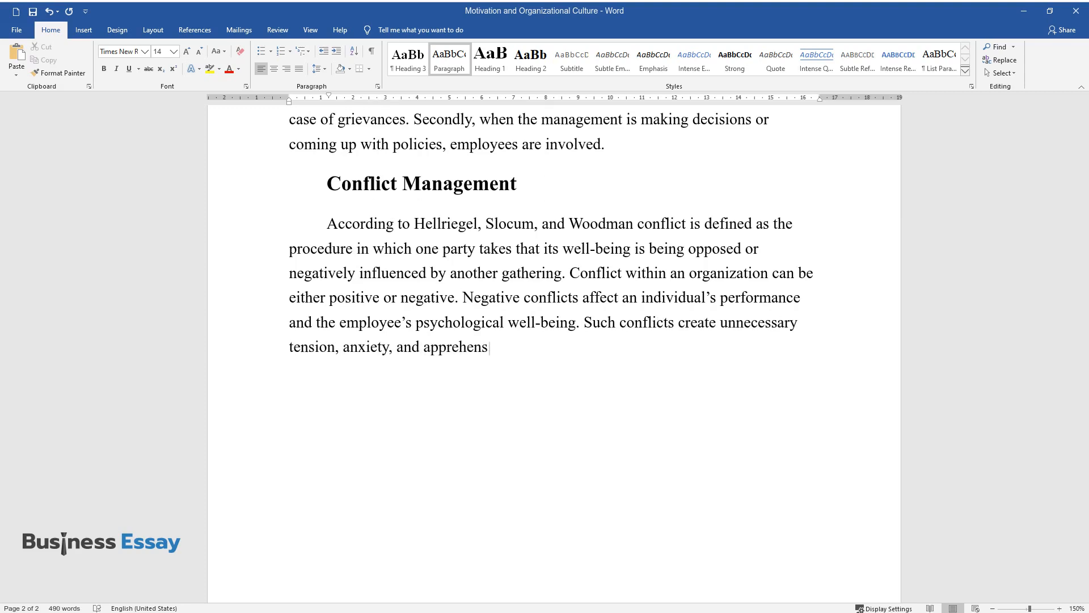
{"action": "type", "text": "ion. The management can manage th"}
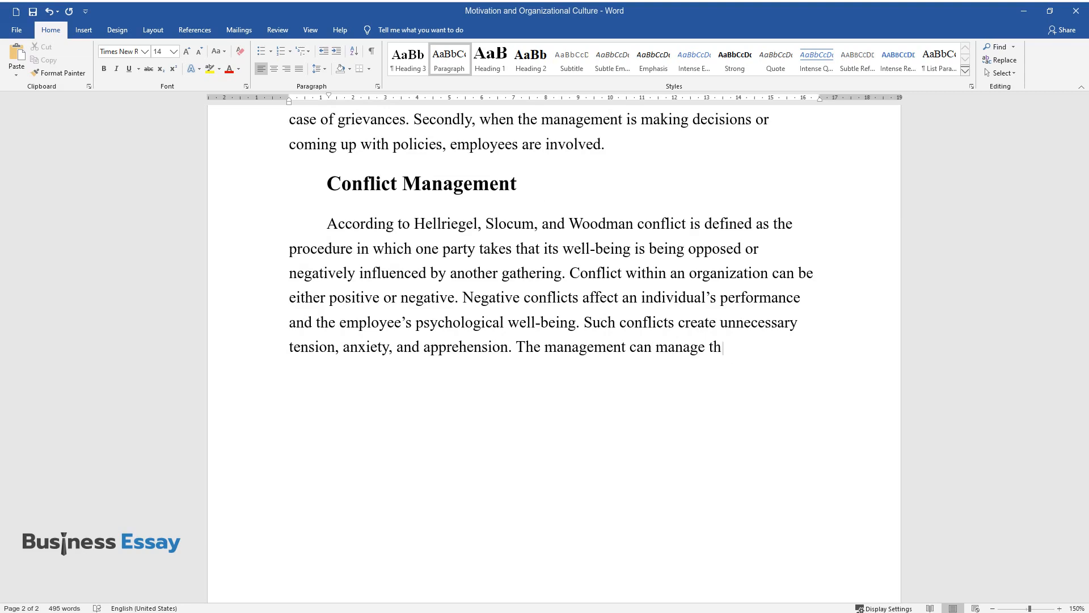
{"action": "type", "text": "ese conflicts through accommodati"}
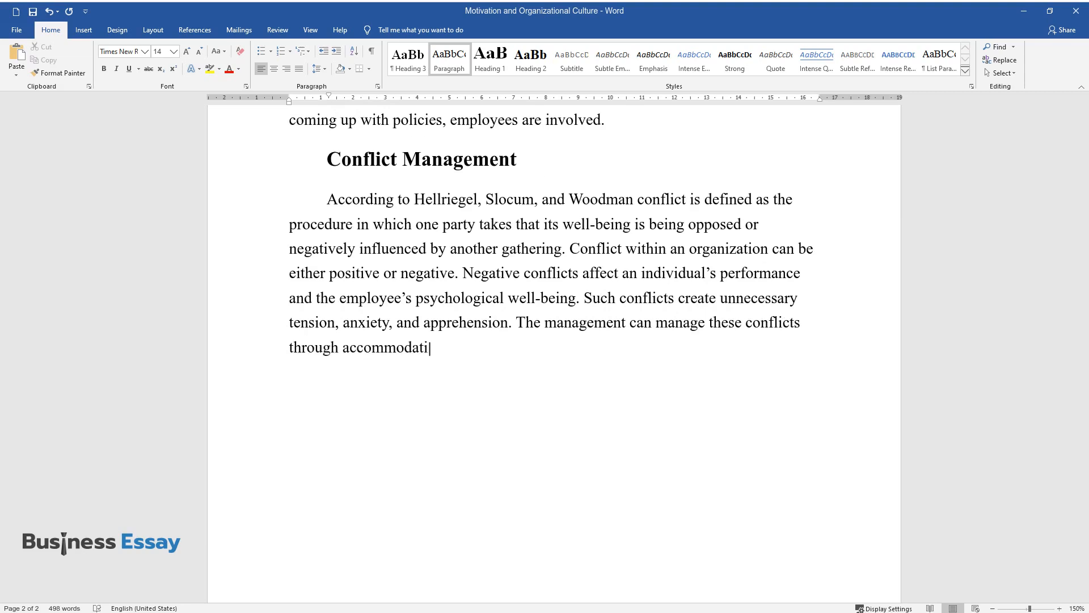
{"action": "type", "text": "ng, collaborating, and compromising styles."}
{"action": "type", "text": "How"}
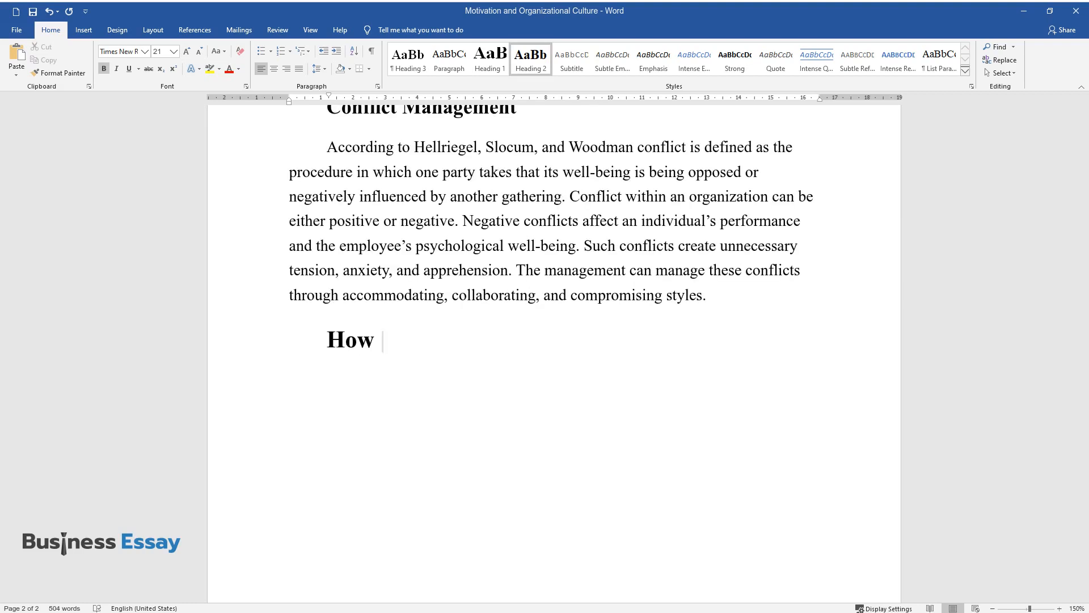
Type the heading on Ayame's cultural background and begin the paragraph on Japanese bowing.
{"action": "type", "text": "Ayame's Cultural Background May"}
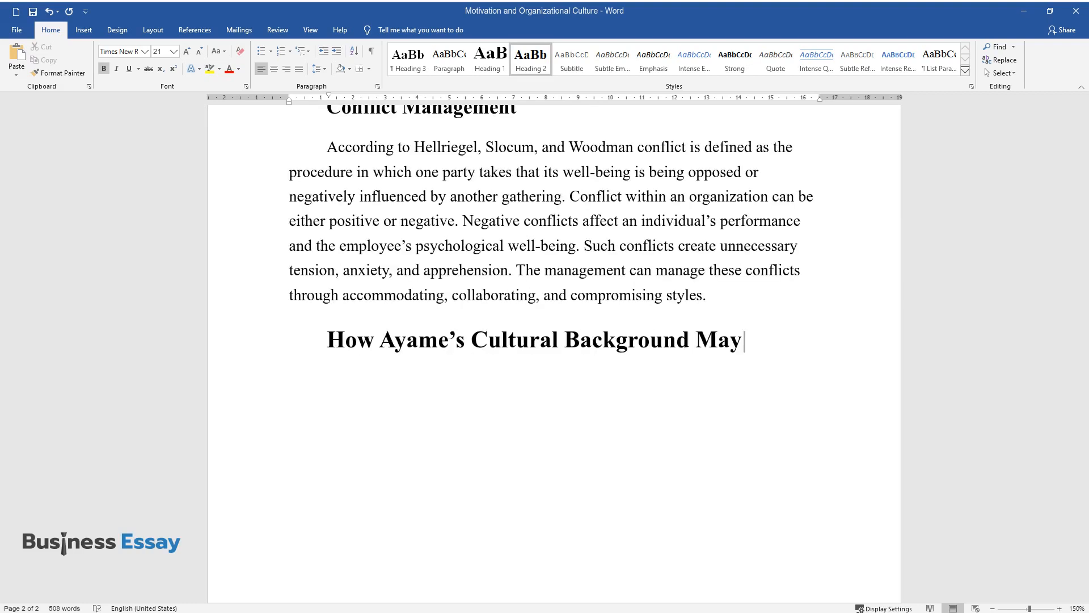
{"action": "type", "text": "Affect Her Perception"}
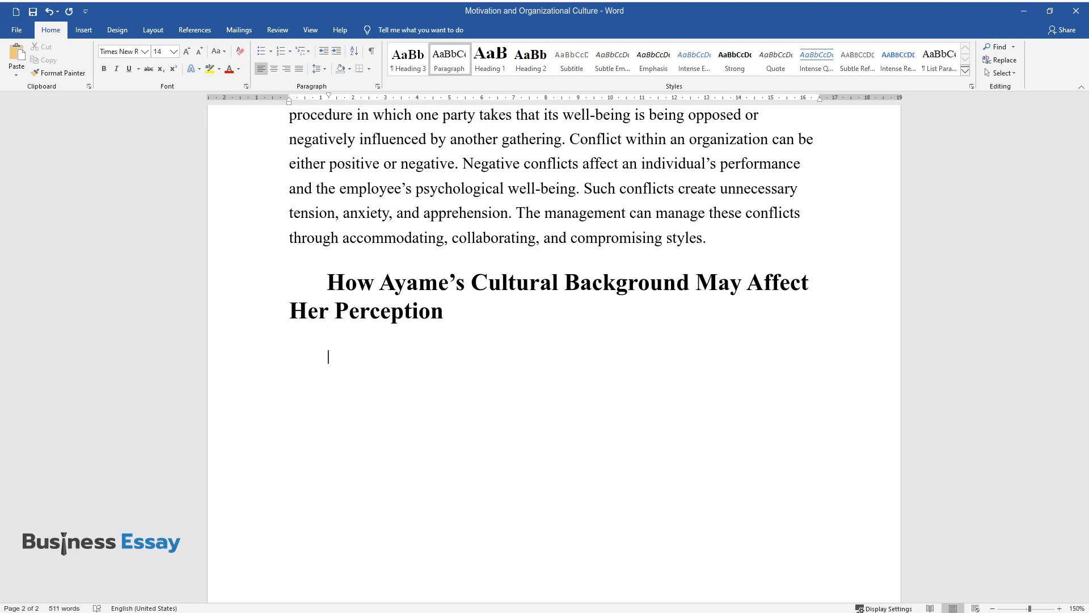
{"action": "type", "text": "Japanese bow in expr"}
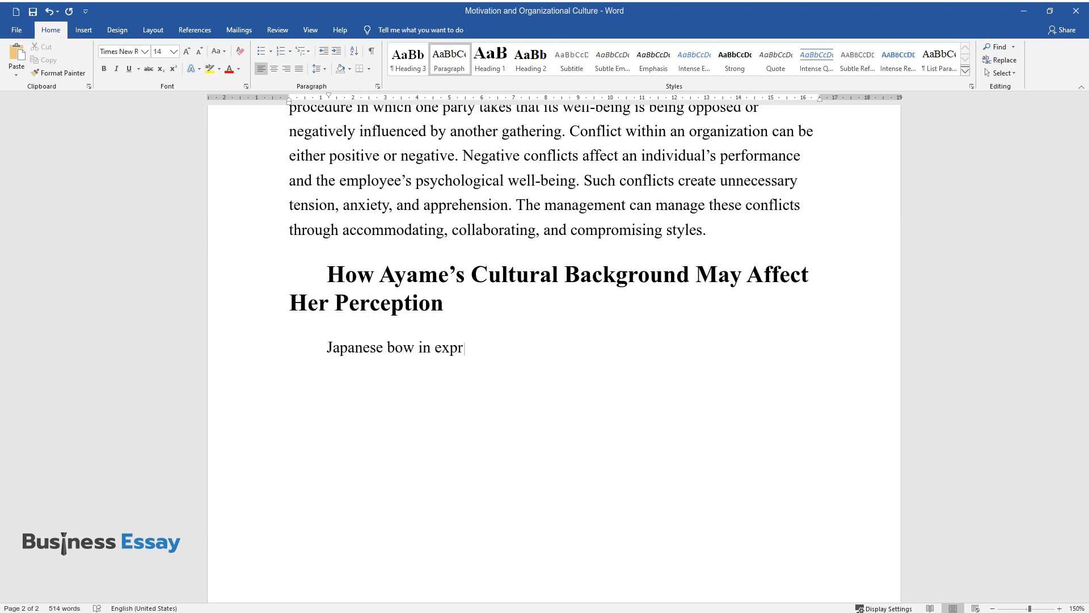
{"action": "type", "text": "essing, gratitude, when apolog"}
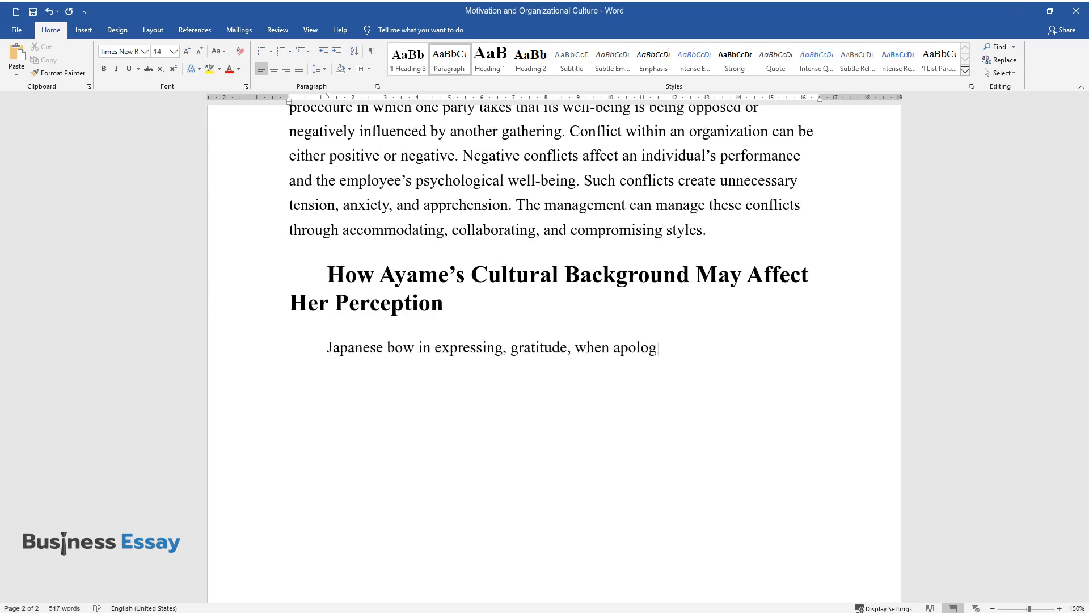
{"action": "type", "text": "izing or when greeting someone"}
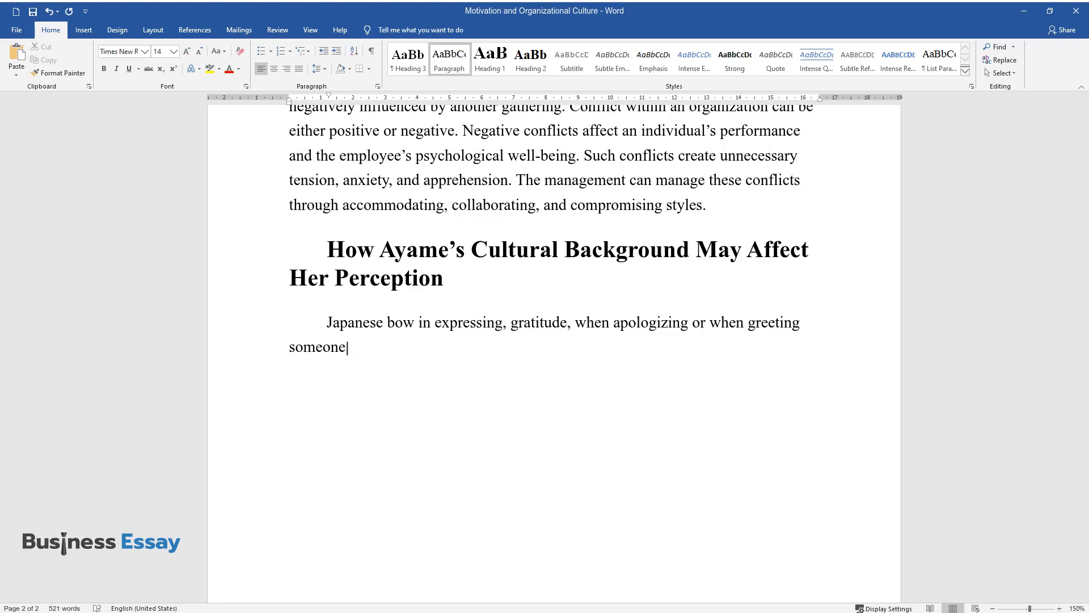
{"action": "type", "text": ". Canadians, on the other hand"}
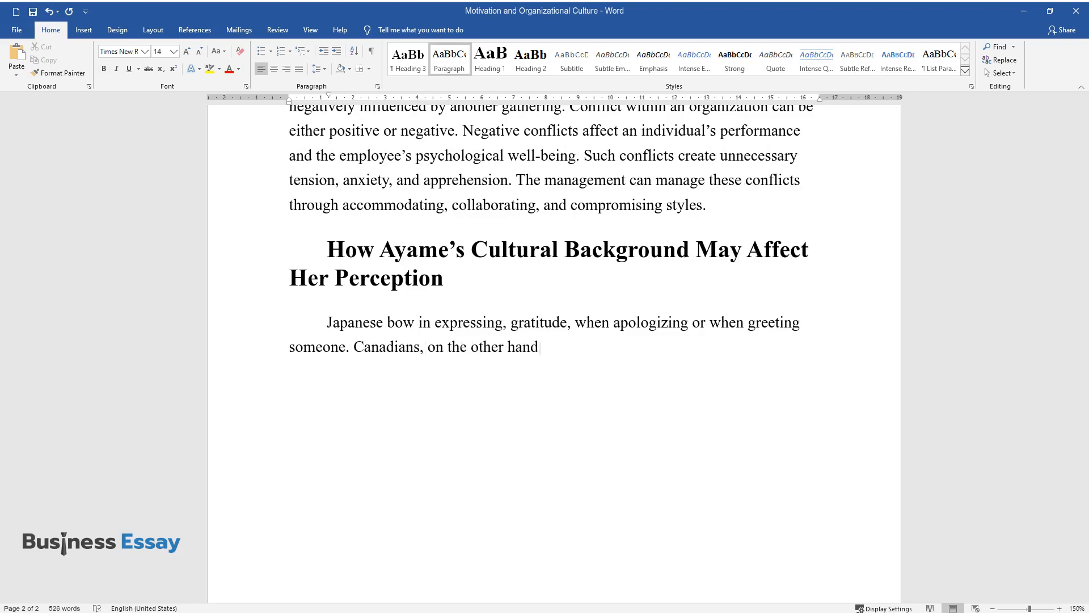
{"action": "type", "text": ", do not do this. Instead, they give a handshake or hug som"}
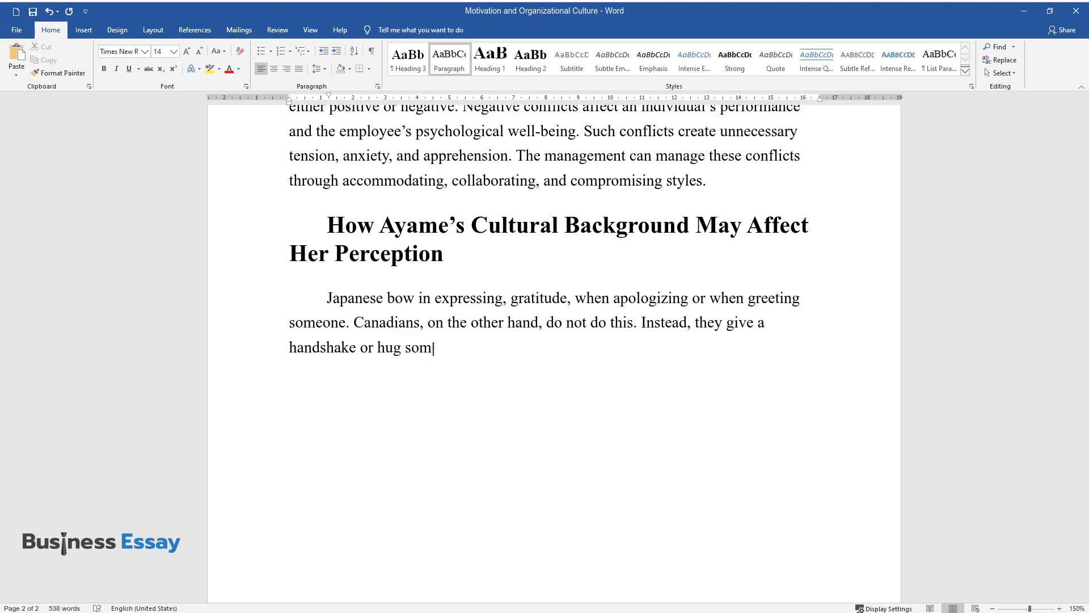
Continue the paragraph on public hugging and adding 'San' after last names.
{"action": "type", "text": "eone. Ayame will perceive this"}
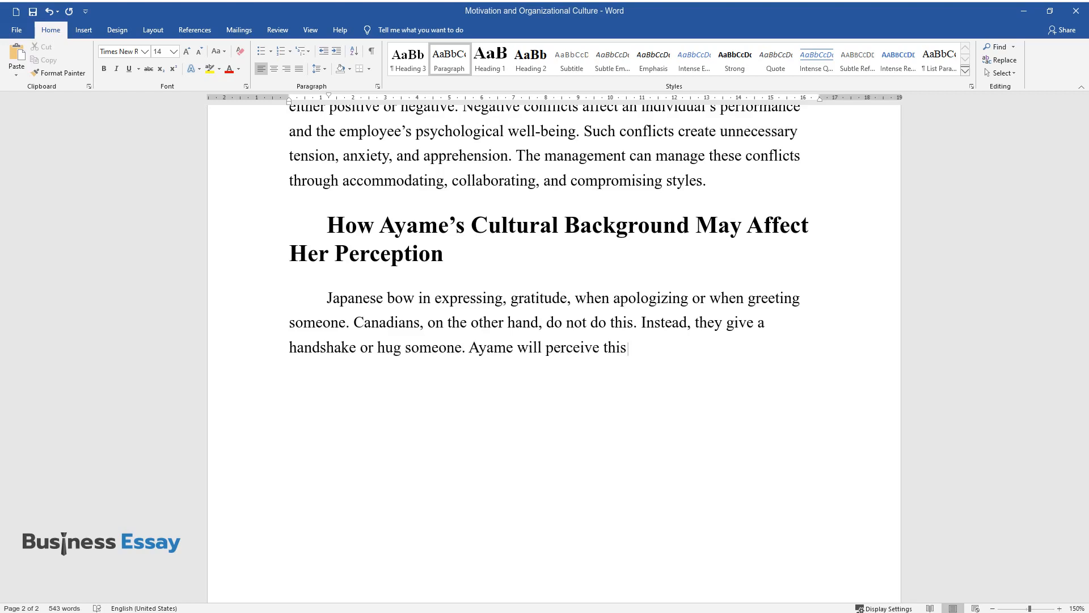
{"action": "type", "text": "to be wrong according to thei"}
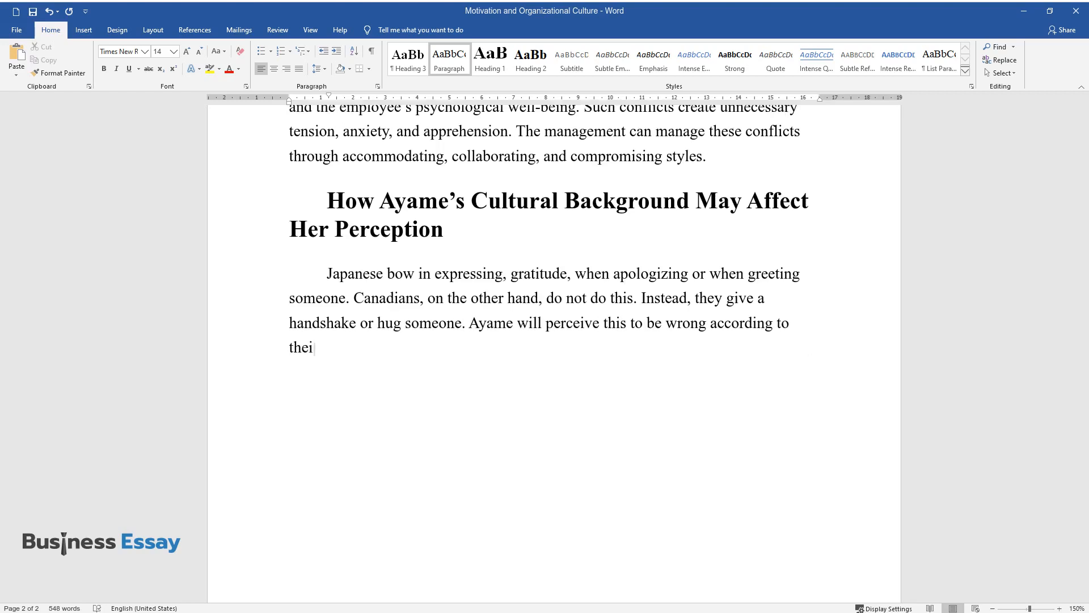
{"action": "type", "text": "r culture. Besides, they do no"}
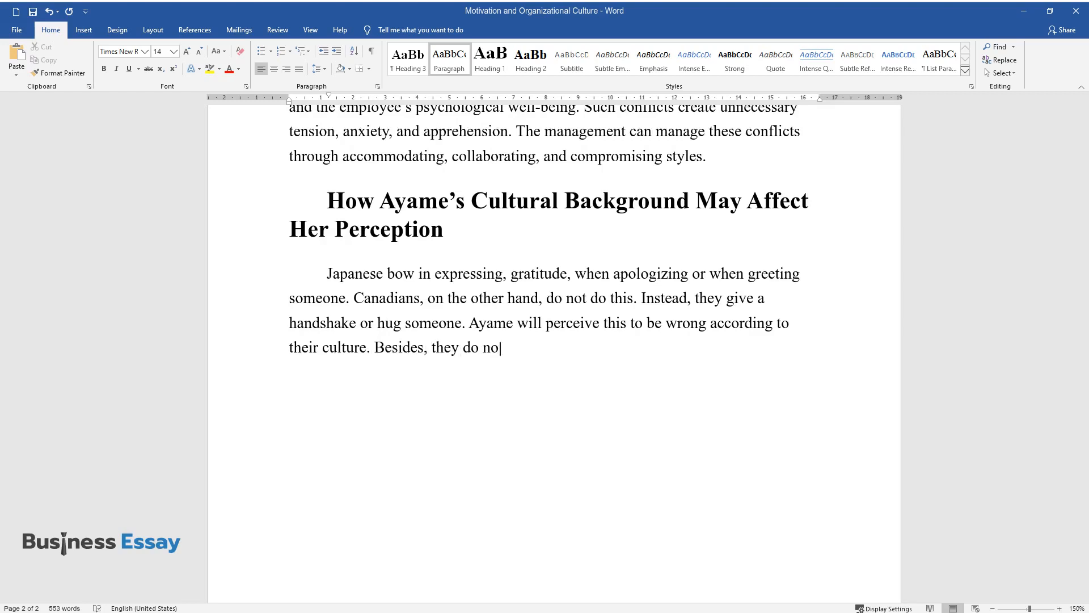
{"action": "type", "text": "t even hug or kiss in public p"}
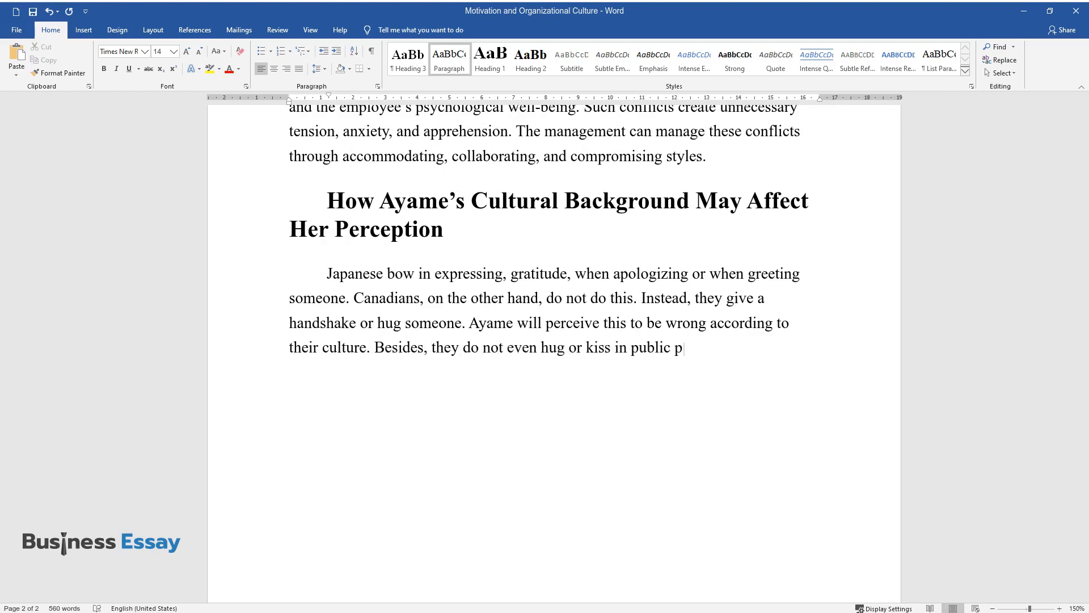
{"action": "type", "text": "laces like Canadians. After ca"}
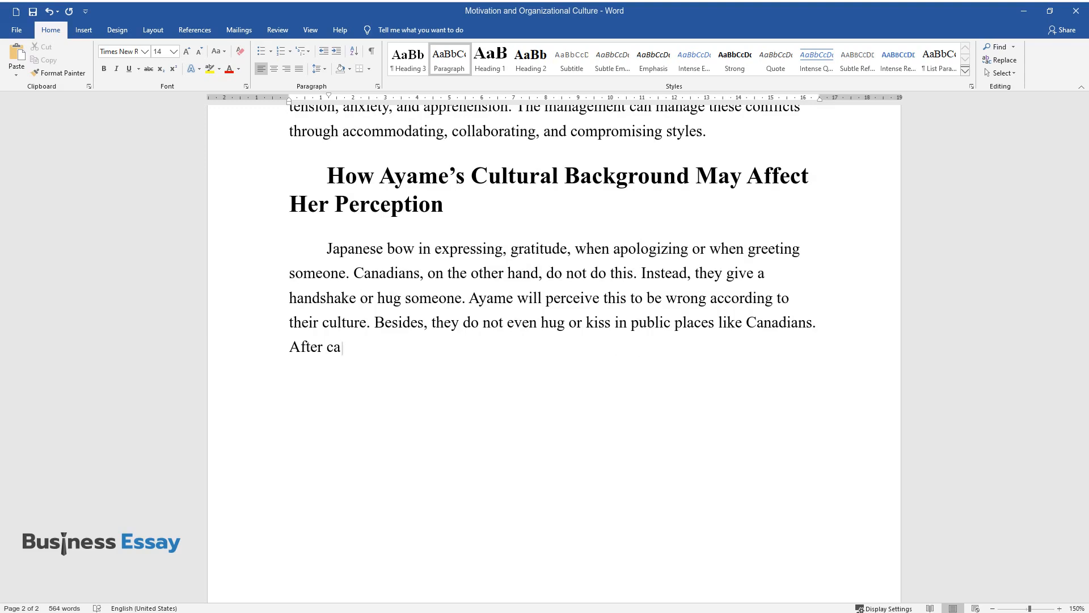
{"action": "type", "text": "lling the person's last name,"}
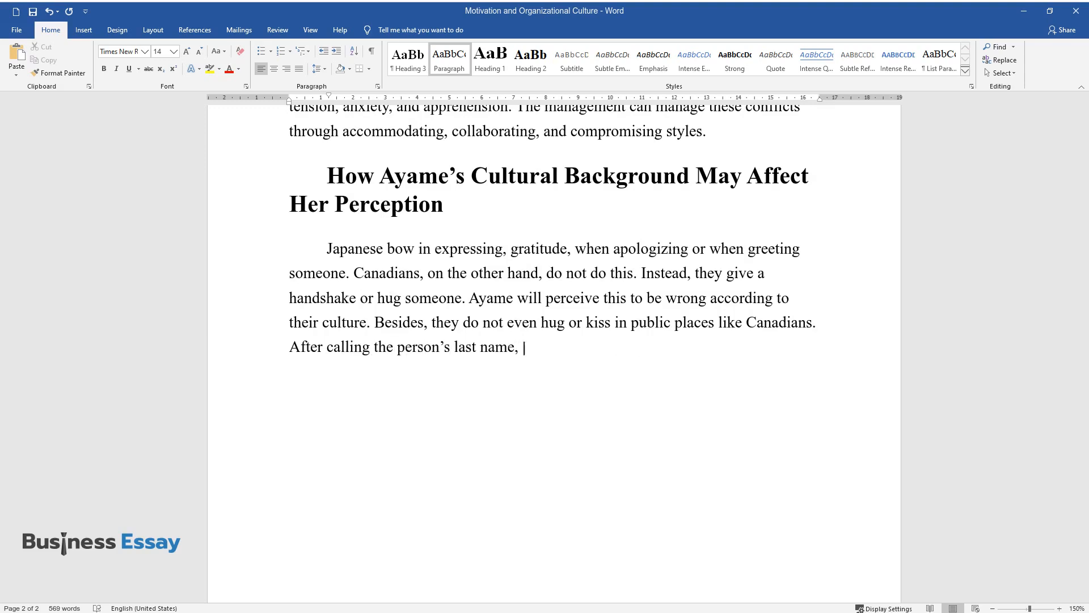
{"action": "type", "text": "\"San\" is added. This is for both children and"}
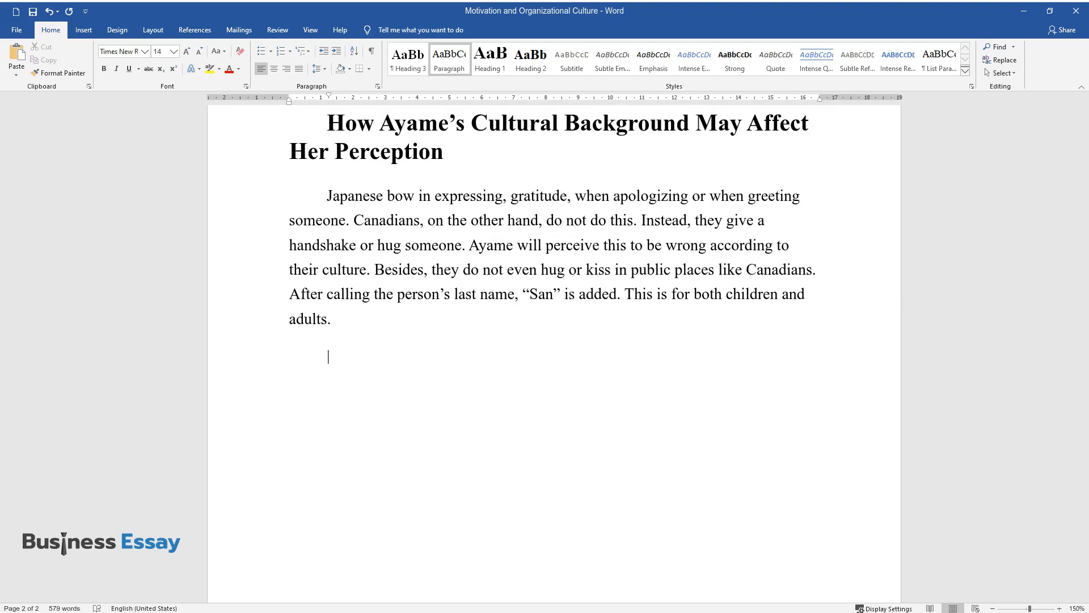
Type the paragraph on removing shoes in Japanese houses and hotels.
{"action": "type", "text": "Furthermore, when"}
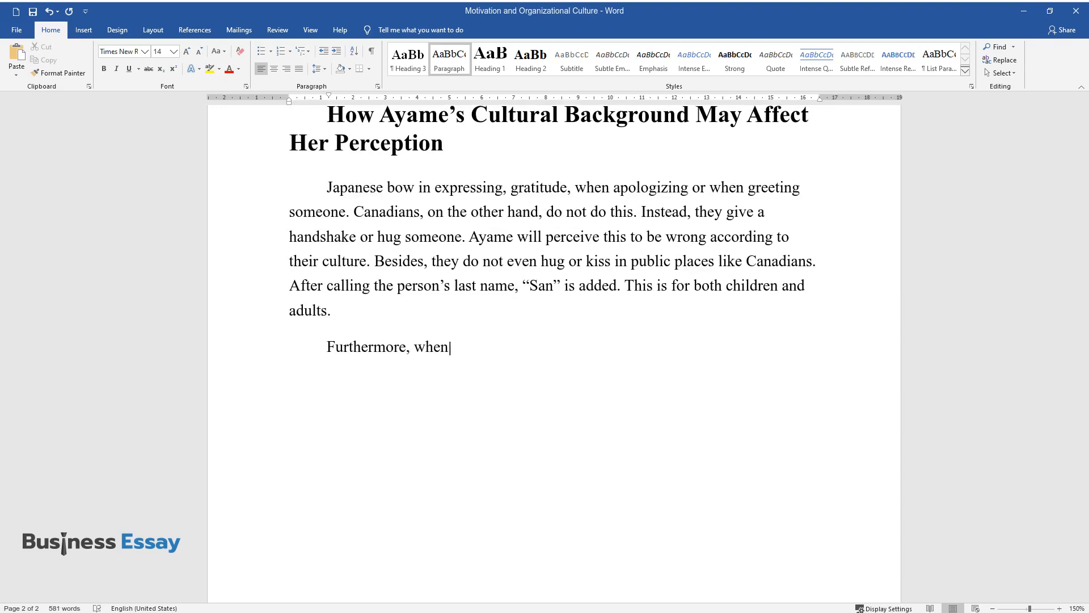
{"action": "type", "text": "entering Japanese houses or some"}
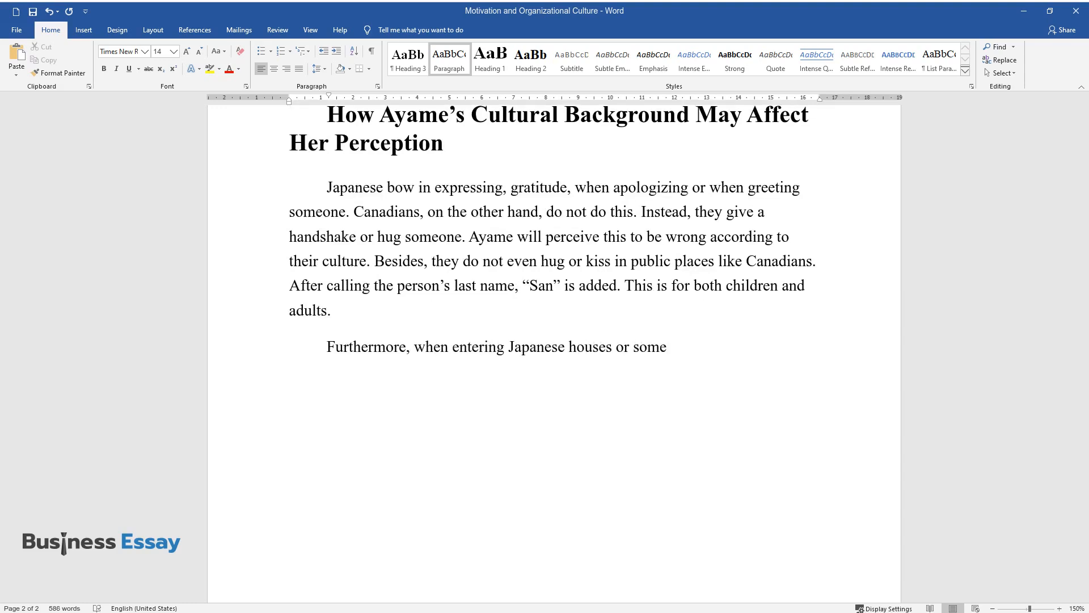
{"action": "type", "text": "of the hotels, one is supposed t"}
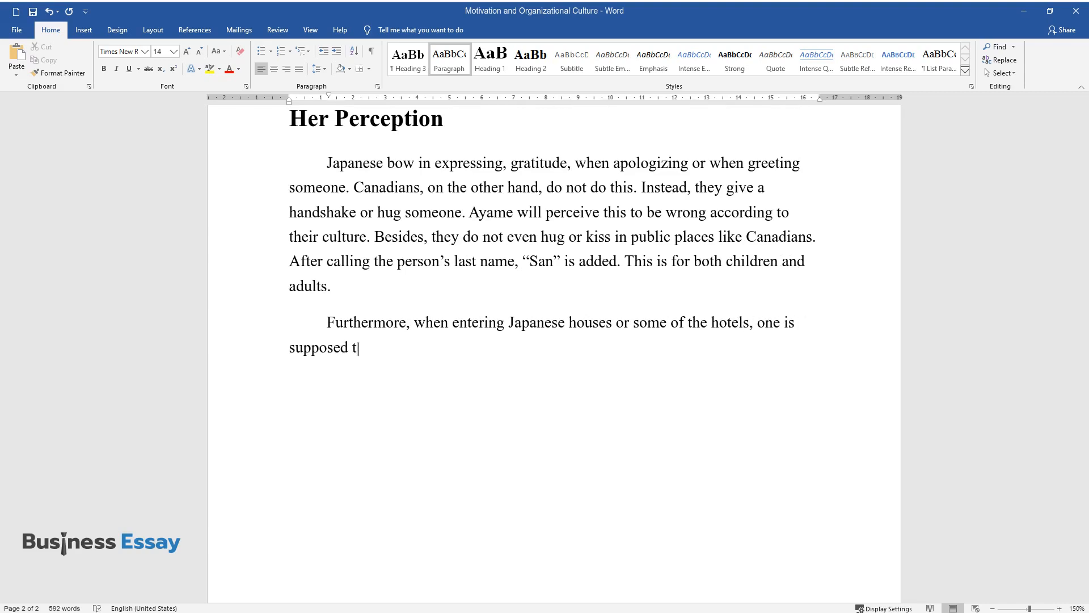
{"action": "type", "text": "o remove their shoes. This is not"}
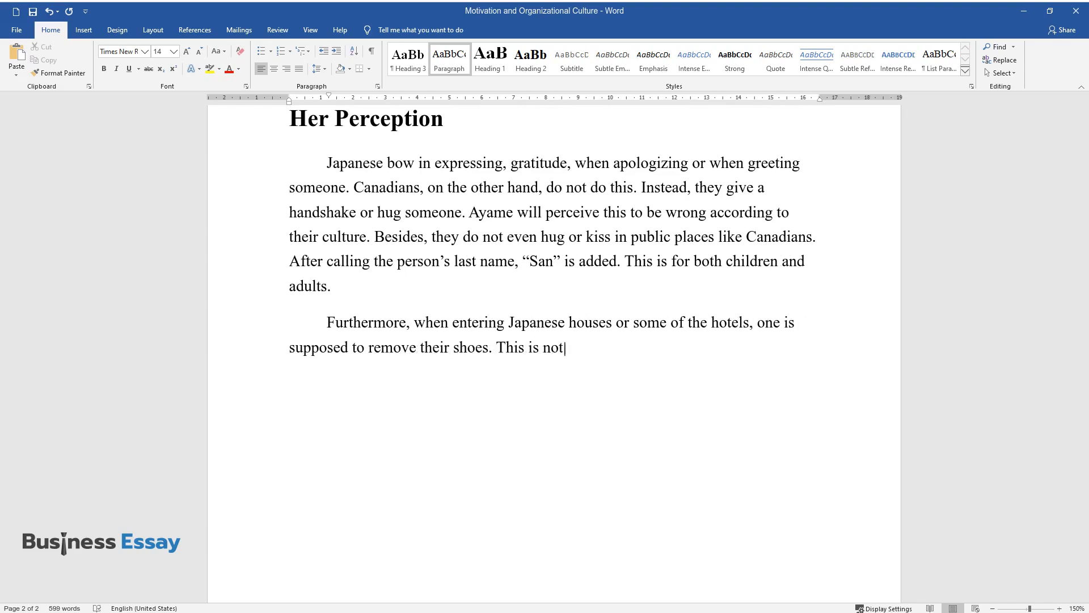
{"action": "type", "text": "necessary for Canadian culture"}
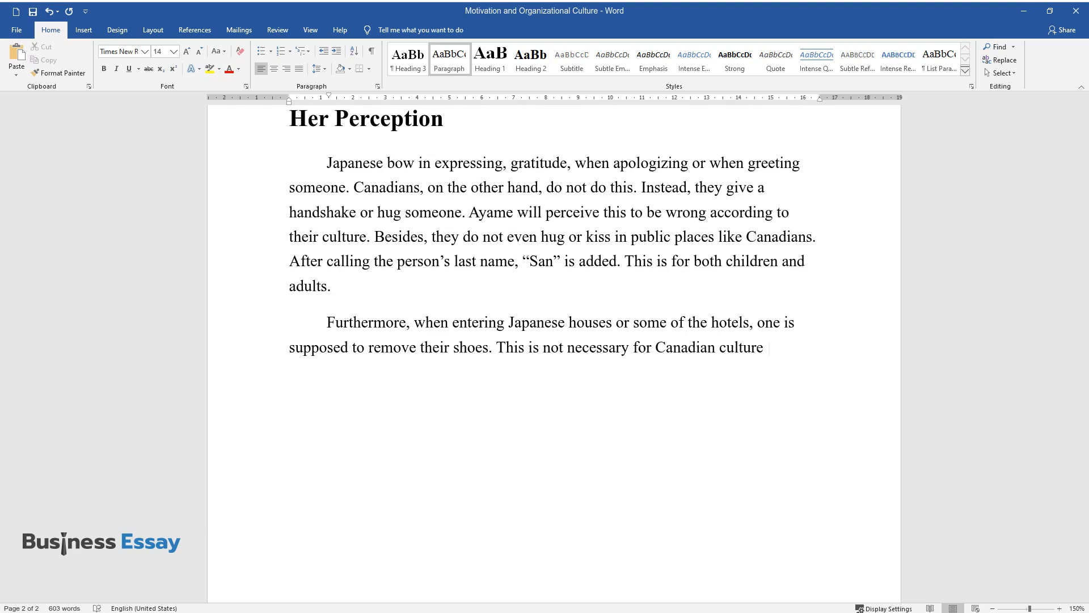
{"action": "type", "text": "and Ayame is likely to interpret"}
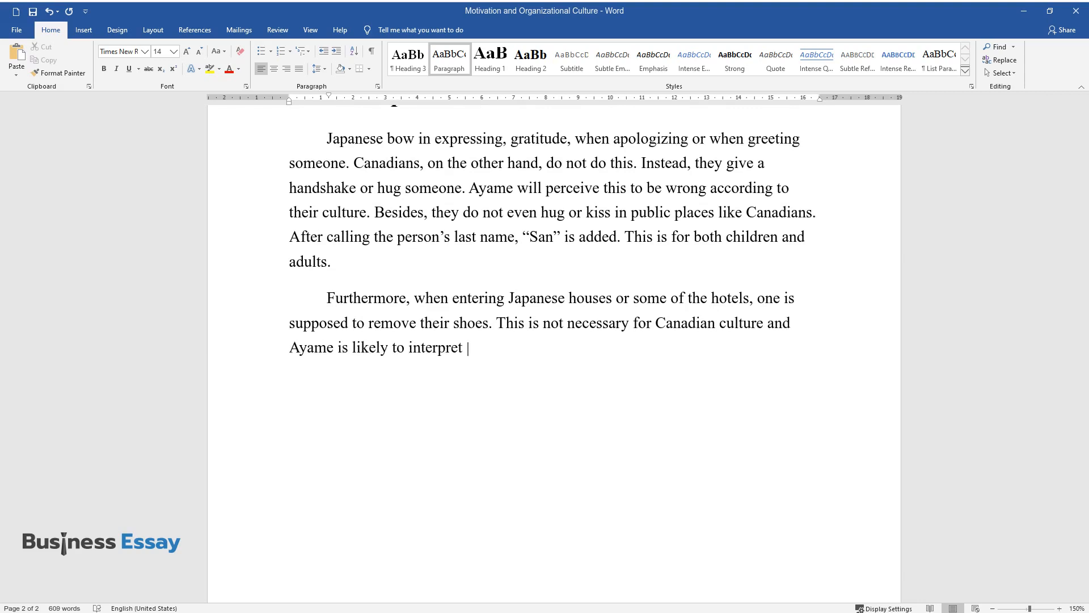
{"action": "type", "text": "that as being disrespectful. Japa"}
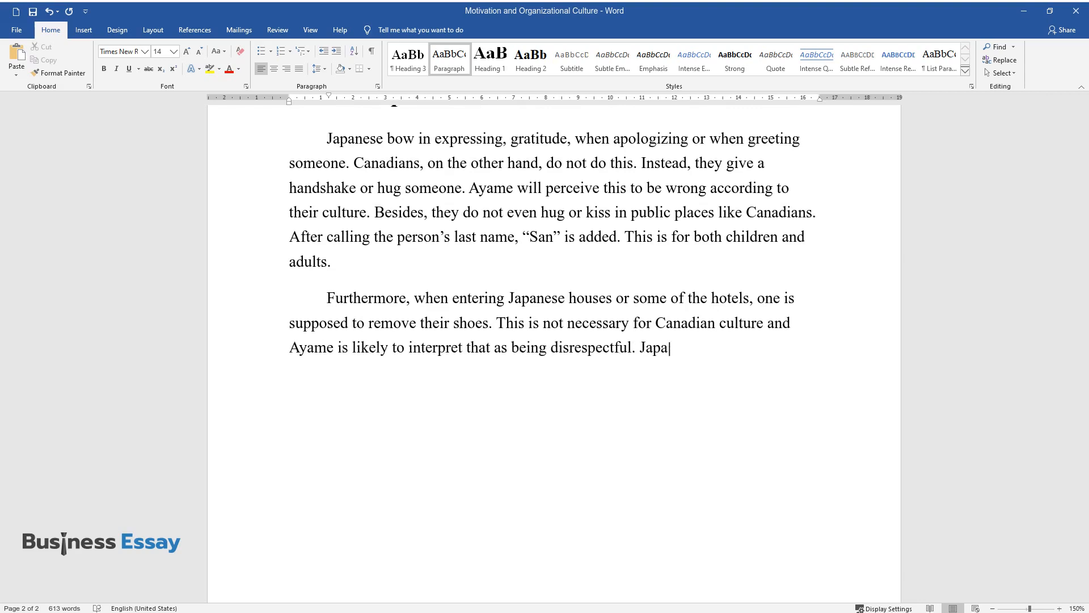
Add the sentences on Japanese turning their back on higher-status people.
{"action": "type", "text": "nese turn their back on someone o"}
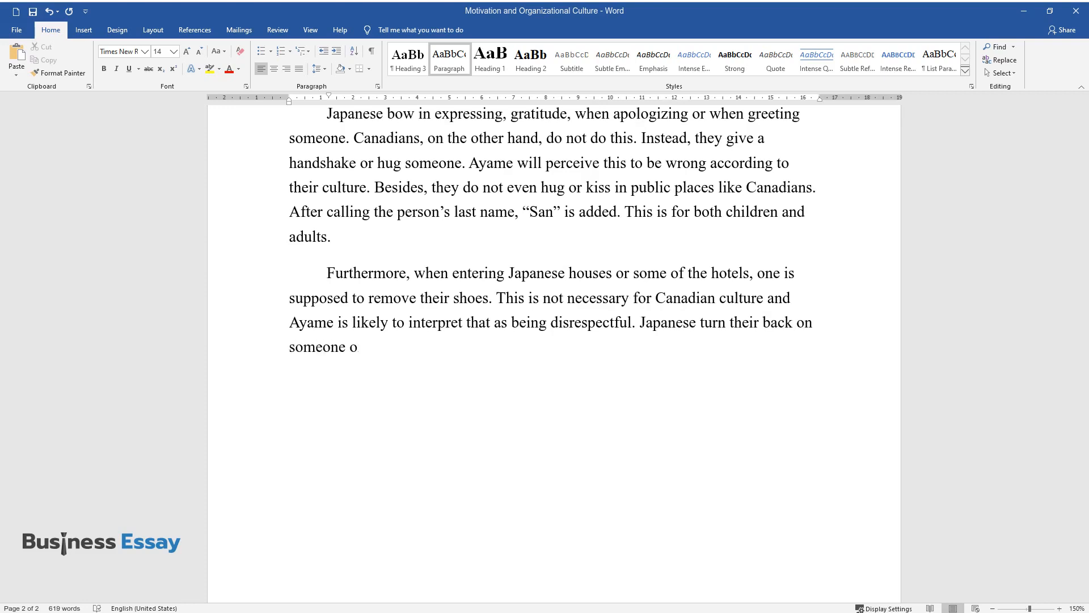
{"action": "type", "text": "f a higher status. Canadians do n"}
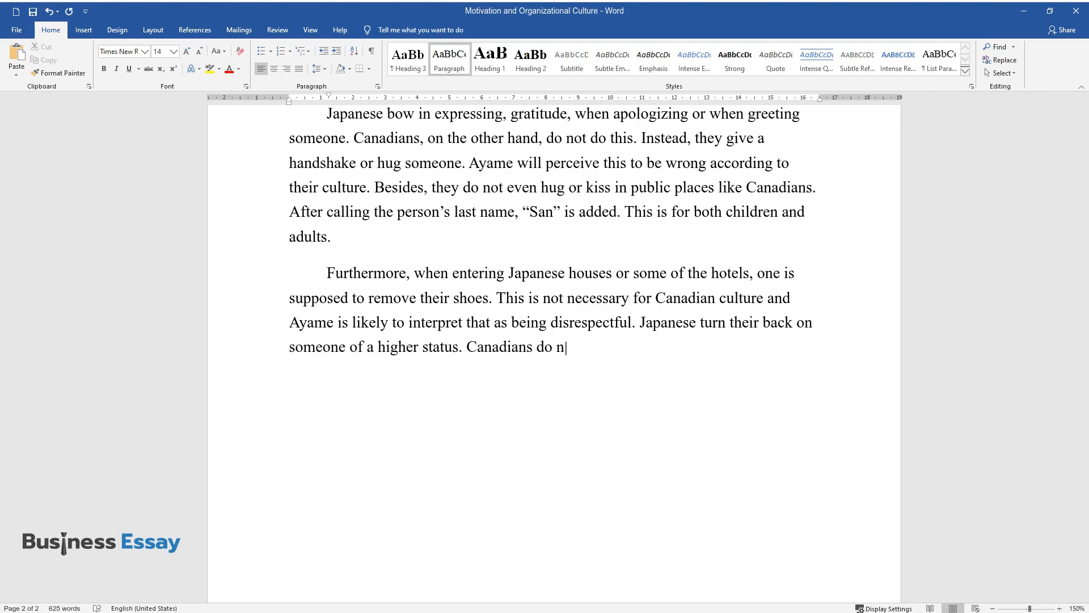
{"action": "type", "text": "ot do this. Ayame then is likely"}
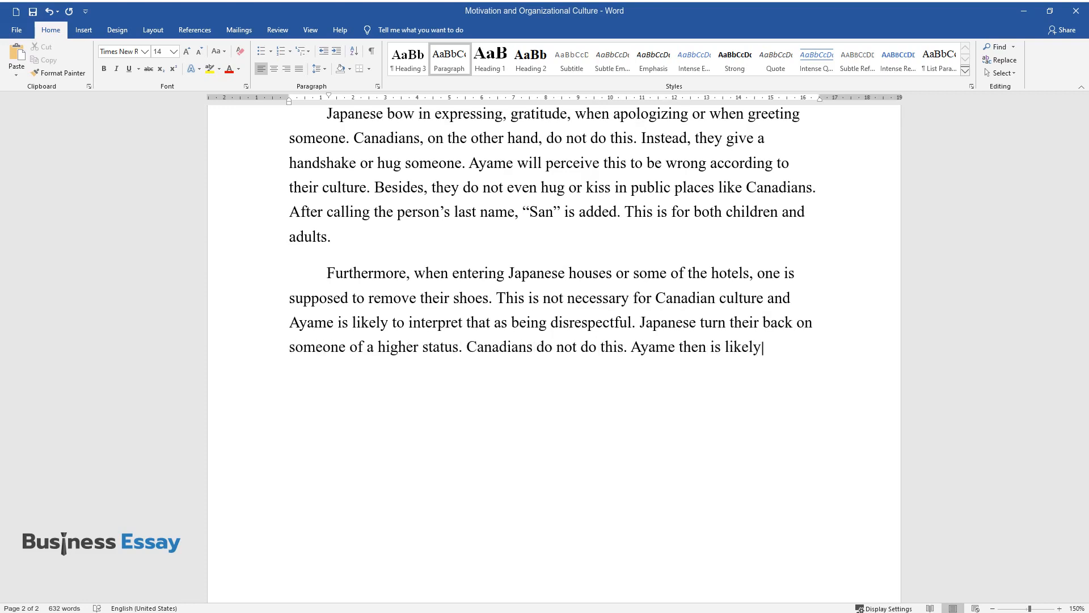
{"action": "type", "text": "to perceive that she is being in"}
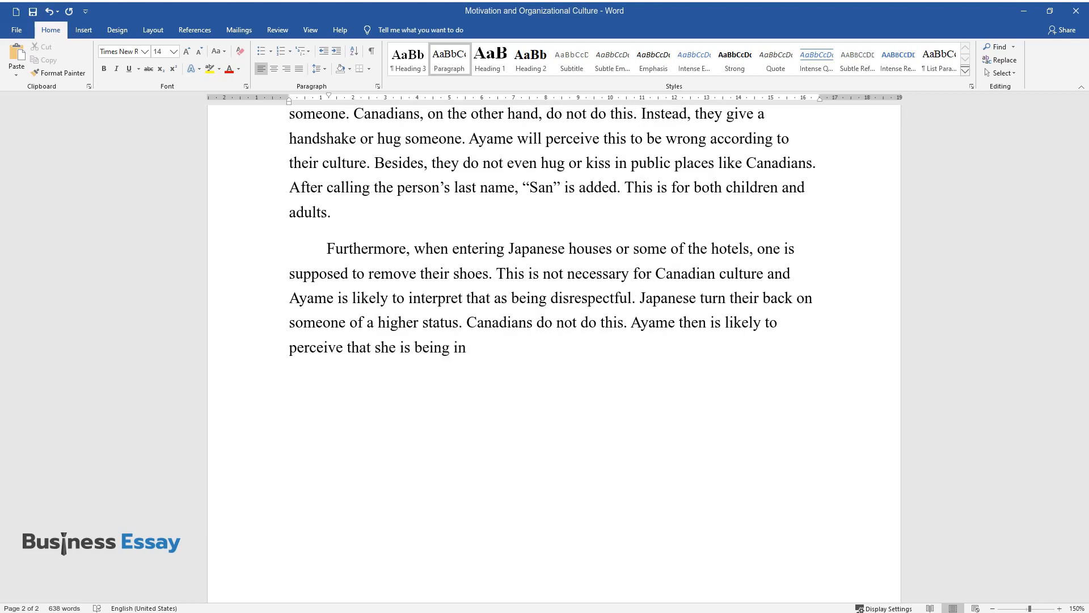
{"action": "type", "text": "insulted anytime a person of her lo"}
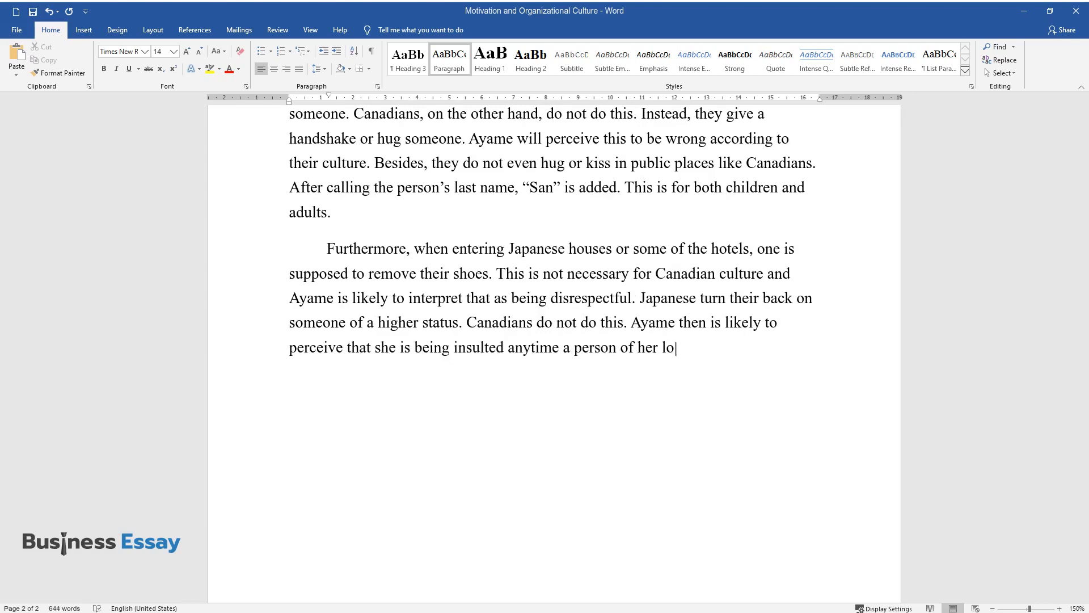
{"action": "type", "text": "wer status than, a project manager, does not turn their backside."}
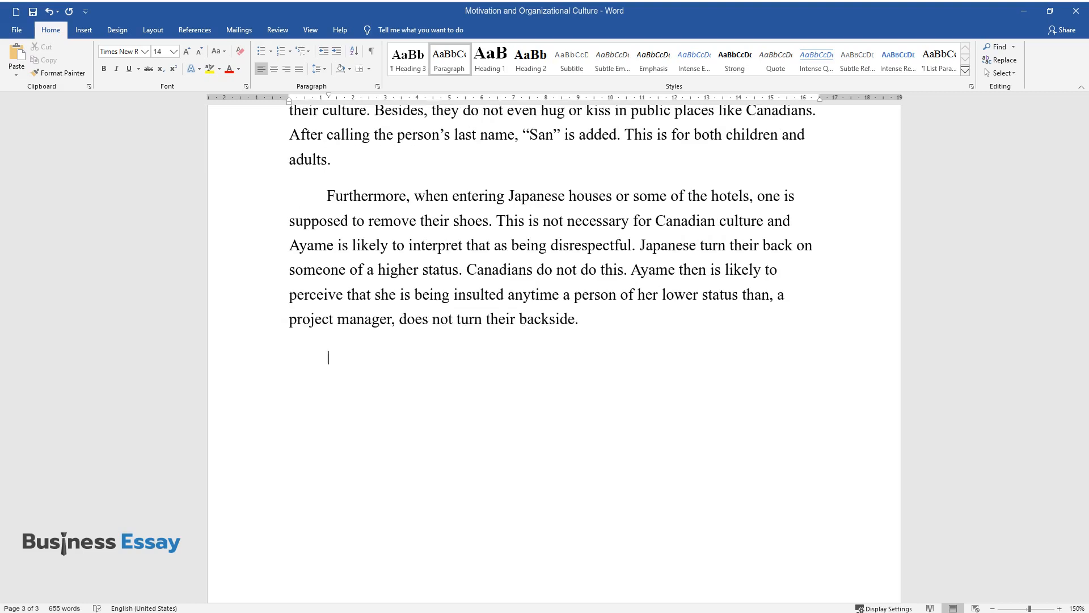
Type the paragraph on staring as an intrusion of privacy and start the 'Motivation Techniques' heading.
{"action": "type", "text": "Staring in Jap"}
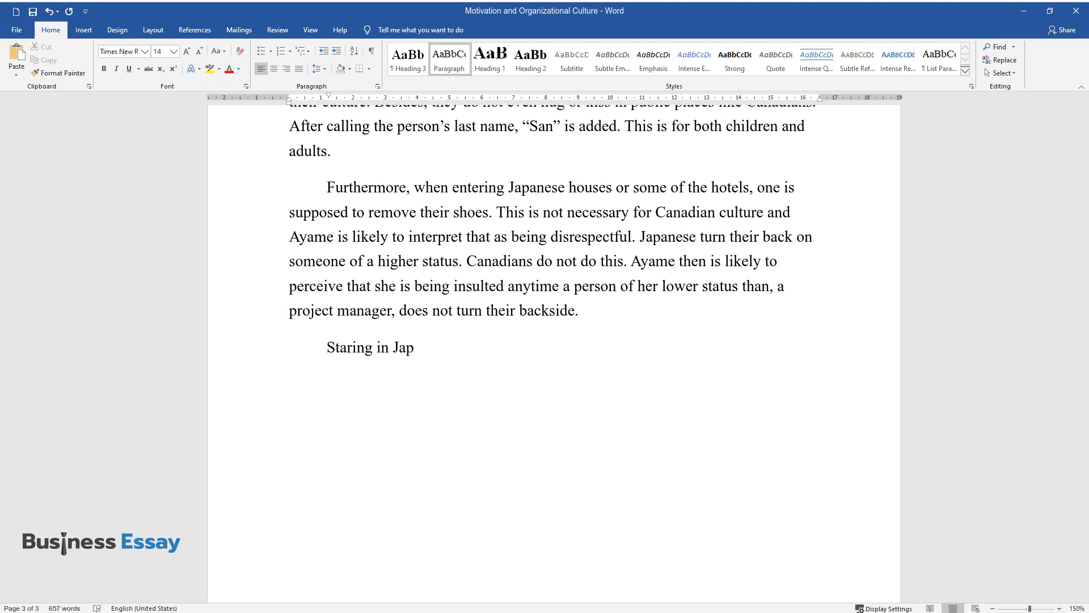
{"action": "type", "text": "an is also an offense in their c"}
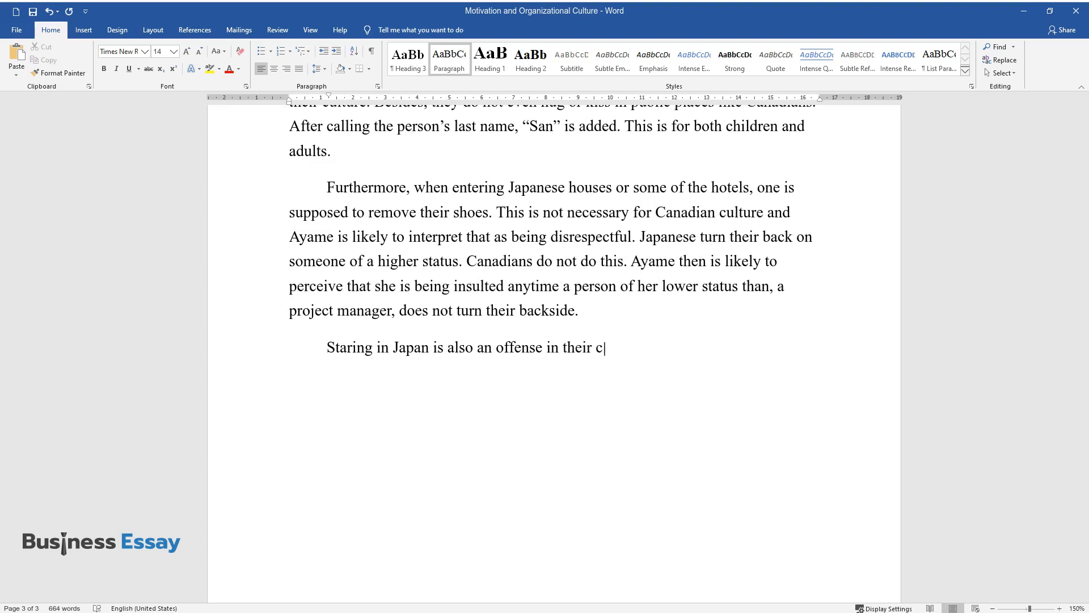
{"action": "type", "text": "ulture. Even in crowded places,"}
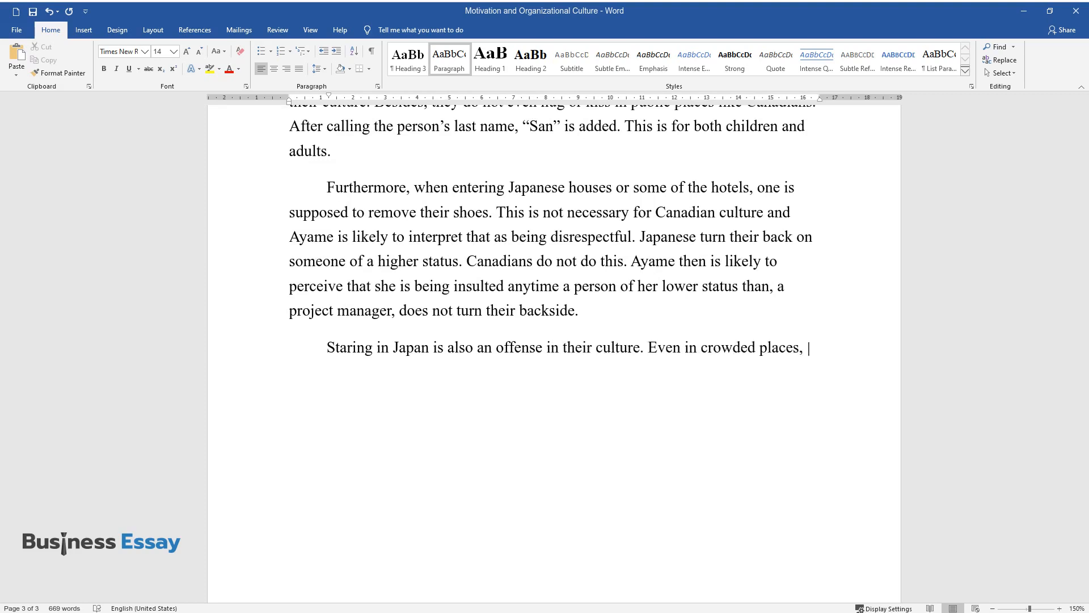
{"action": "type", "text": "they will always avoid eye conta"}
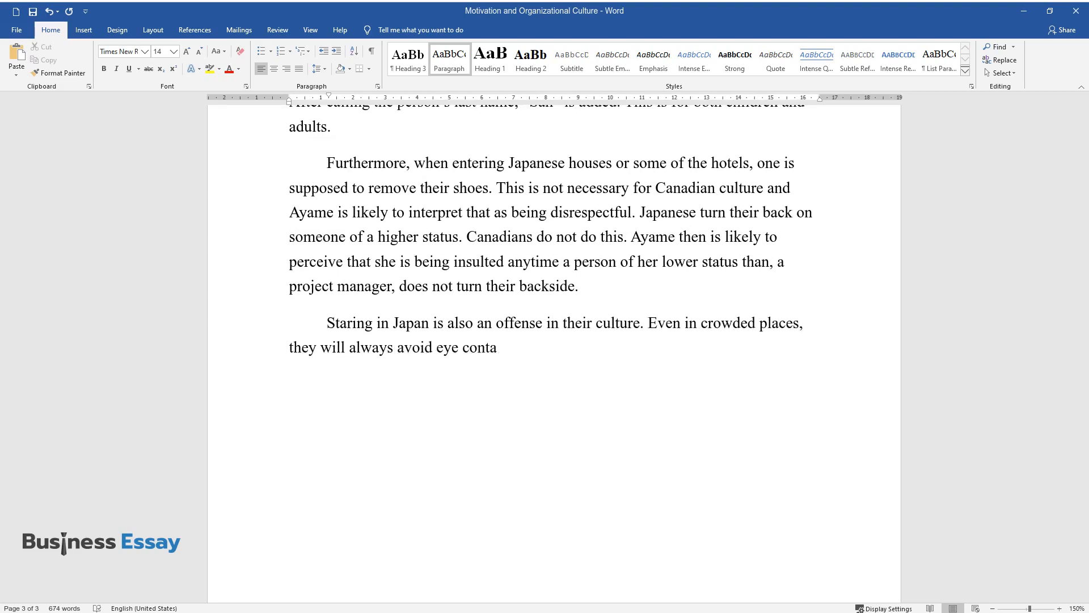
{"action": "type", "text": "ct. This is much different in Can"}
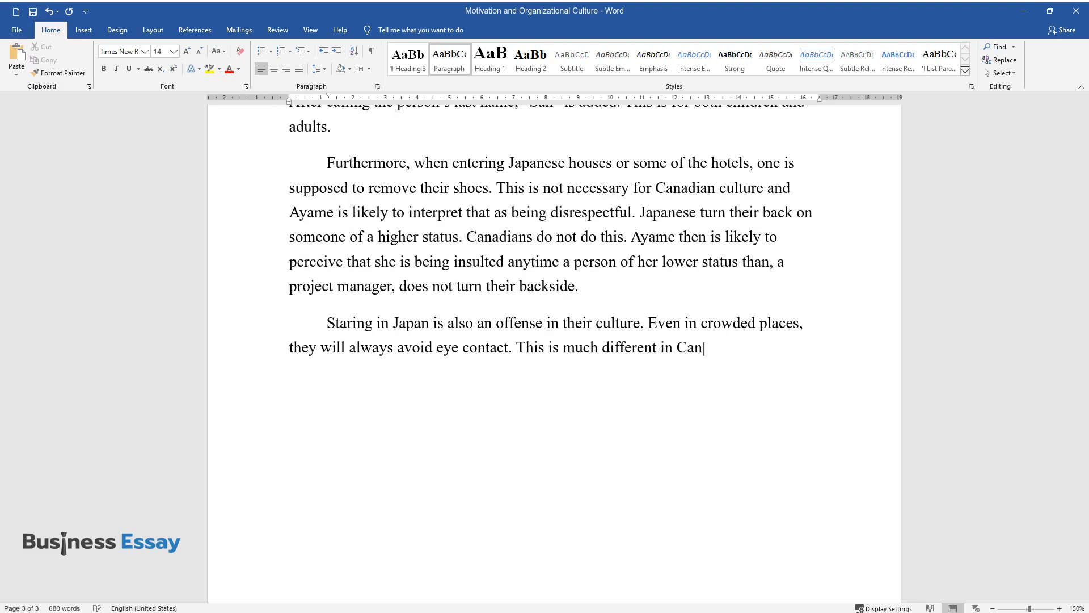
{"action": "type", "text": "ada since staring is not a big d"}
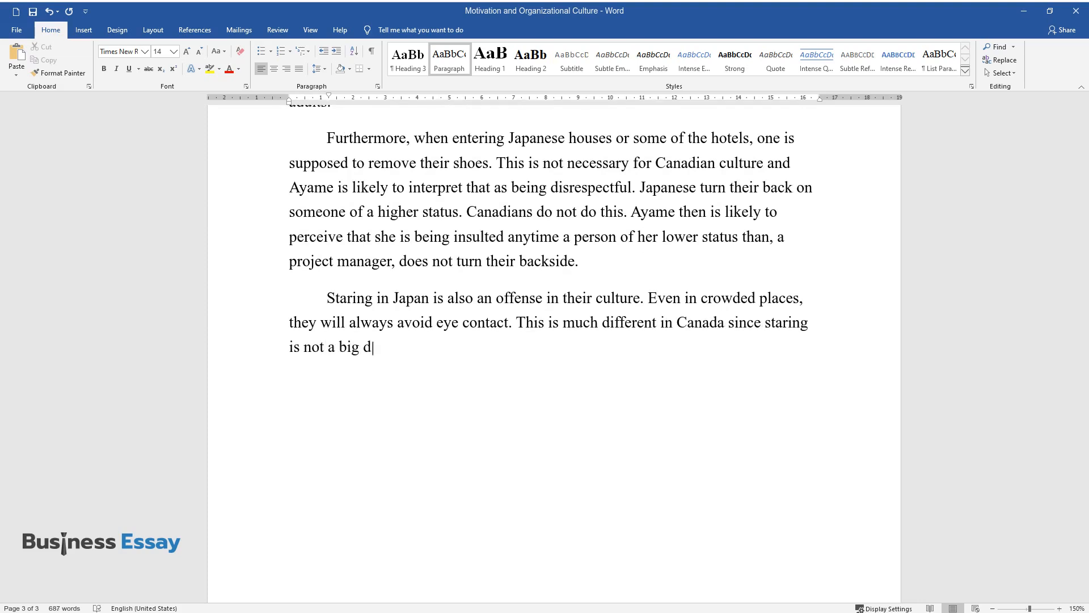
{"action": "type", "text": "eal. Ayame will perceive staring"}
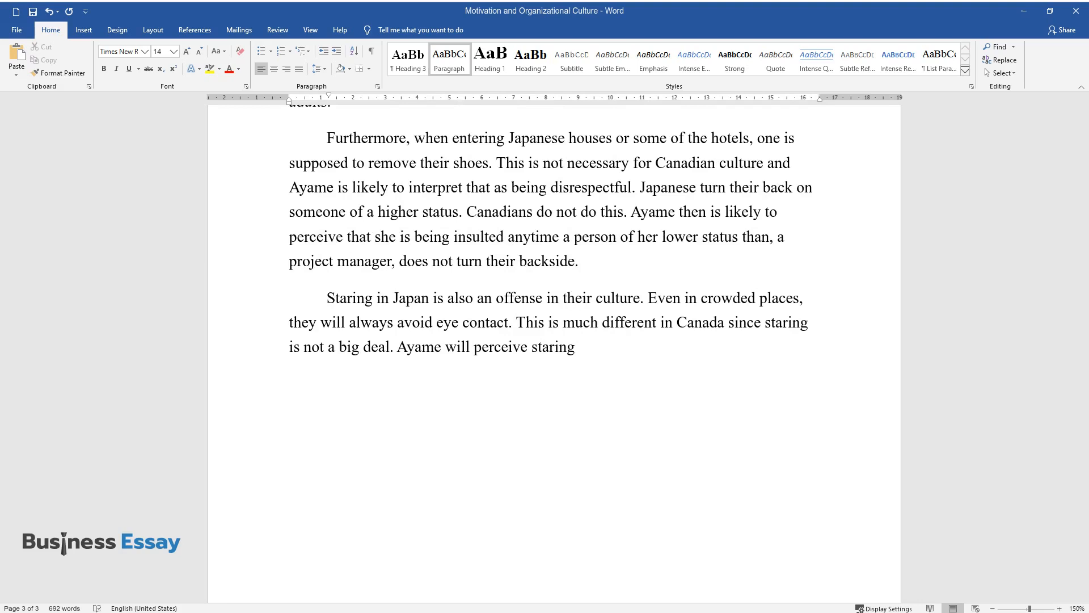
{"action": "type", "text": "as an intrusion of her privacy."}
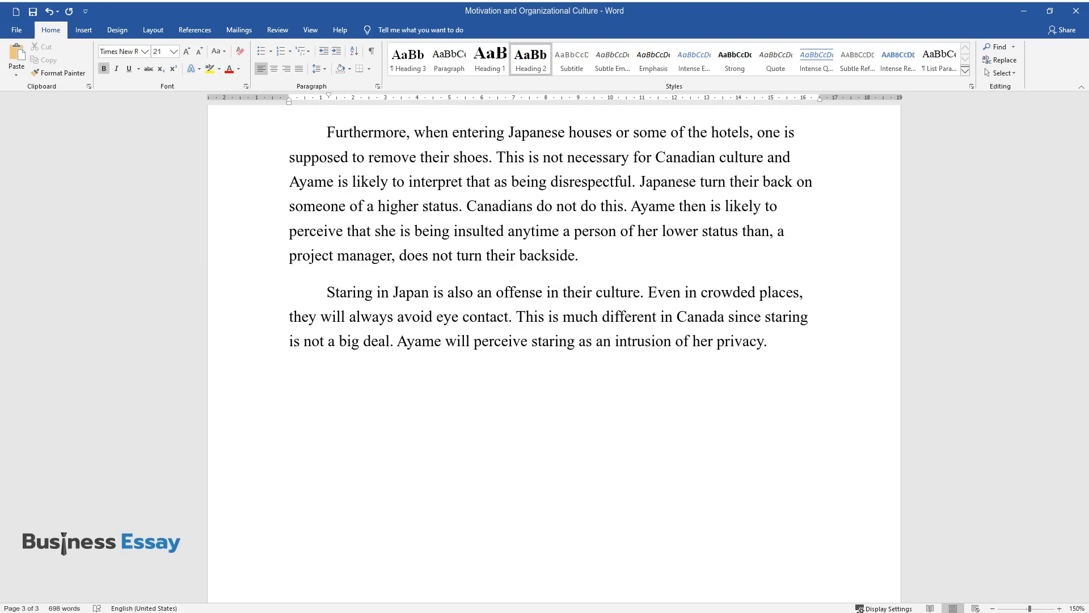
{"action": "type", "text": "Motivation Techniques to Motivate Ayame"}
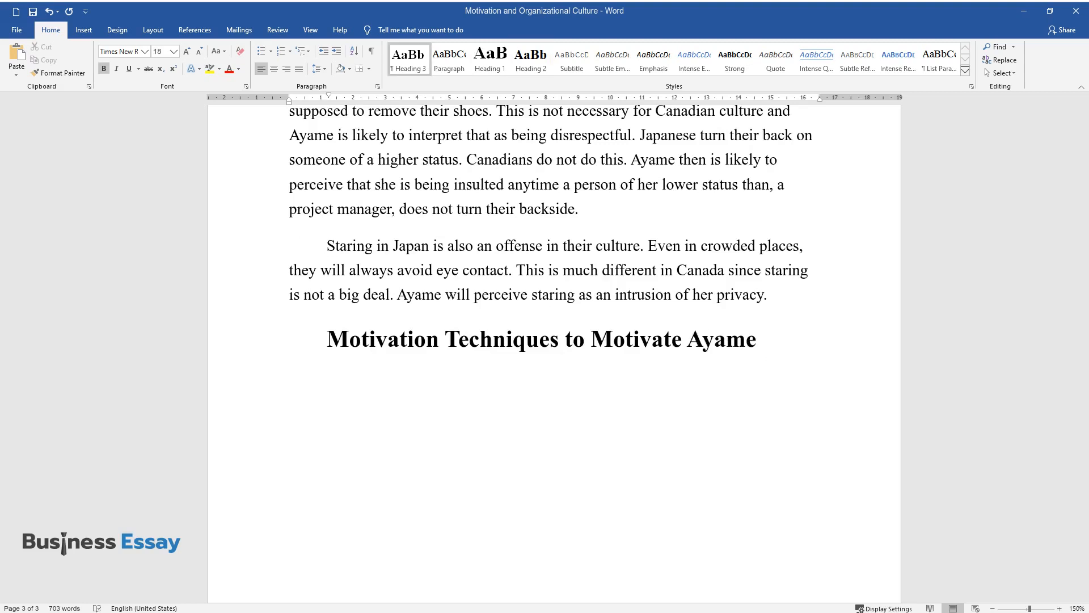
Type the paragraph on managers dedicating hours to Japanese culture training to reduce workplace conflicts.
{"action": "type", "text": "Learning Japanese Culture"}
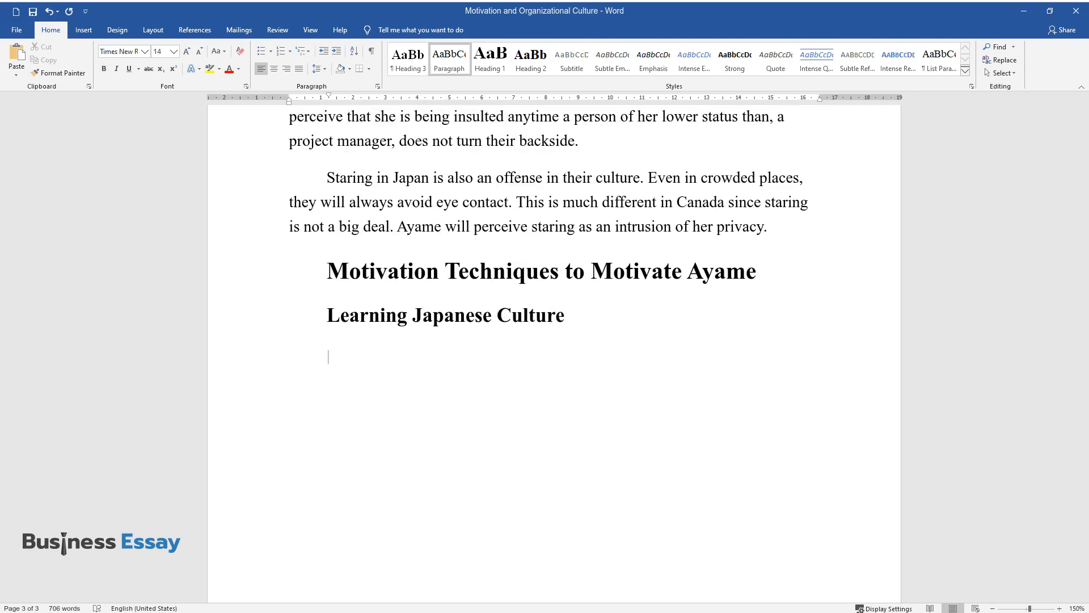
{"action": "type", "text": "The human resource manager or the"}
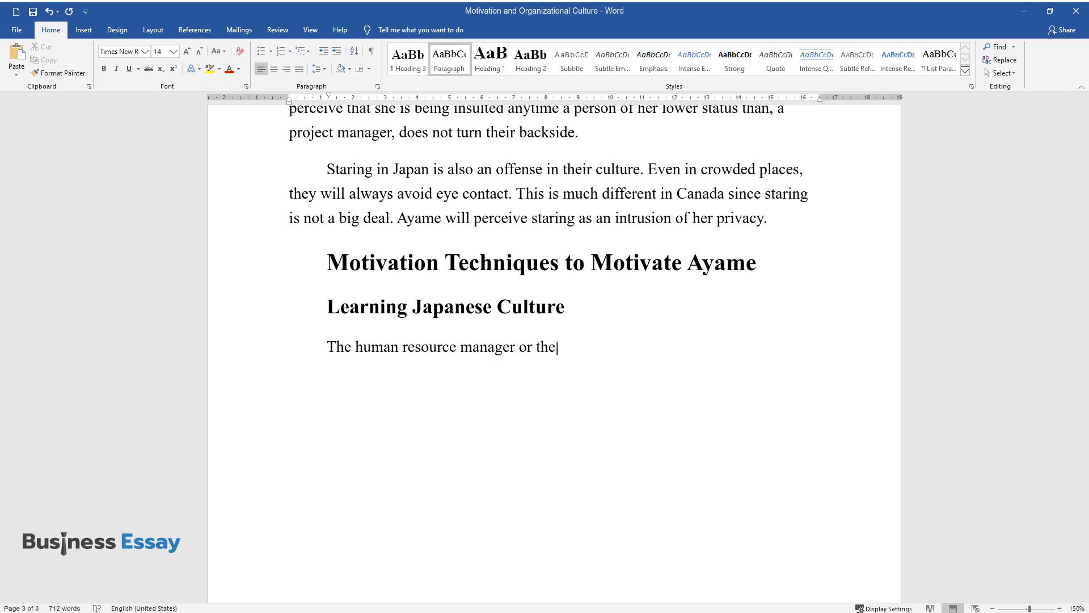
{"action": "type", "text": "training manager may dedicate hours"}
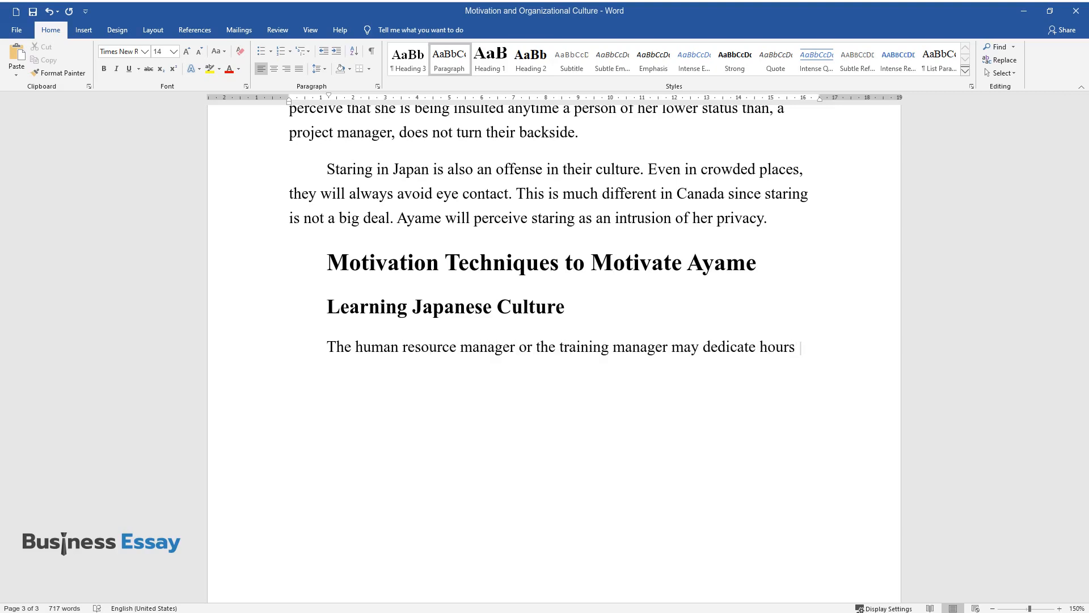
{"action": "type", "text": "to training the Japanese culture. It w"}
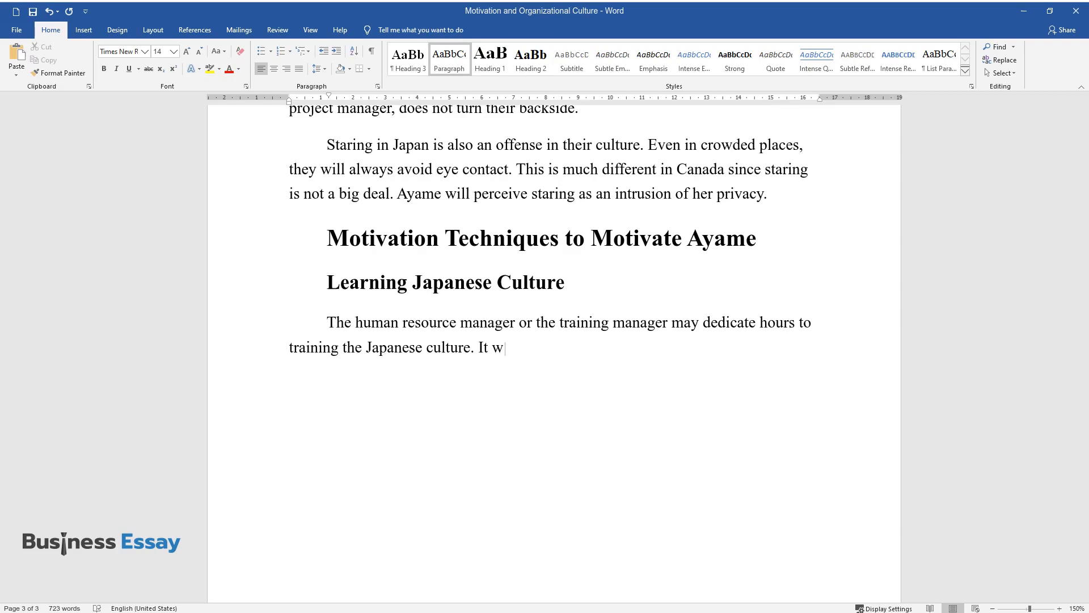
{"action": "type", "text": "ill be brief but, it will make a lot"}
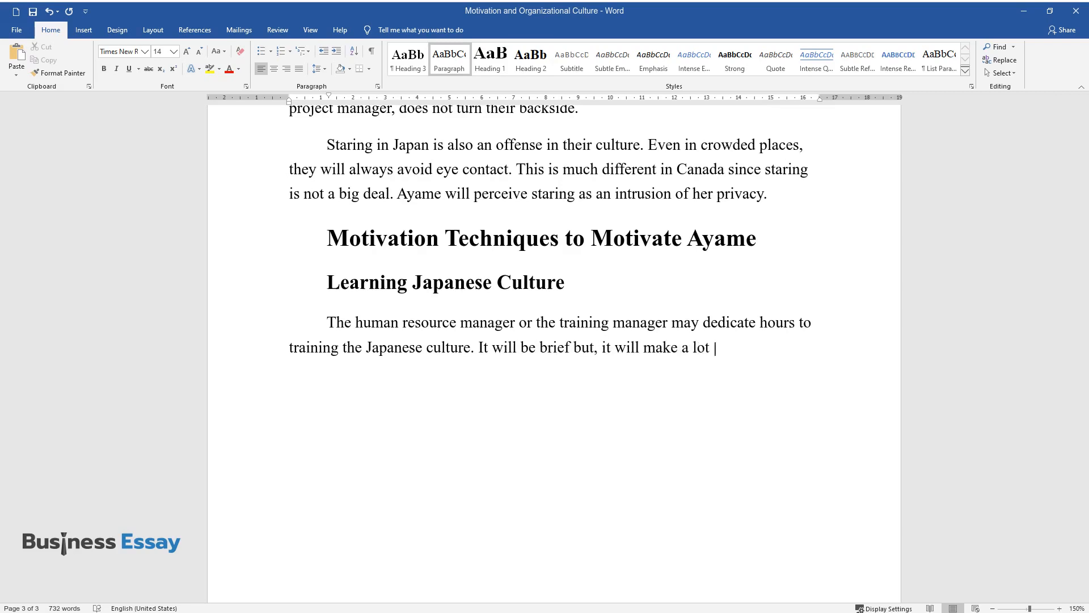
{"action": "type", "text": "of impact in terms of reducing confl"}
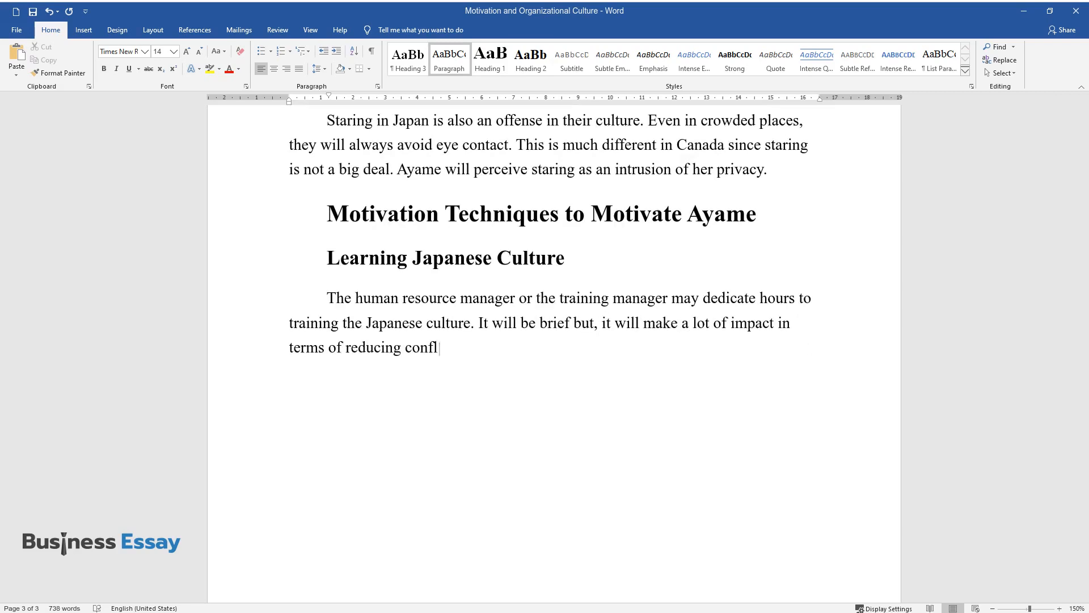
{"action": "type", "text": "icts at the workplace that are brought"}
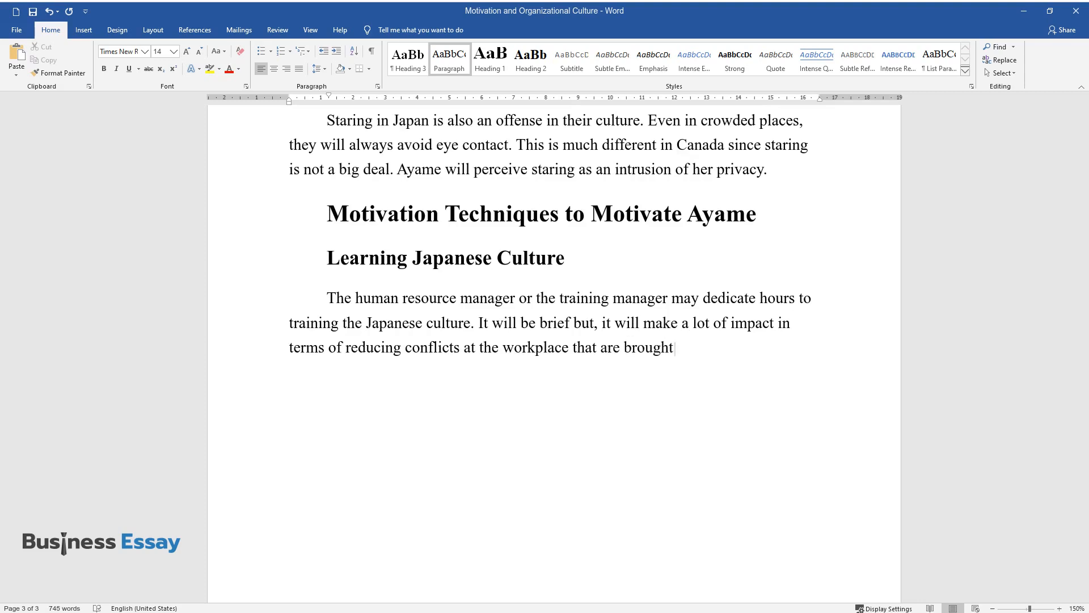
{"action": "type", "text": "by people having different perceptio"}
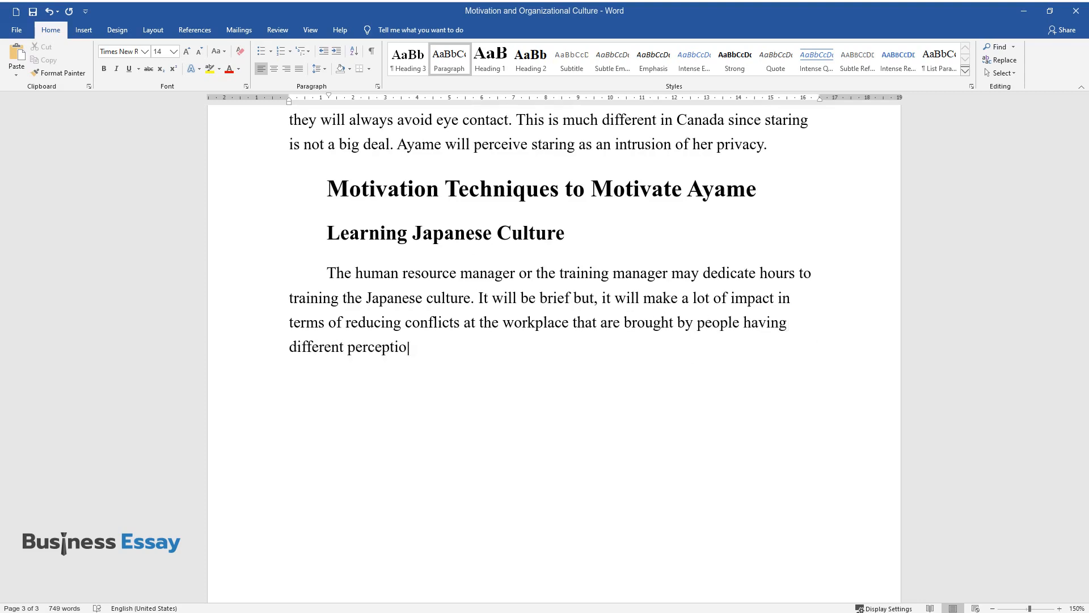
{"action": "type", "text": "ns."}
{"action": "type", "text": "Cognitive Dissonance"}
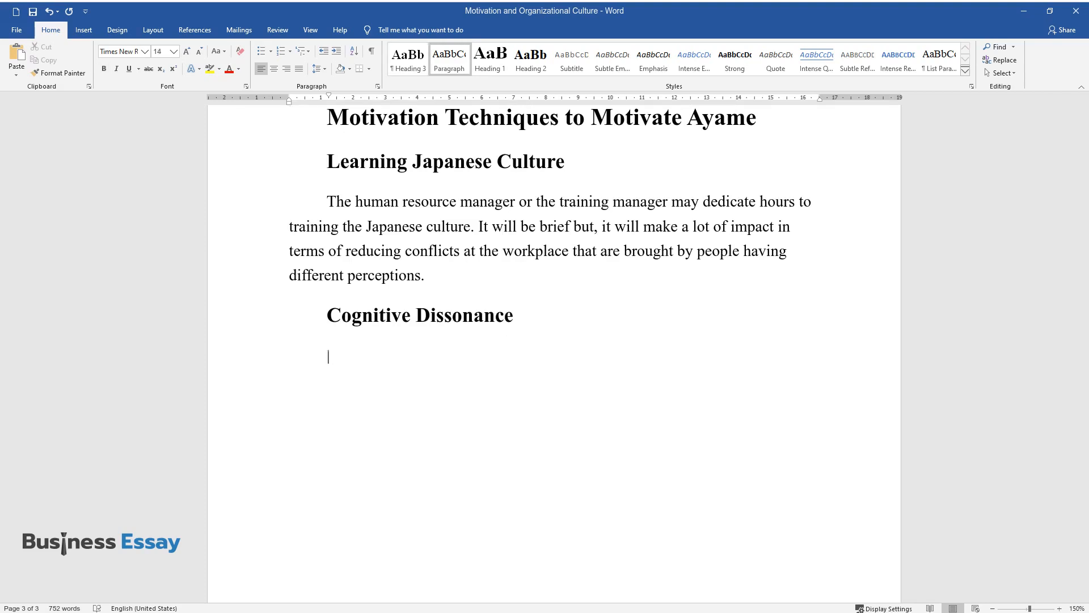
Type the paragraph on Leon Festinger's dissonance theory, ending with anger, surprise, and embarrassment.
{"action": "type", "text": "As suggested by Leon Festinger, thi"}
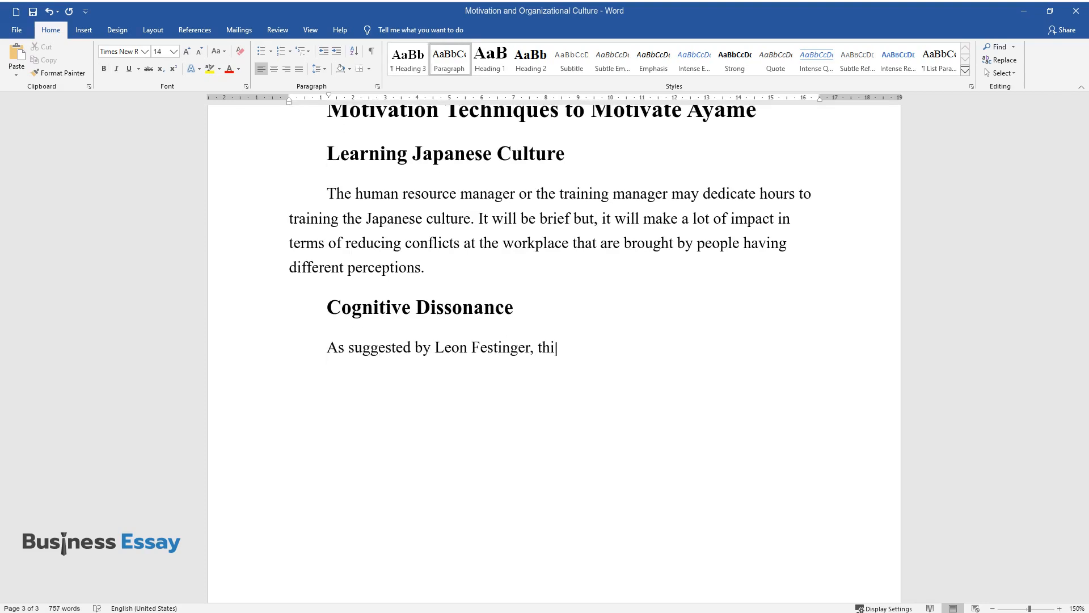
{"action": "type", "text": "s occurs when there are some discom"}
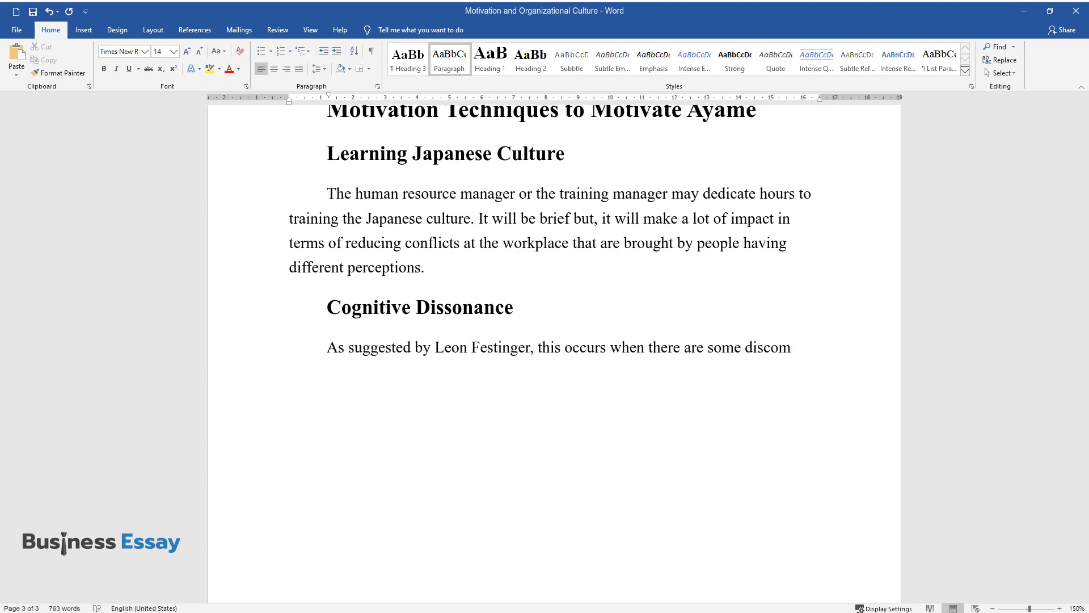
{"action": "type", "text": "forts due to different perceptions"}
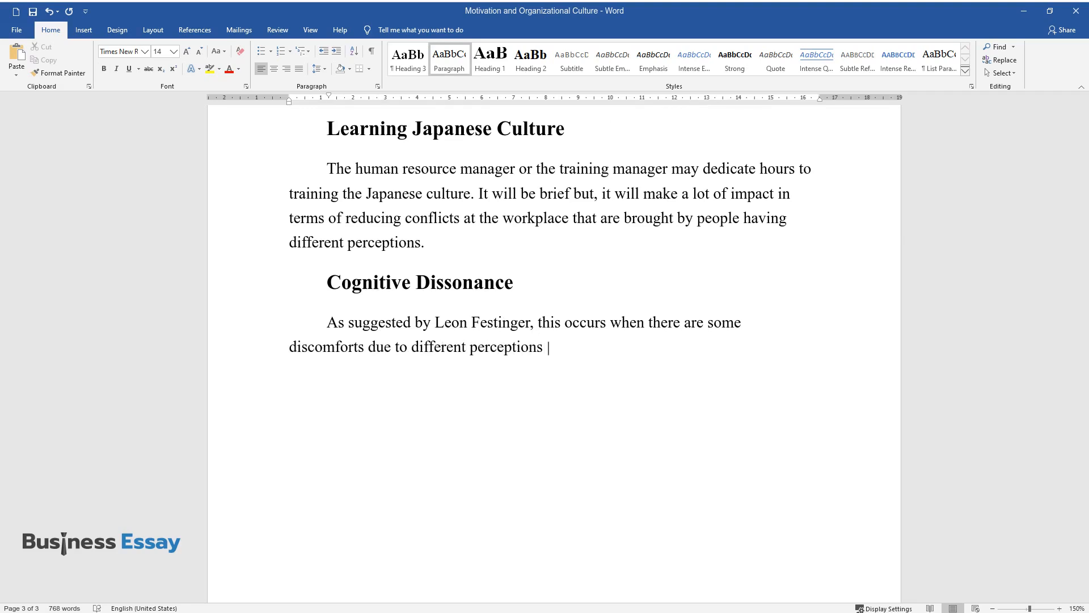
{"action": "type", "text": "between the person's feelings and t"}
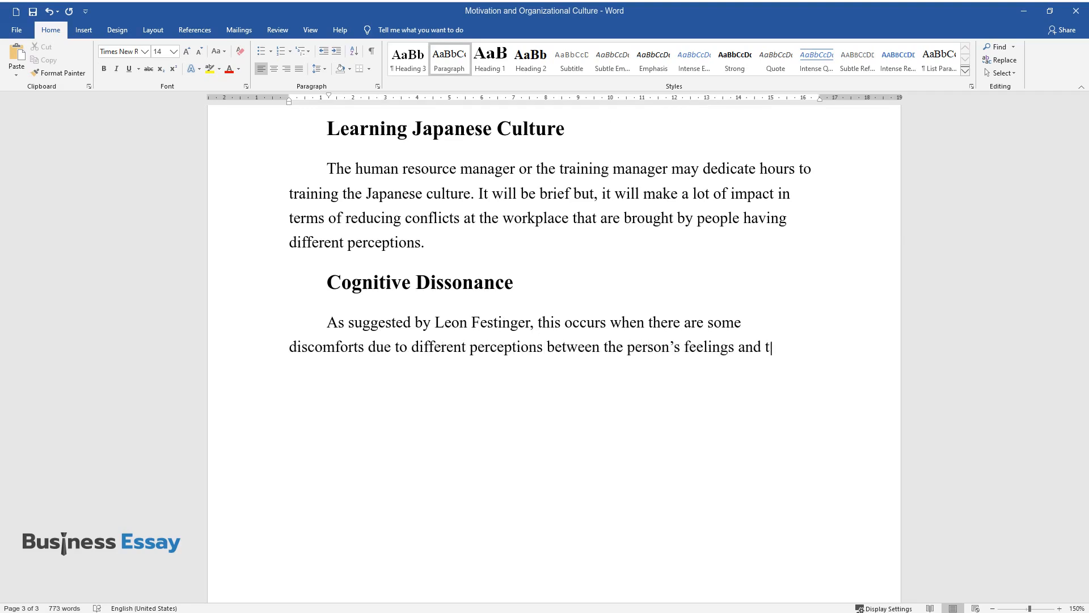
{"action": "type", "text": "he world around them. This techniqu"}
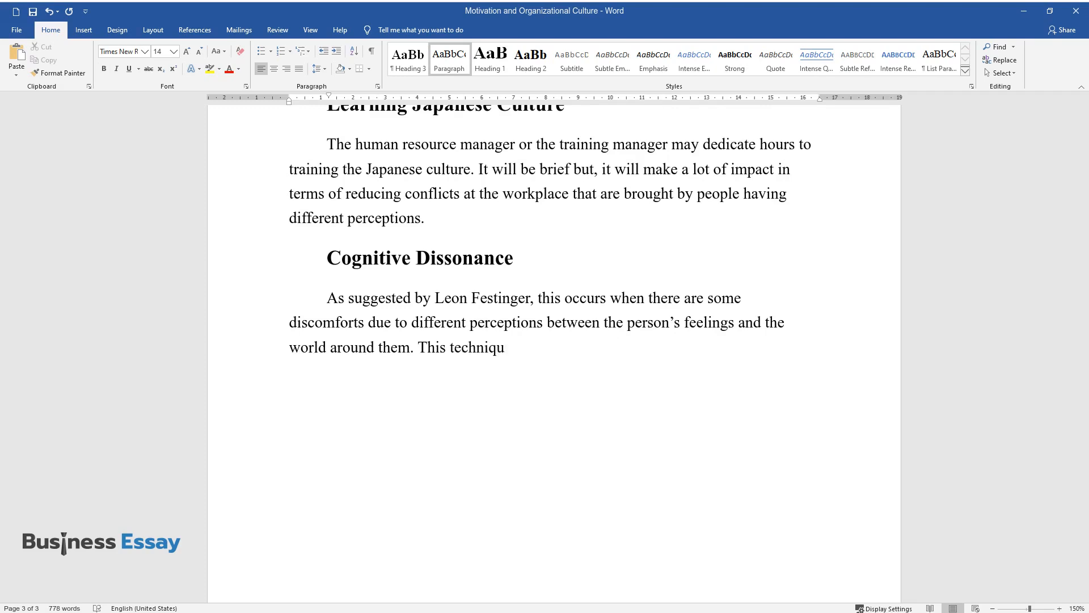
{"action": "type", "text": "e proposes that people are motivated"}
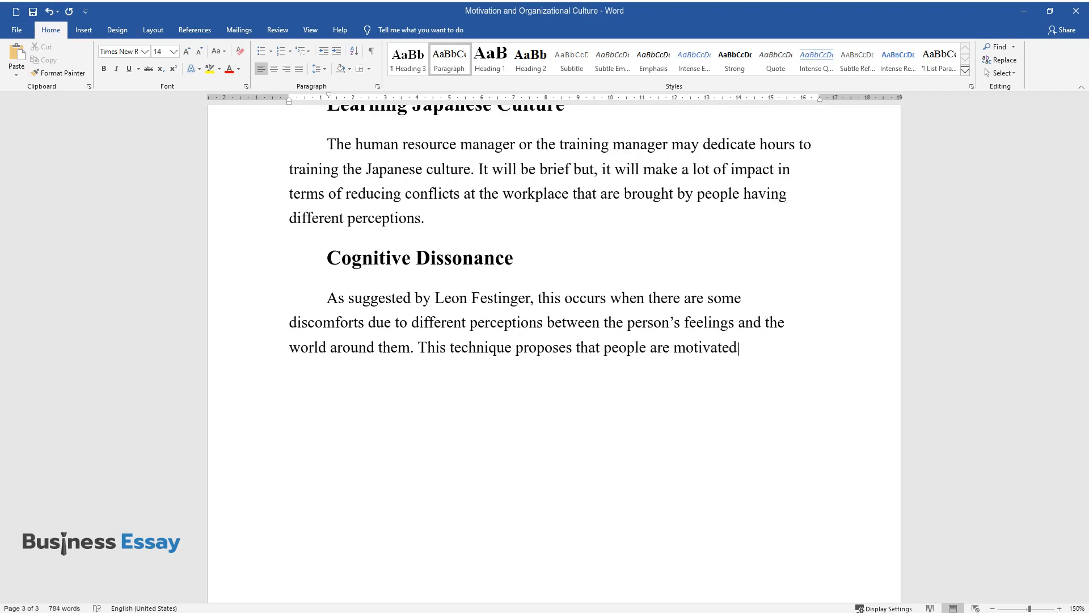
{"action": "type", "text": "to bring down dissonance by changi"}
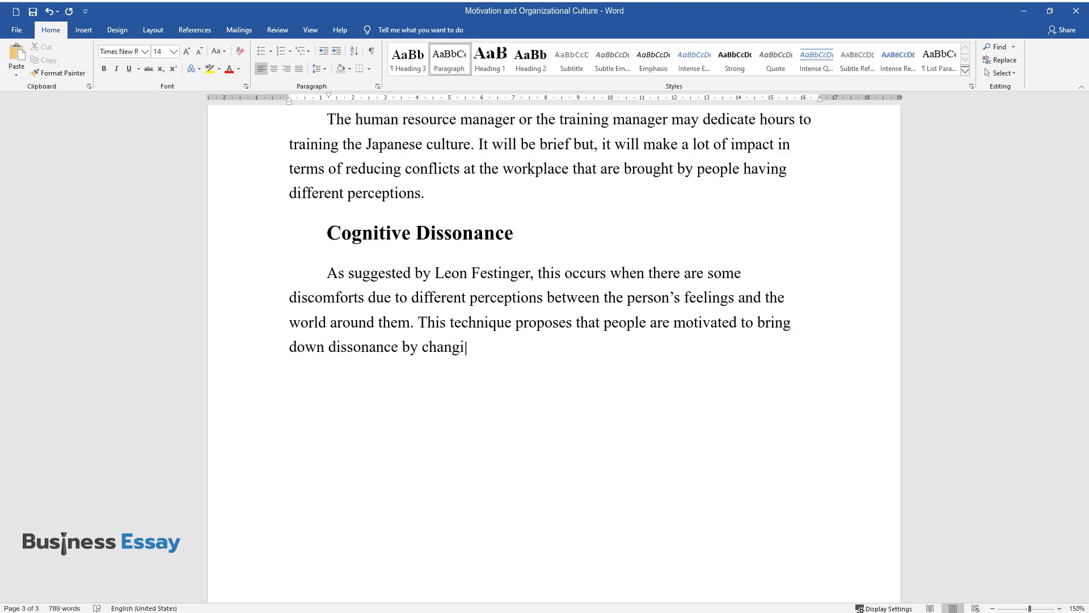
{"action": "type", "text": "ng current cognitions. Dissonant el"}
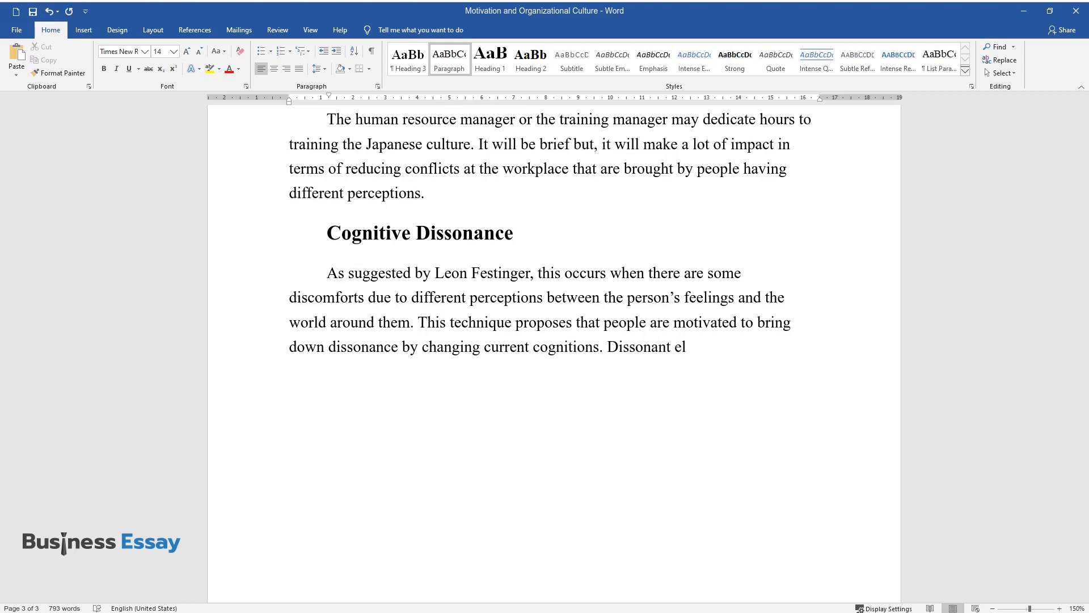
{"action": "type", "text": "ements include a feeling of anger,"}
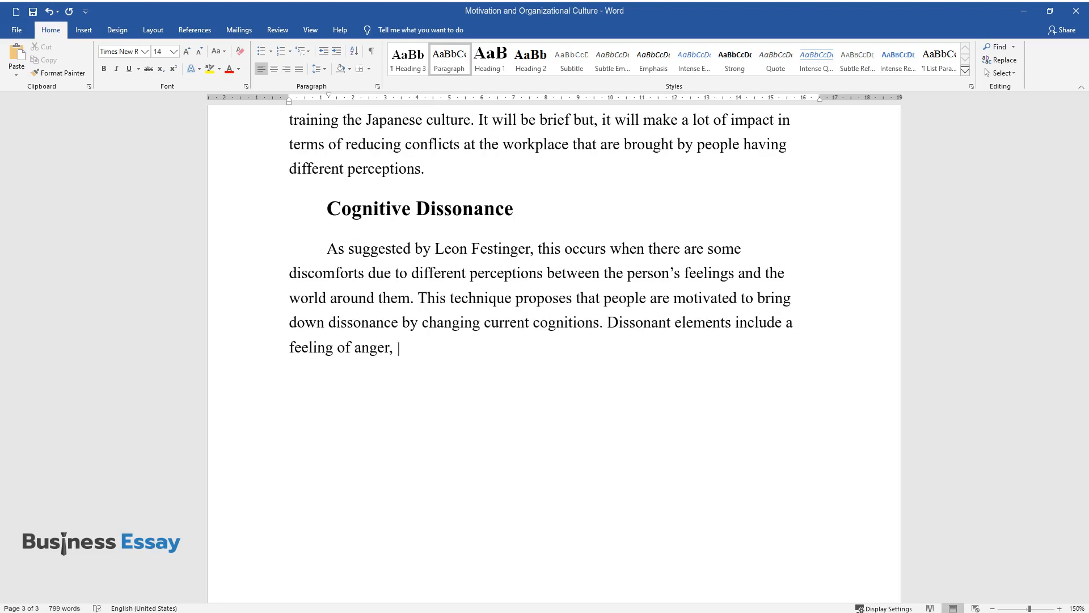
{"action": "type", "text": "surprise, and embarrassment."}
{"action": "type", "text": "Conclusion"}
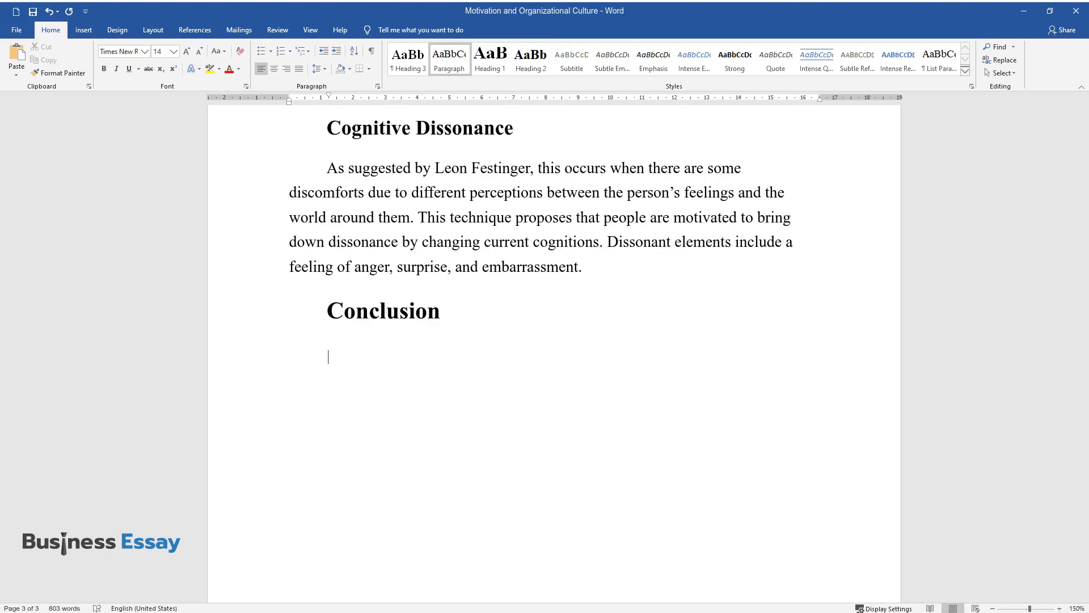
Type the concluding paragraph on 21st-century workforce motivation and overcoming stress and conflicts.
{"action": "type", "text": "Managing the moti"}
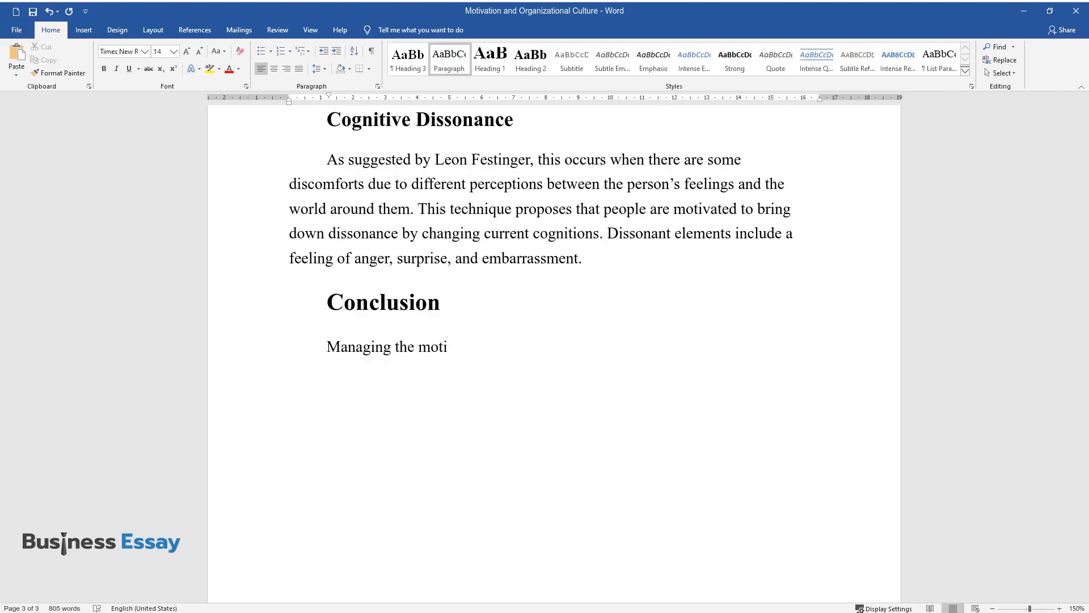
{"action": "type", "text": "vations and expectations of the wor"}
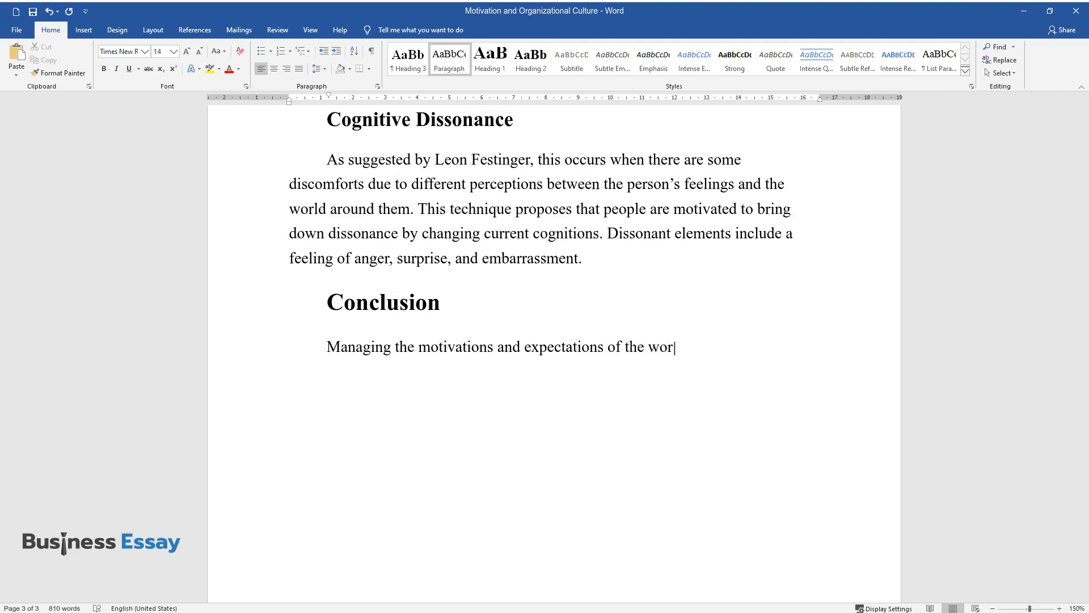
{"action": "type", "text": "kforce in the 21st century has broug"}
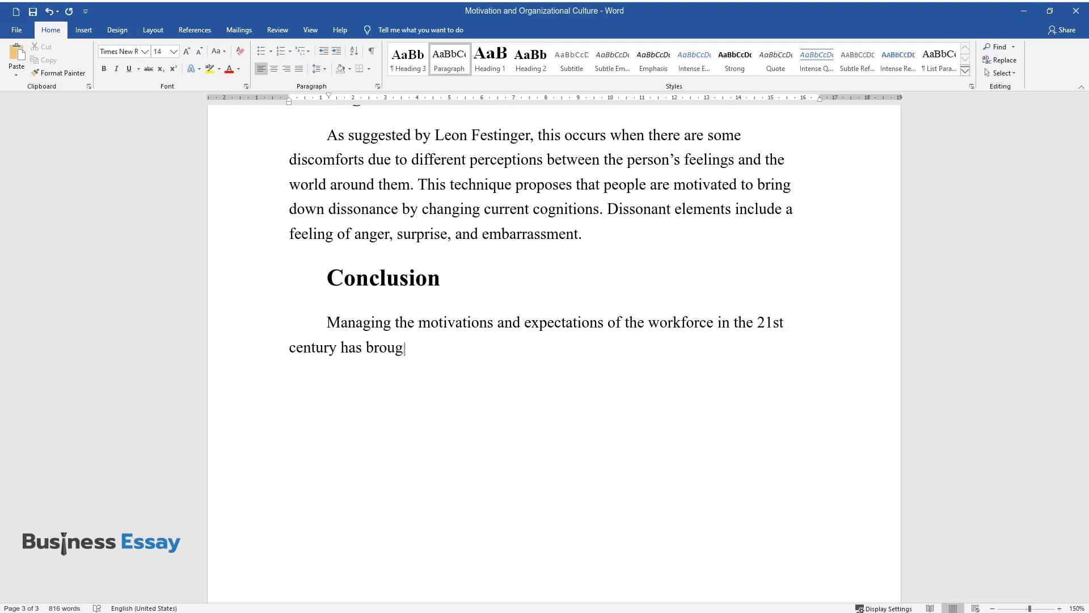
{"action": "type", "text": "ht with its complexities and challenges in terms of the need to"}
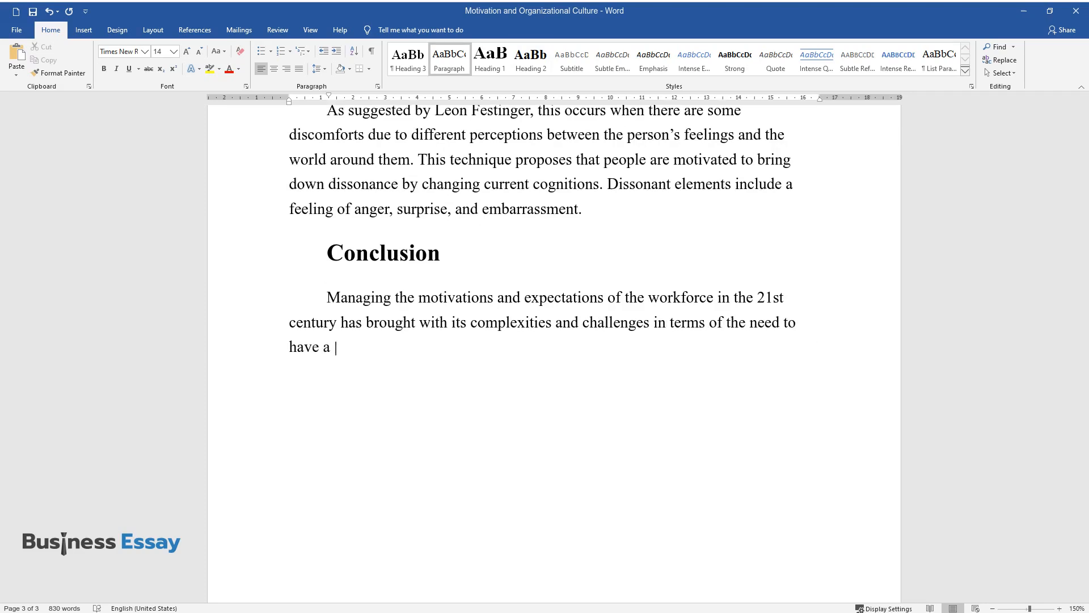
{"action": "type", "text": "clear organizational structure that"}
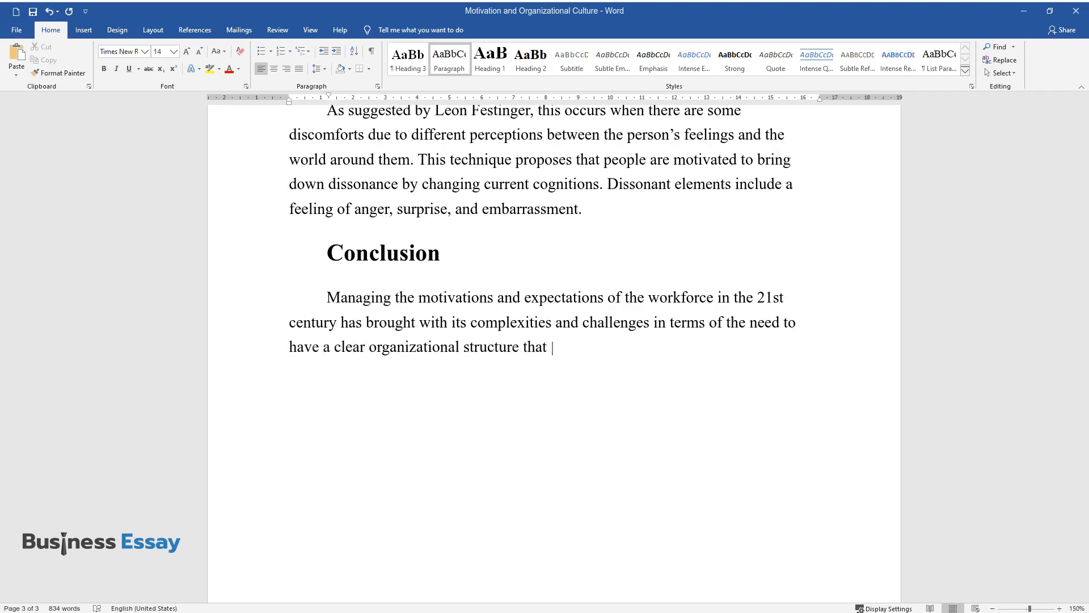
{"action": "type", "text": "is motivating to the workers. A motivated"}
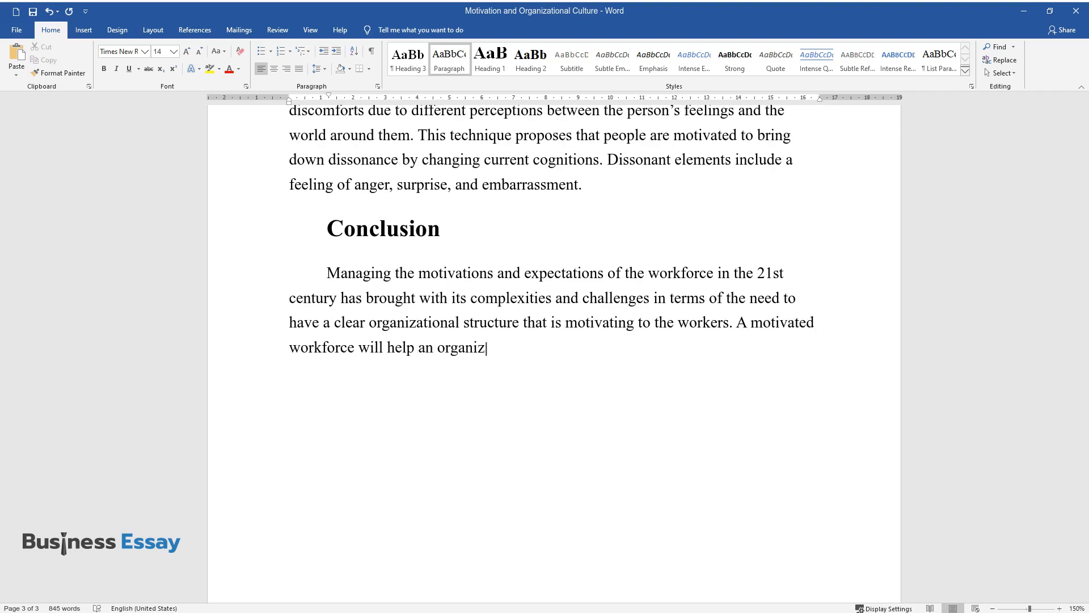
{"action": "type", "text": "ation to have a competitive advantage. HR"}
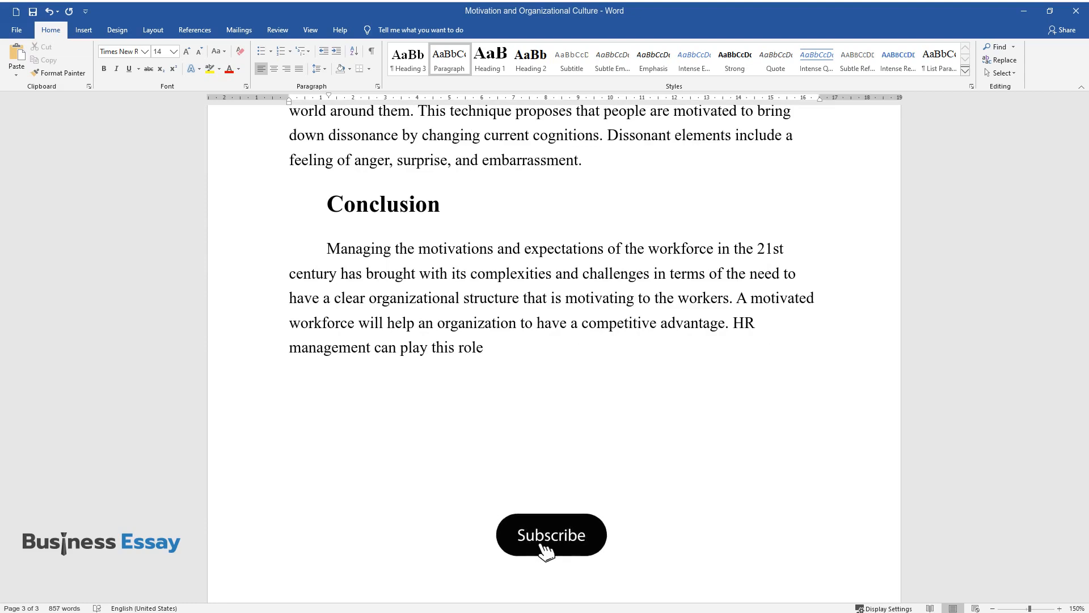
{"action": "type", "text": "by identifying stress, and conflict"}
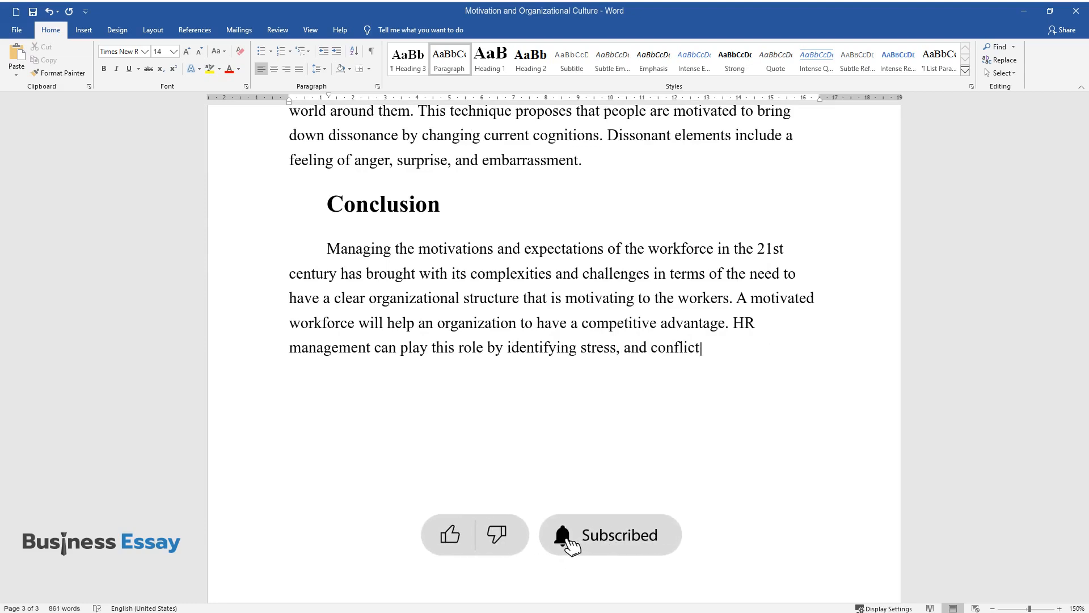
{"action": "type", "text": "s caused in the organization and co"}
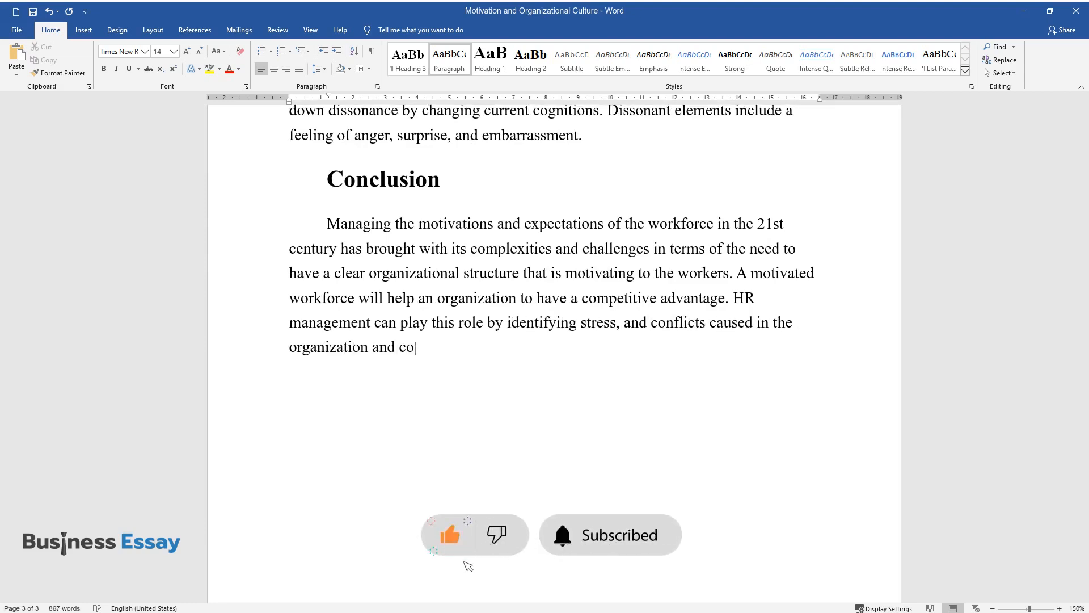
{"action": "type", "text": "ming up with ways of overcoming them"}
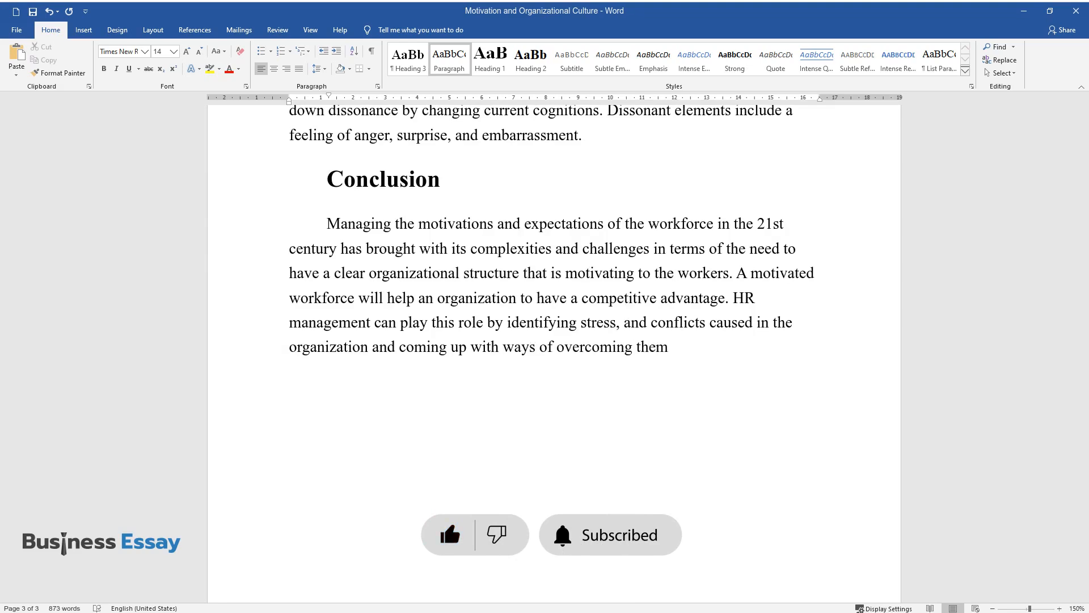
{"action": "type", "text": "."}
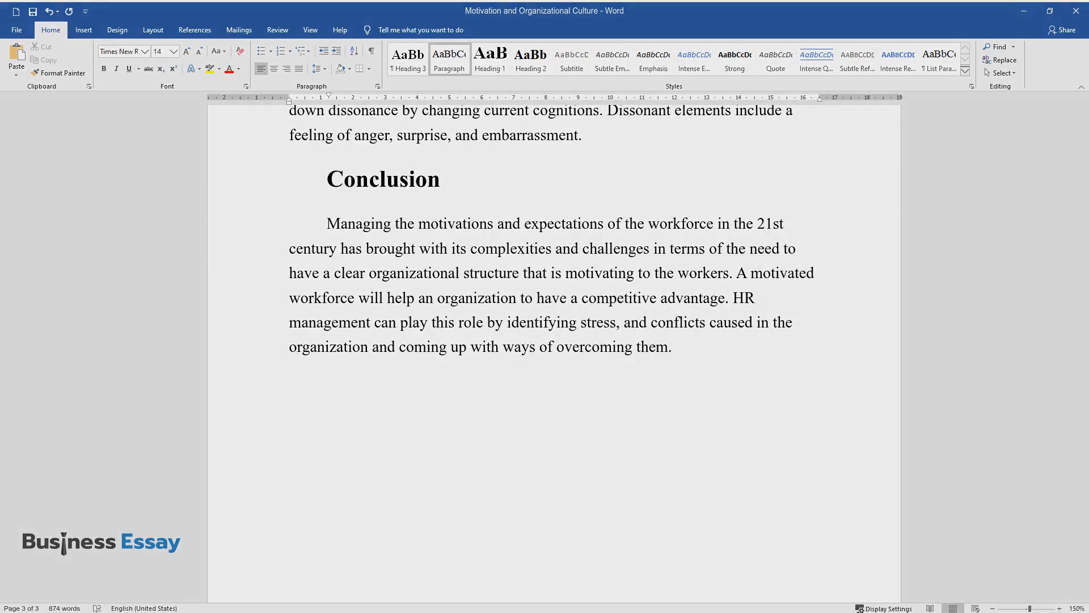